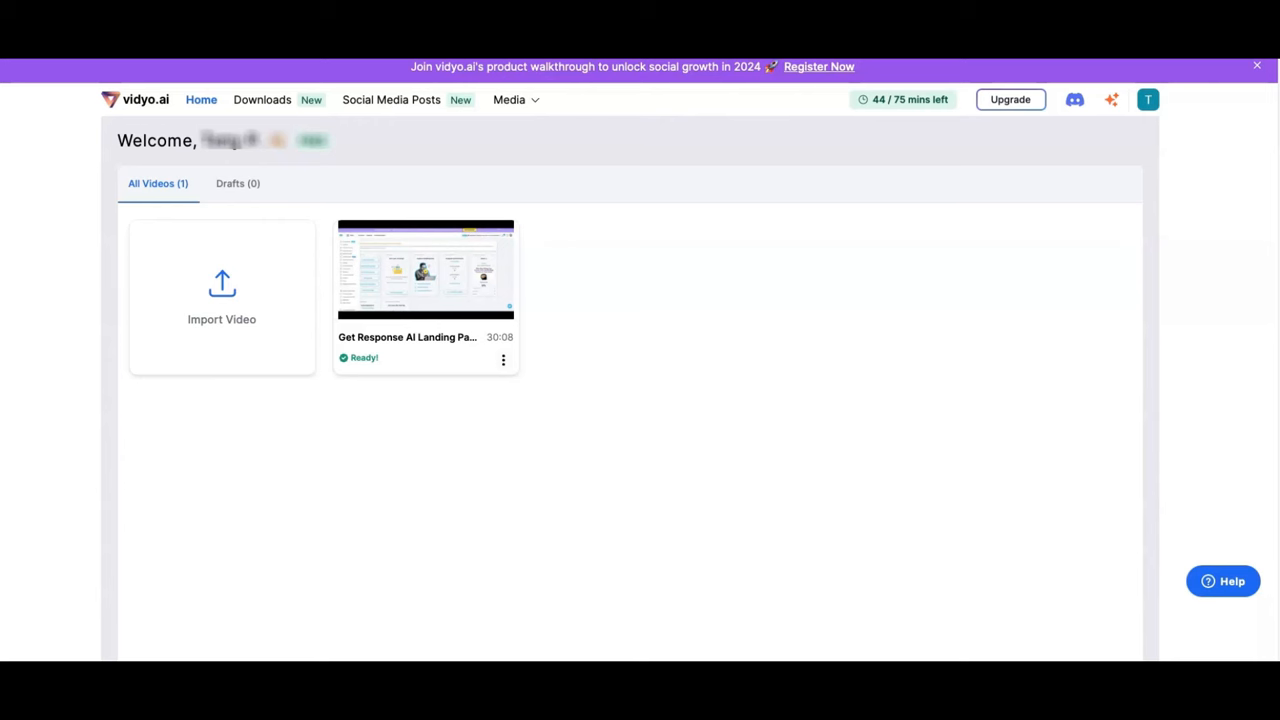
Select the Import Video card on the Home dashboard
left_click(222, 297)
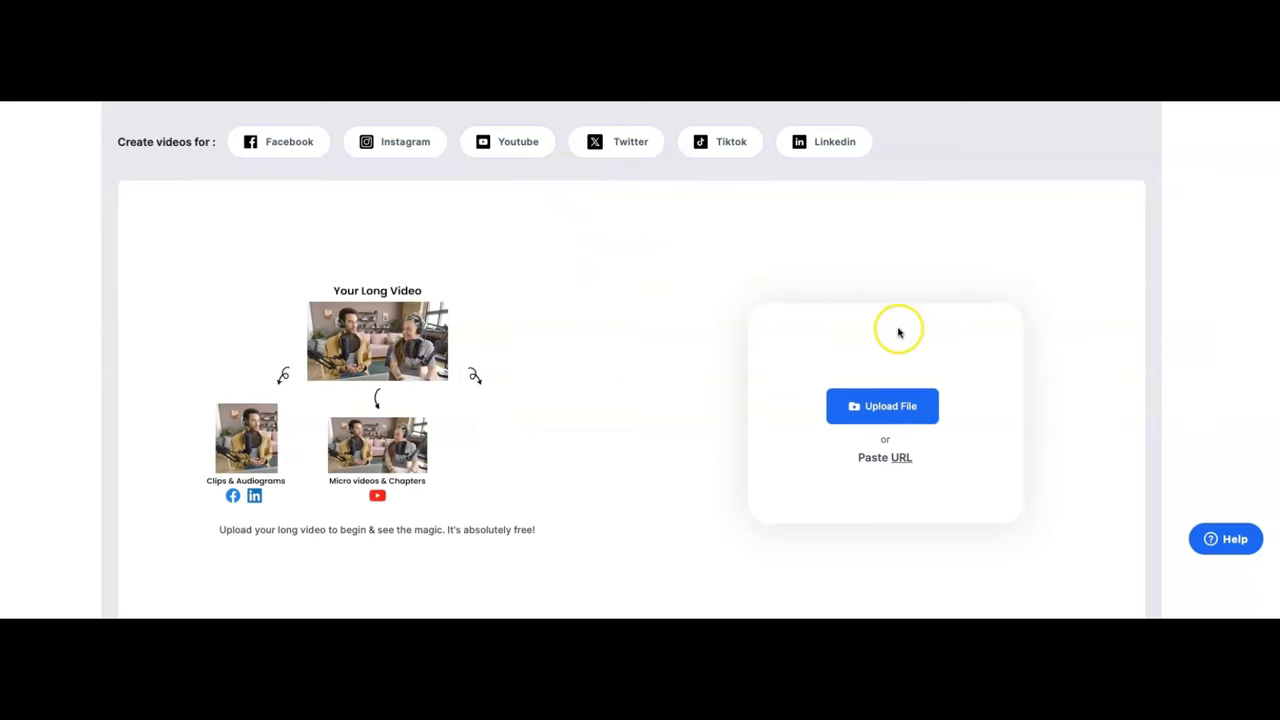
left_click(882, 405)
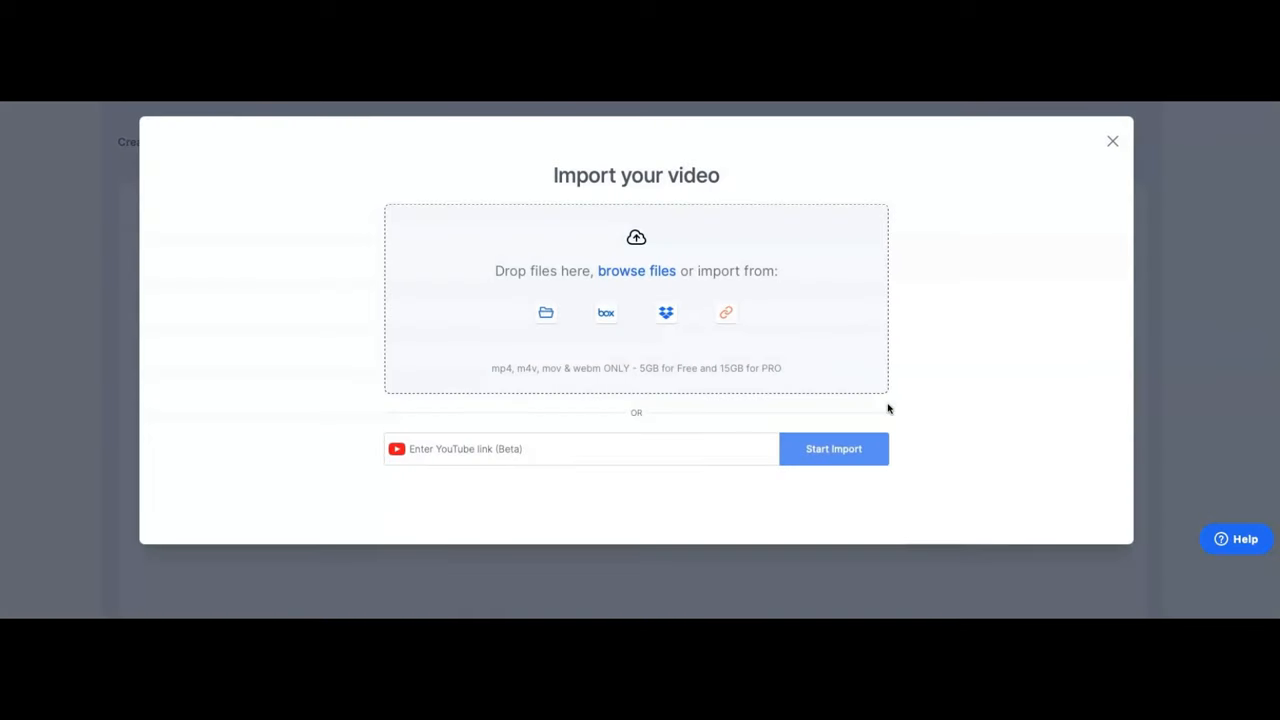
mouse_move(510, 290)
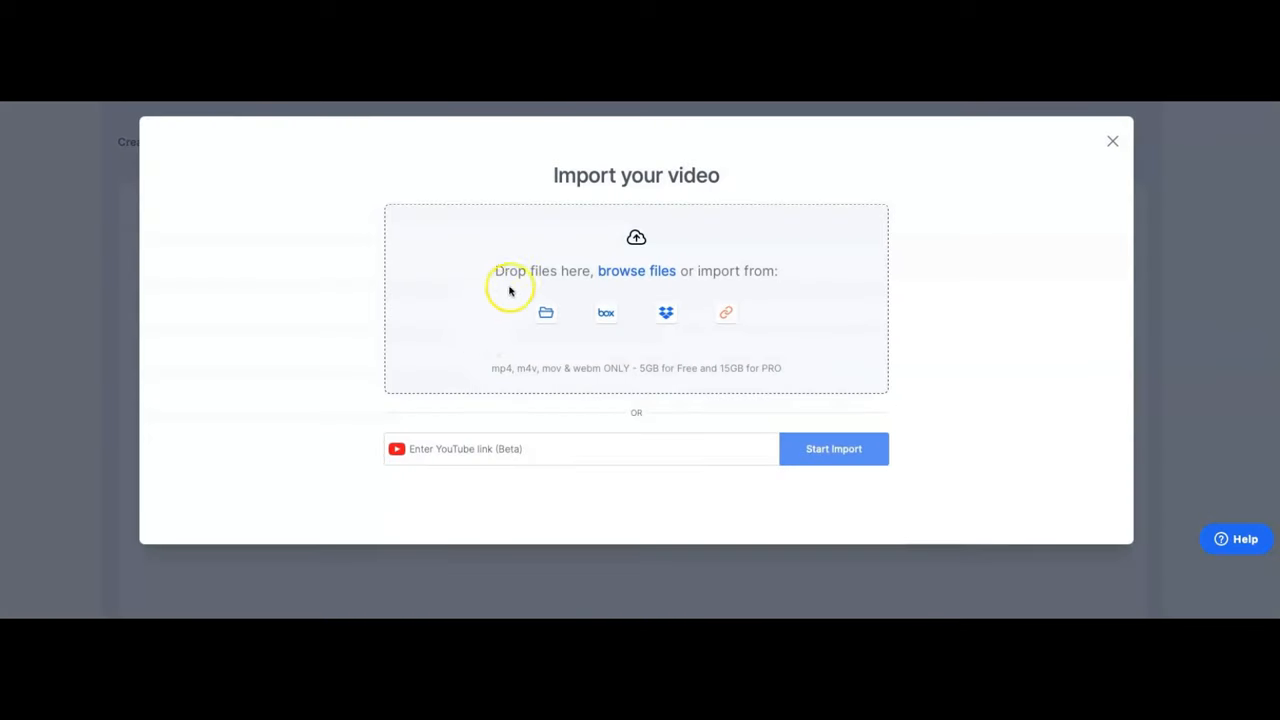
mouse_move(605, 313)
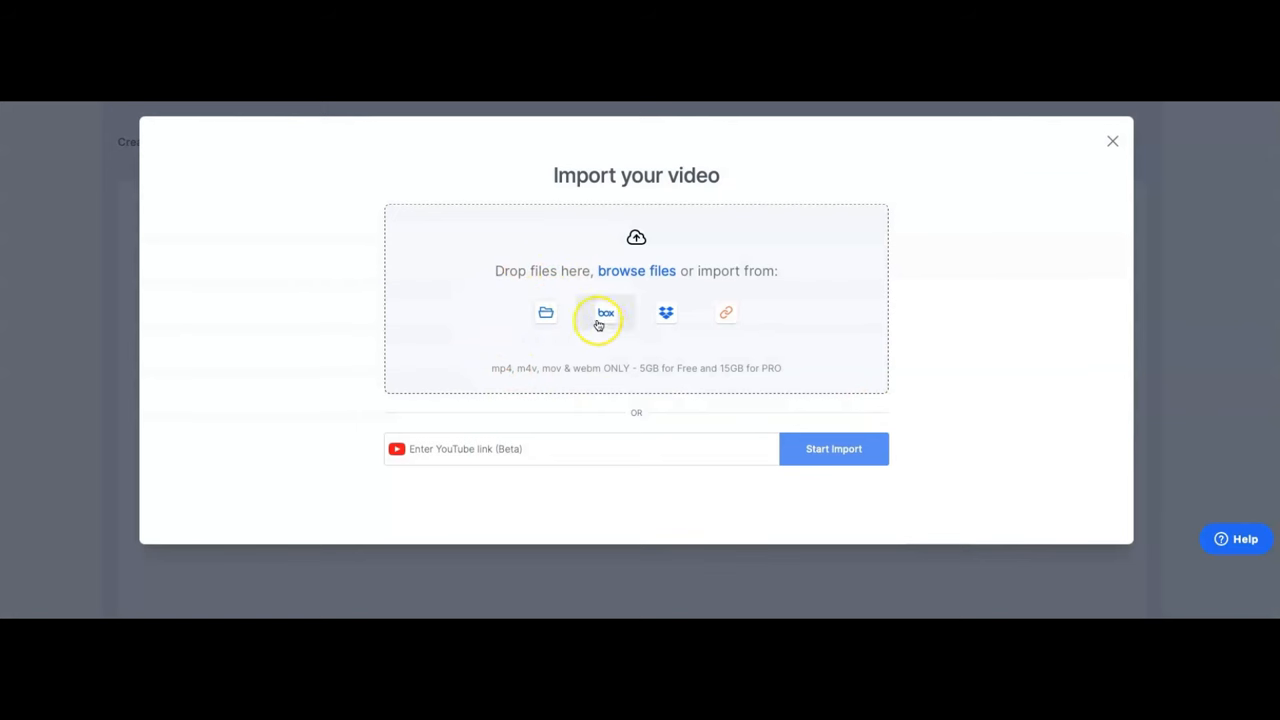
mouse_move(750, 335)
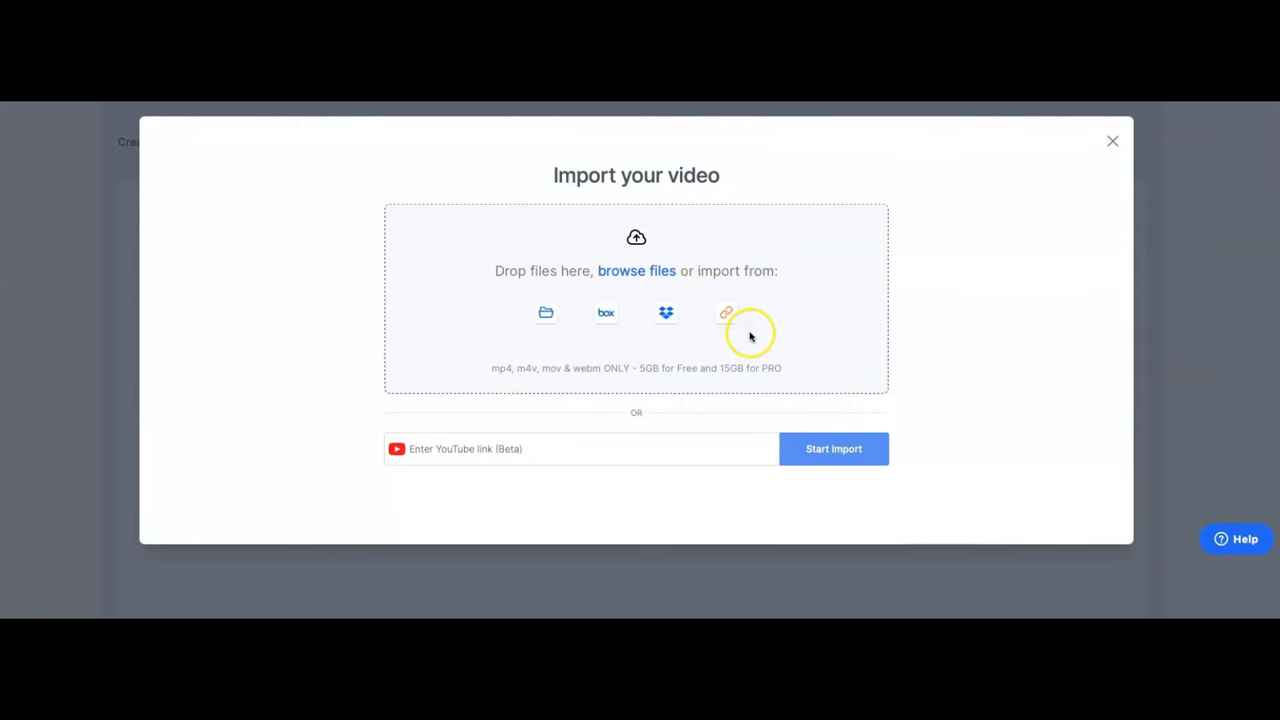
mouse_move(528, 384)
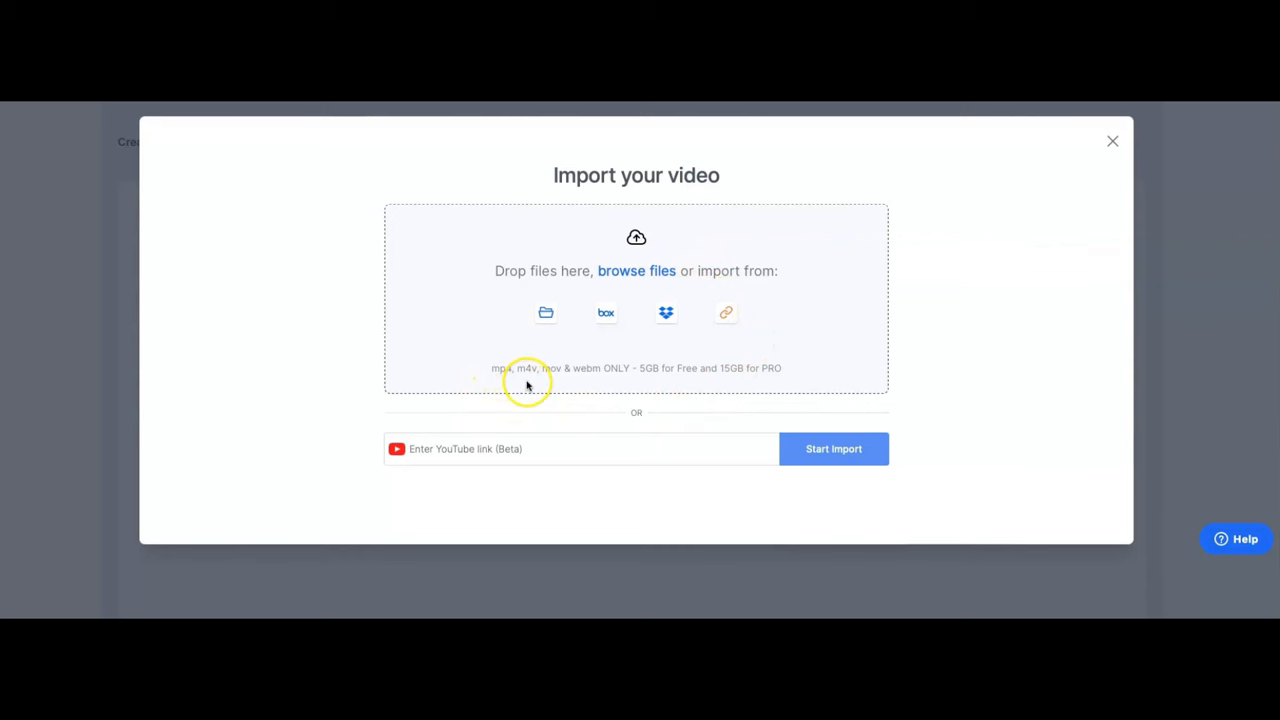
mouse_move(553, 398)
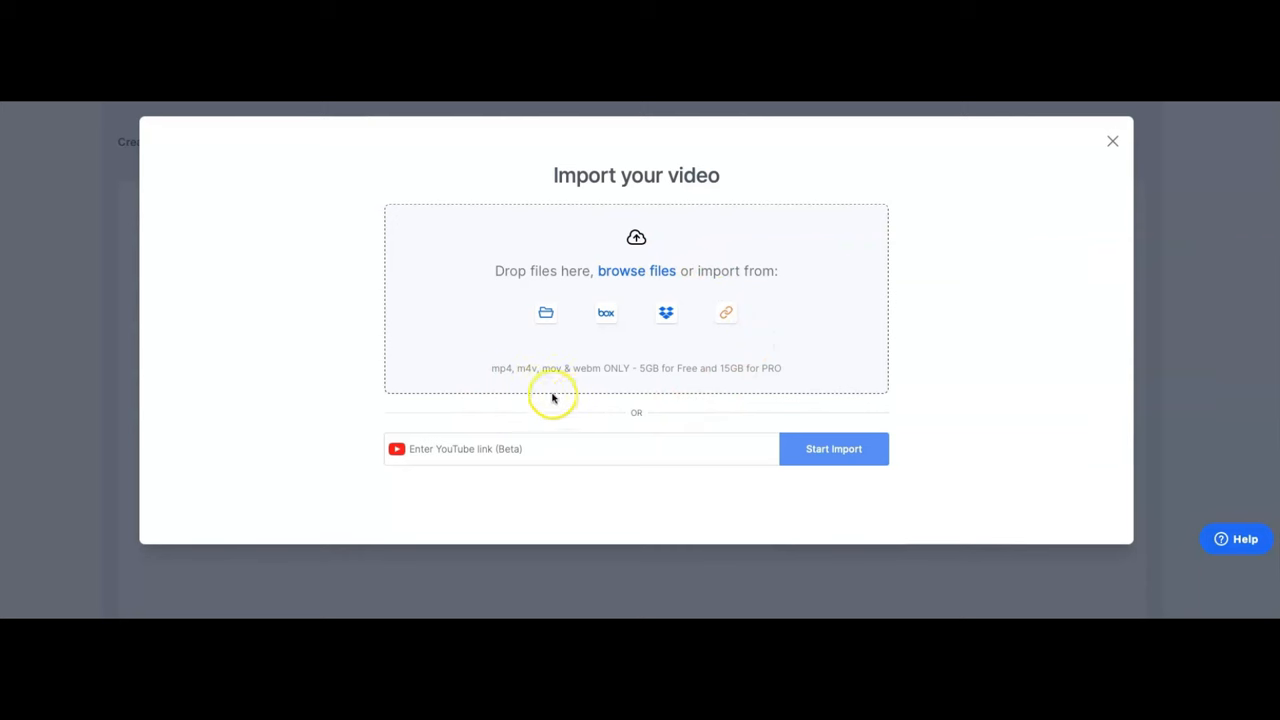
mouse_move(580, 407)
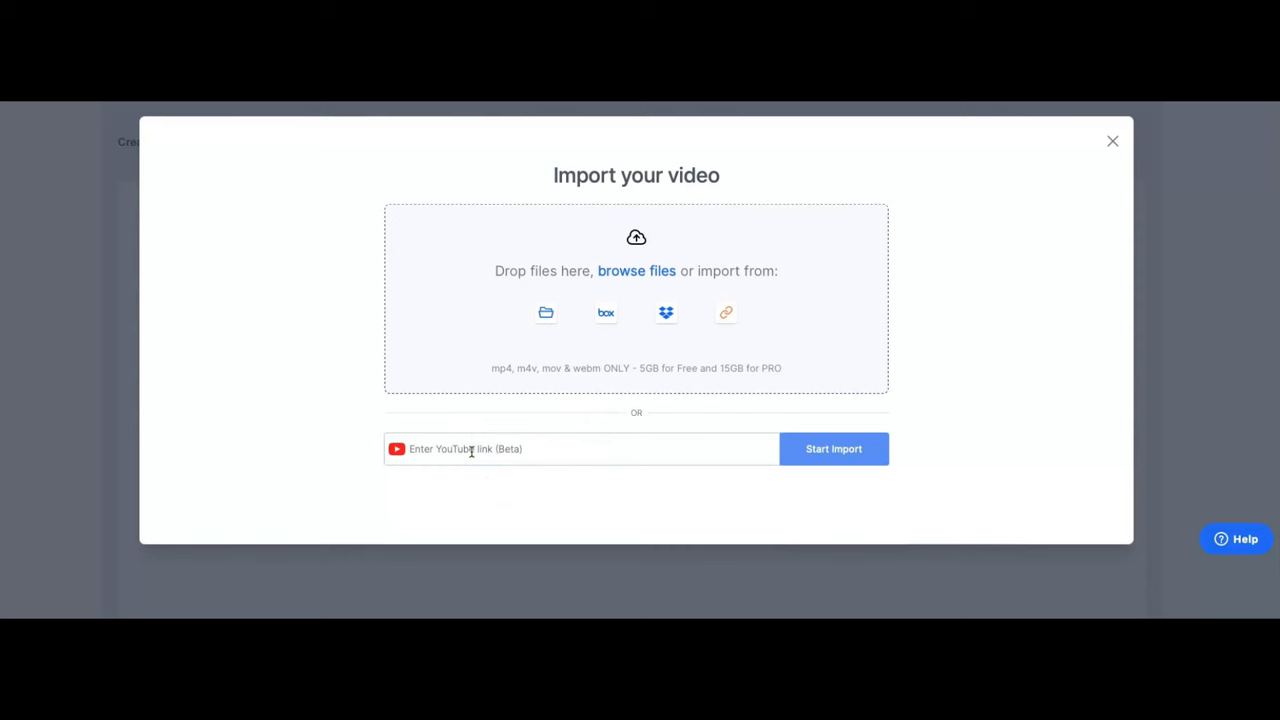
type("https://youtu.be/Gwy6YMyno6Q")
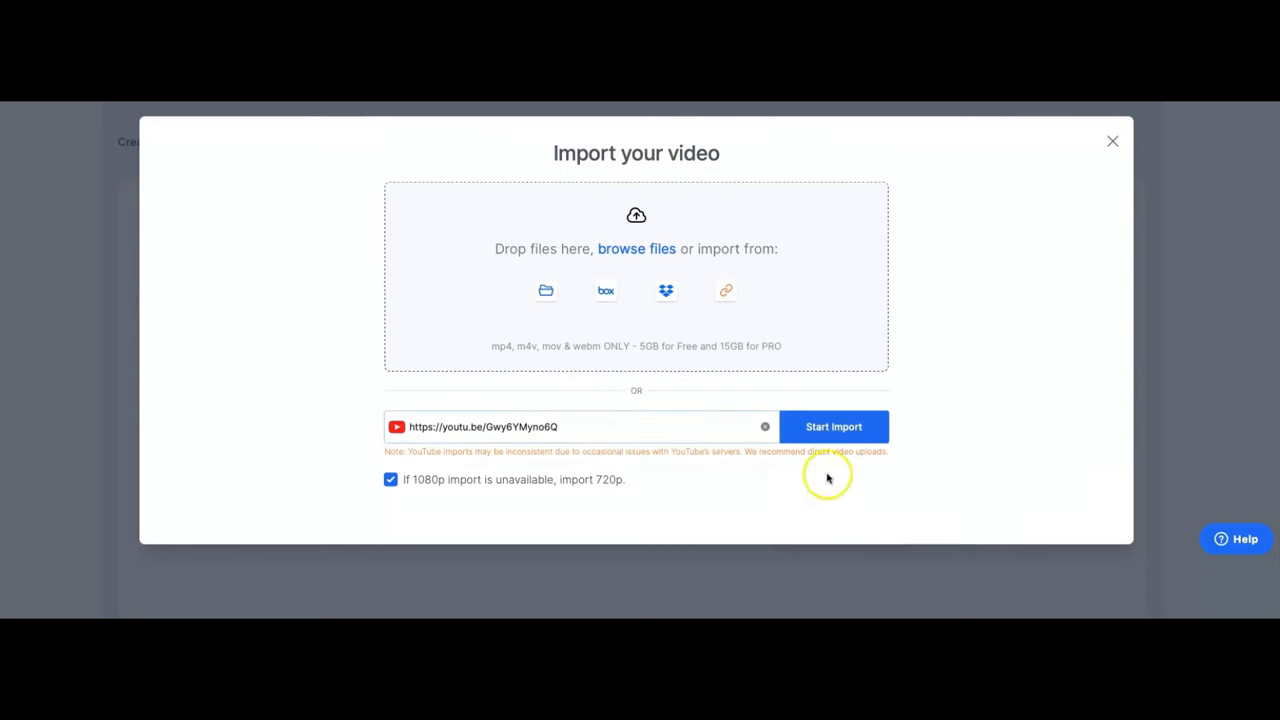
left_click(833, 426)
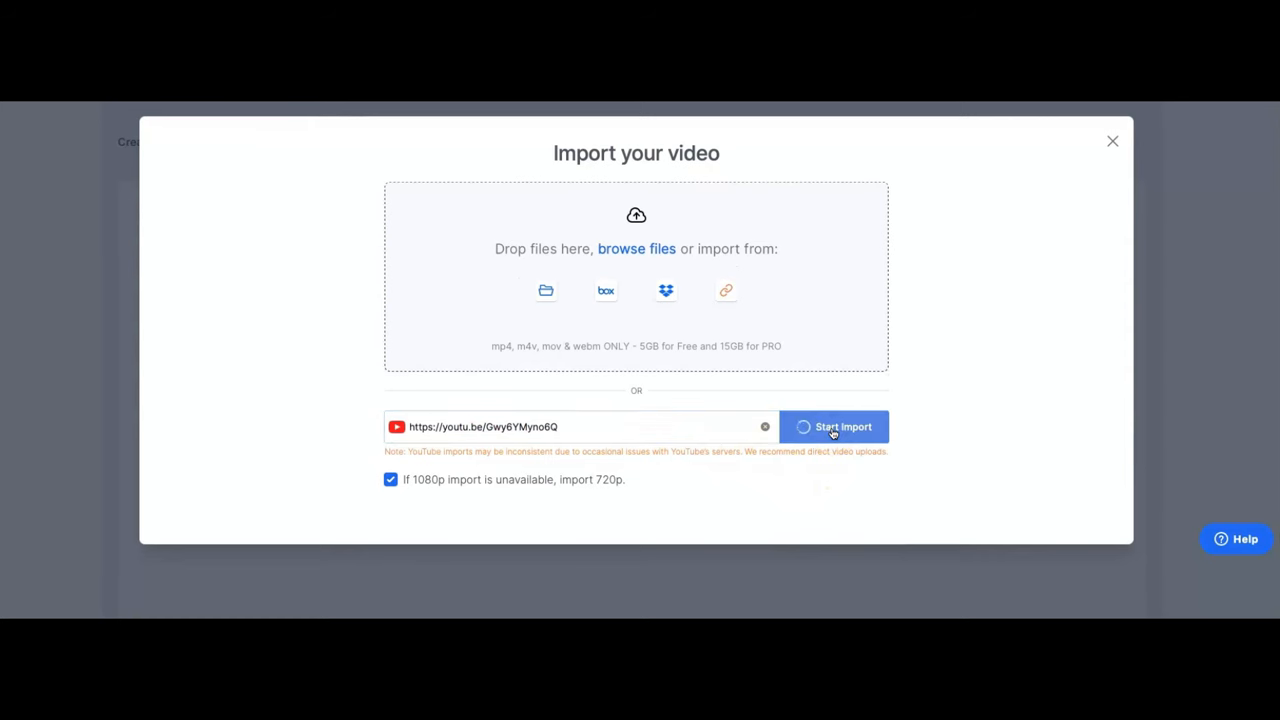
left_click(833, 427)
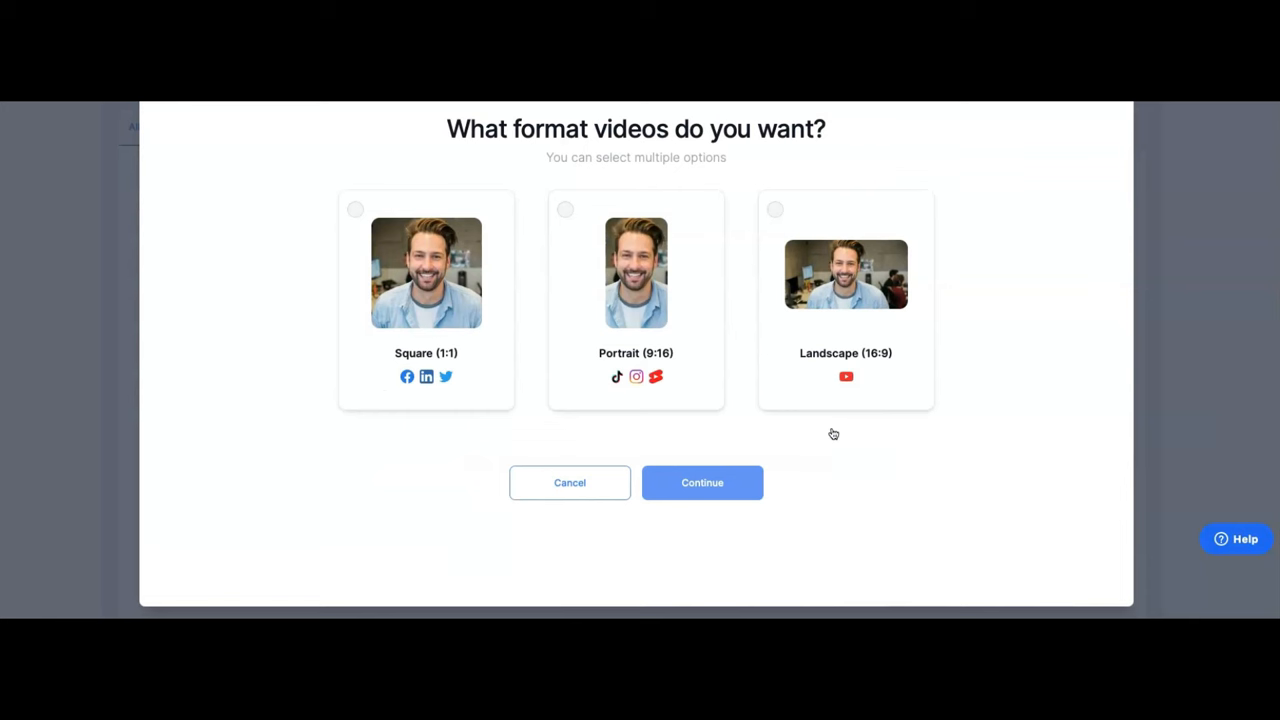
mouse_move(490, 458)
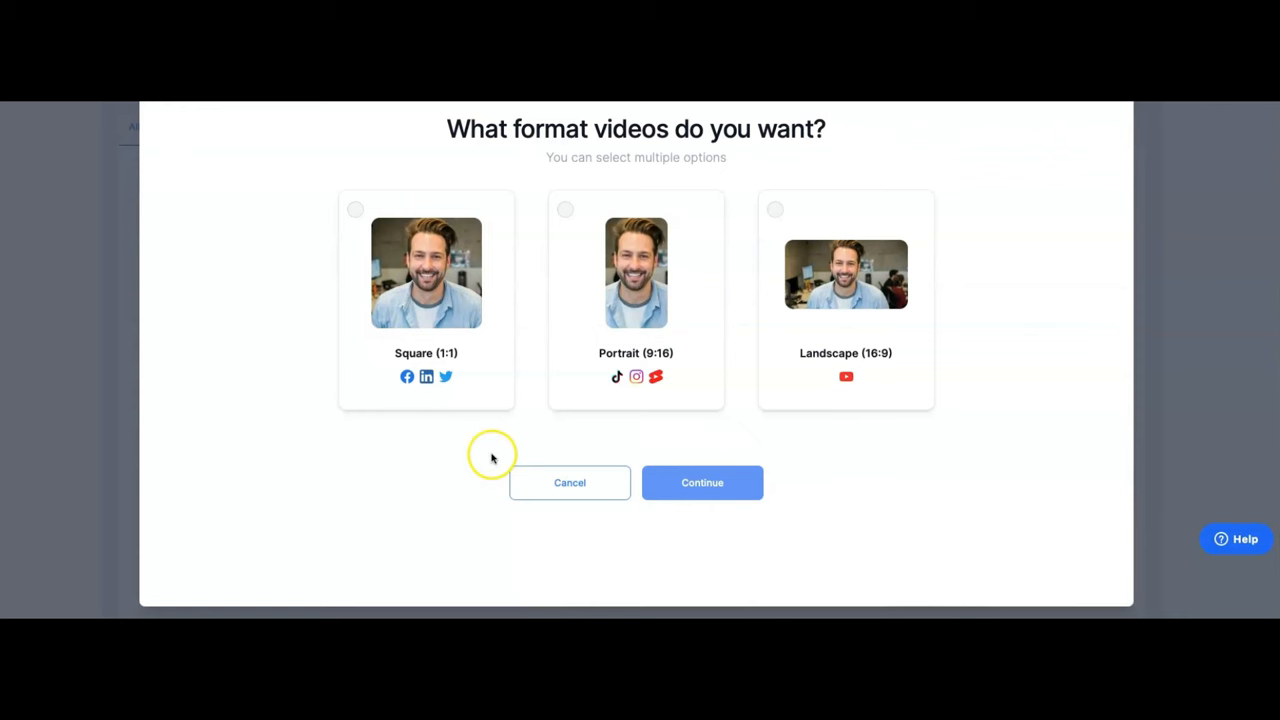
mouse_move(660, 308)
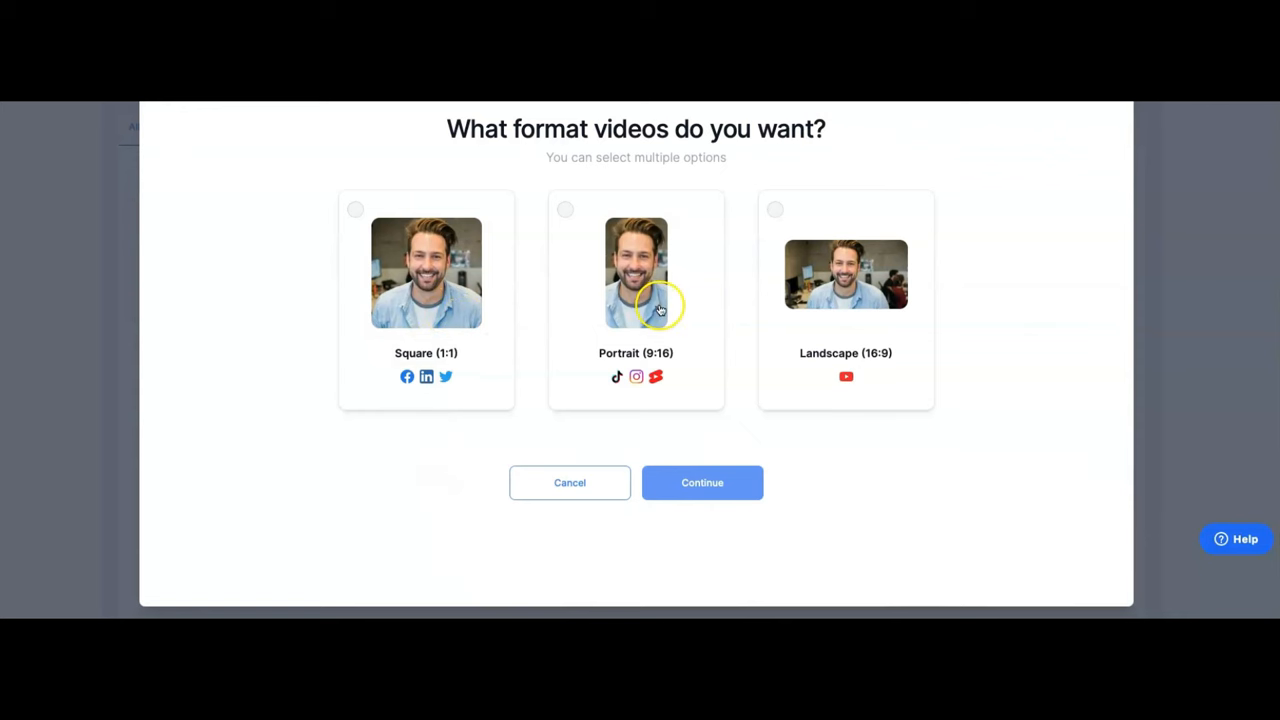
mouse_move(667, 243)
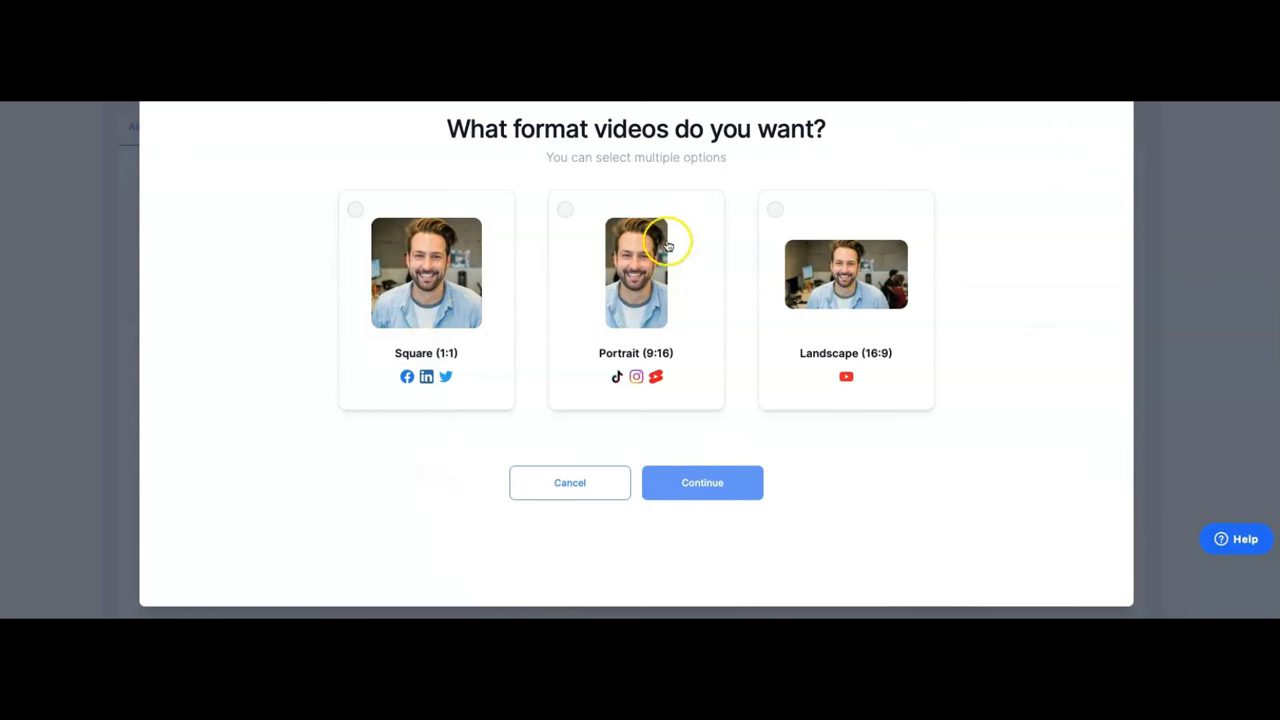
mouse_move(378, 388)
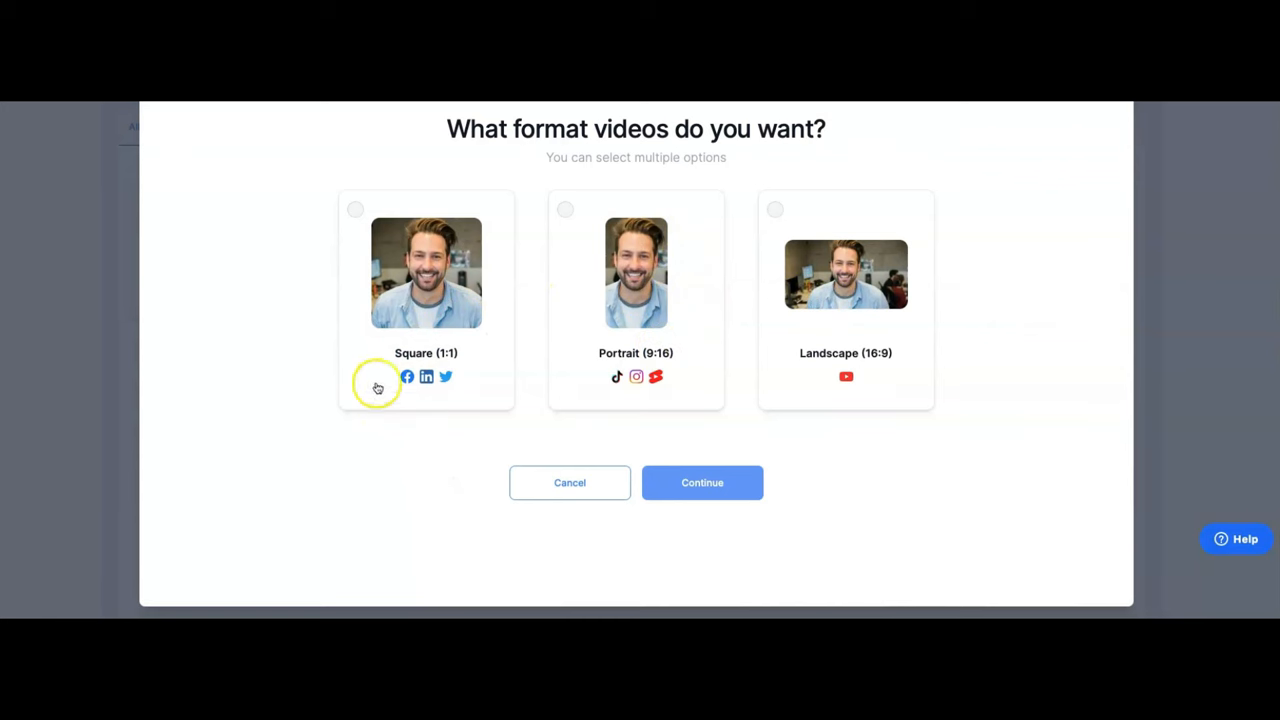
mouse_move(407, 396)
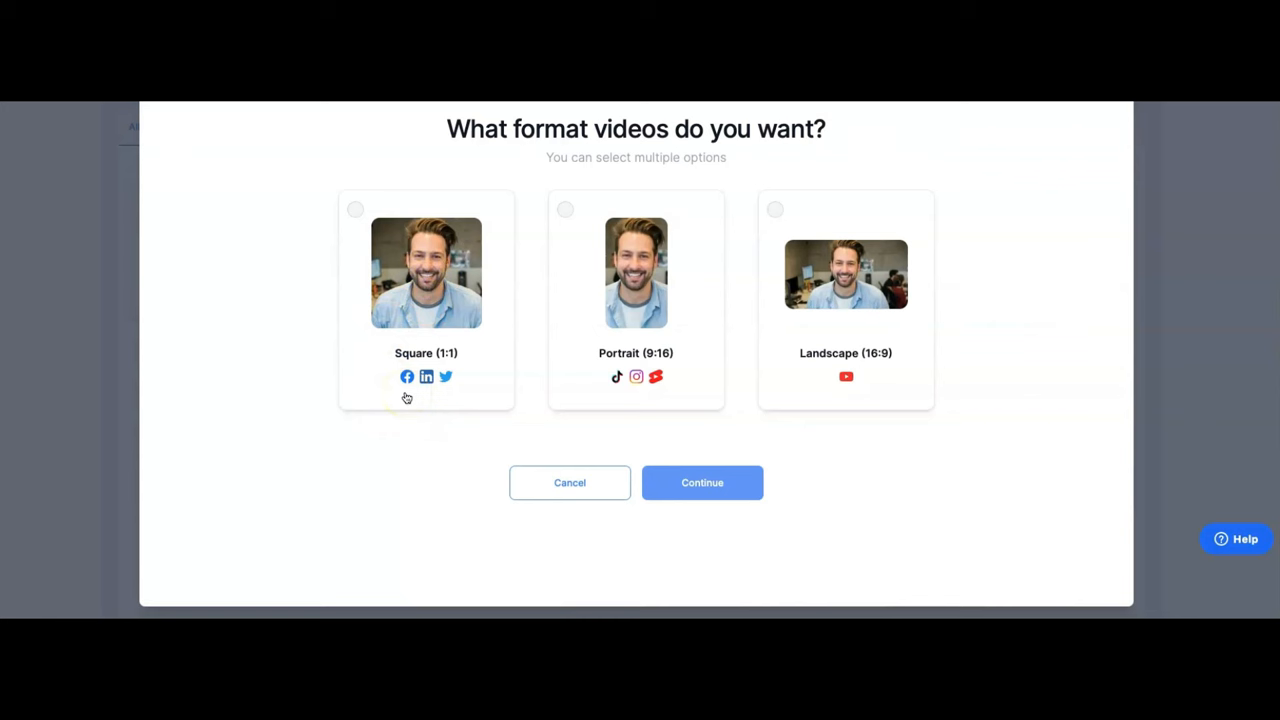
mouse_move(631, 390)
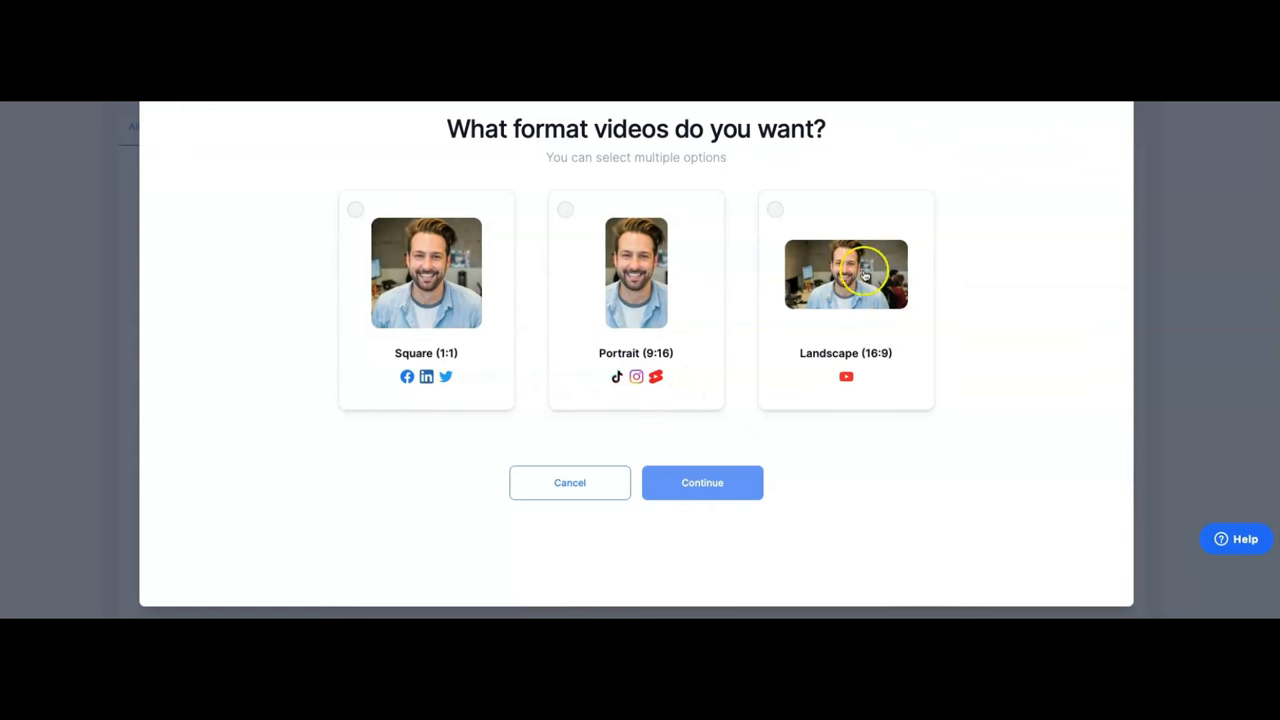
mouse_move(865, 477)
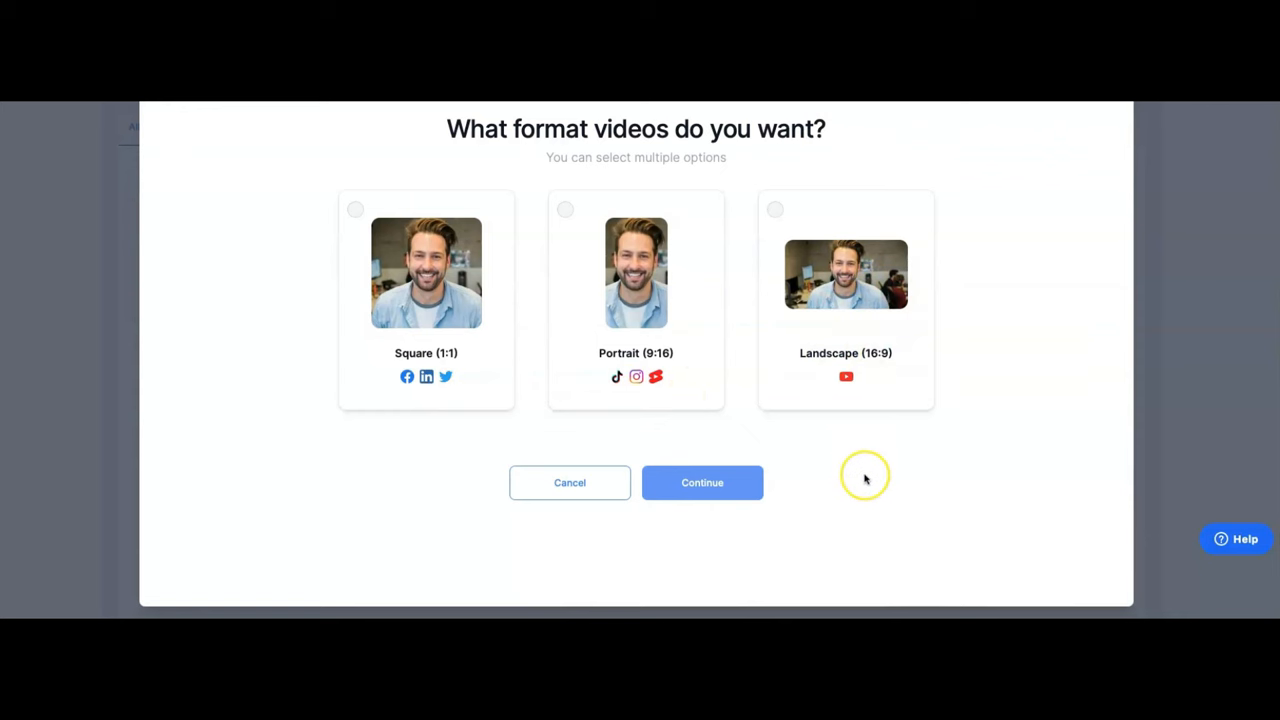
mouse_move(866, 487)
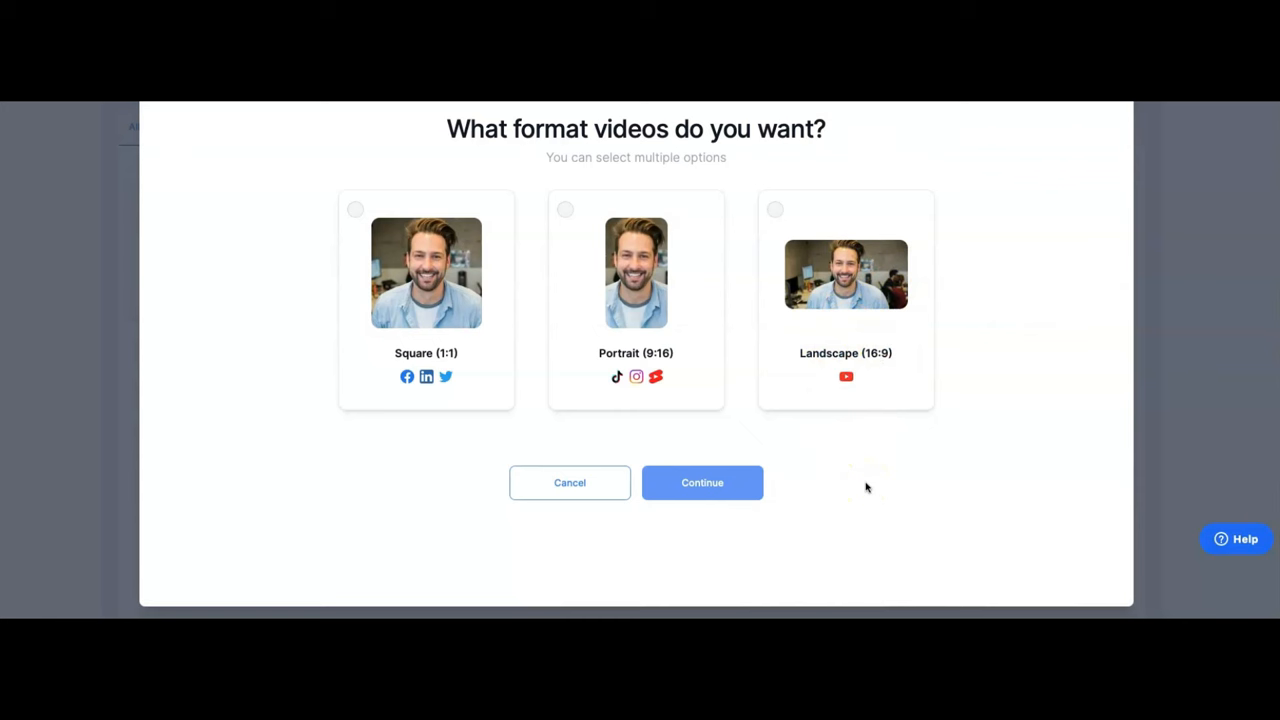
mouse_move(825, 457)
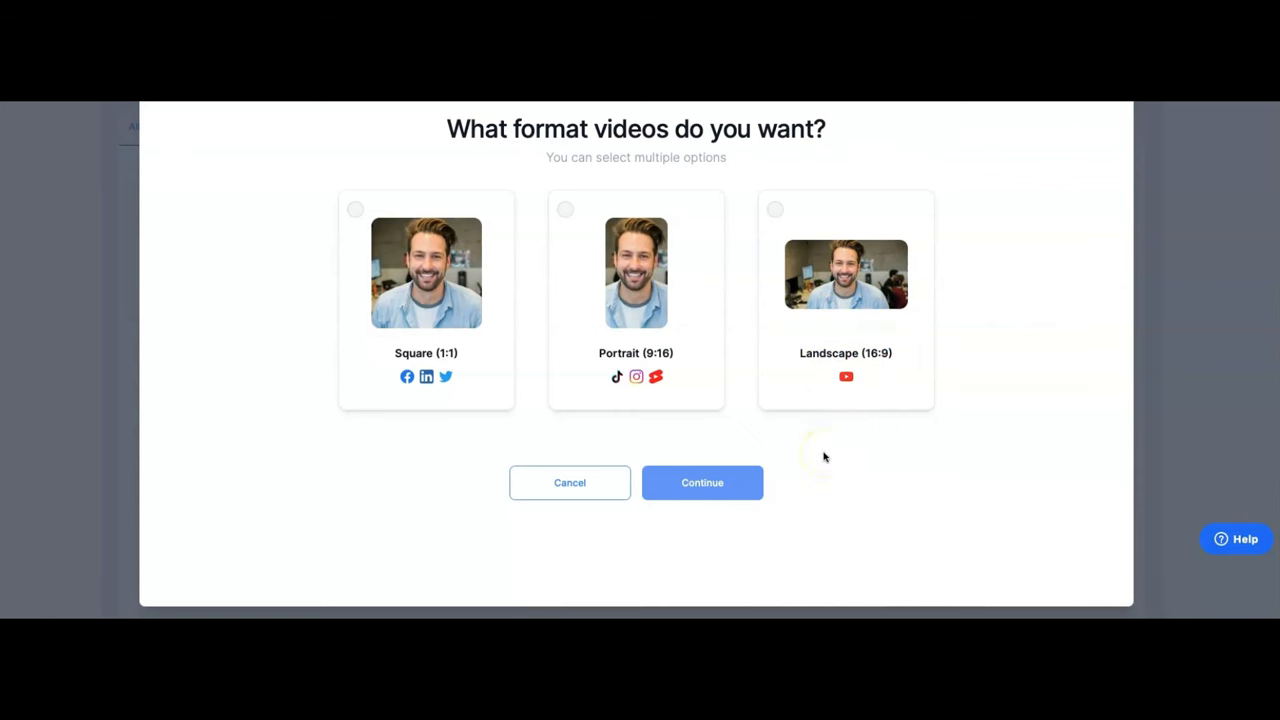
mouse_move(615, 333)
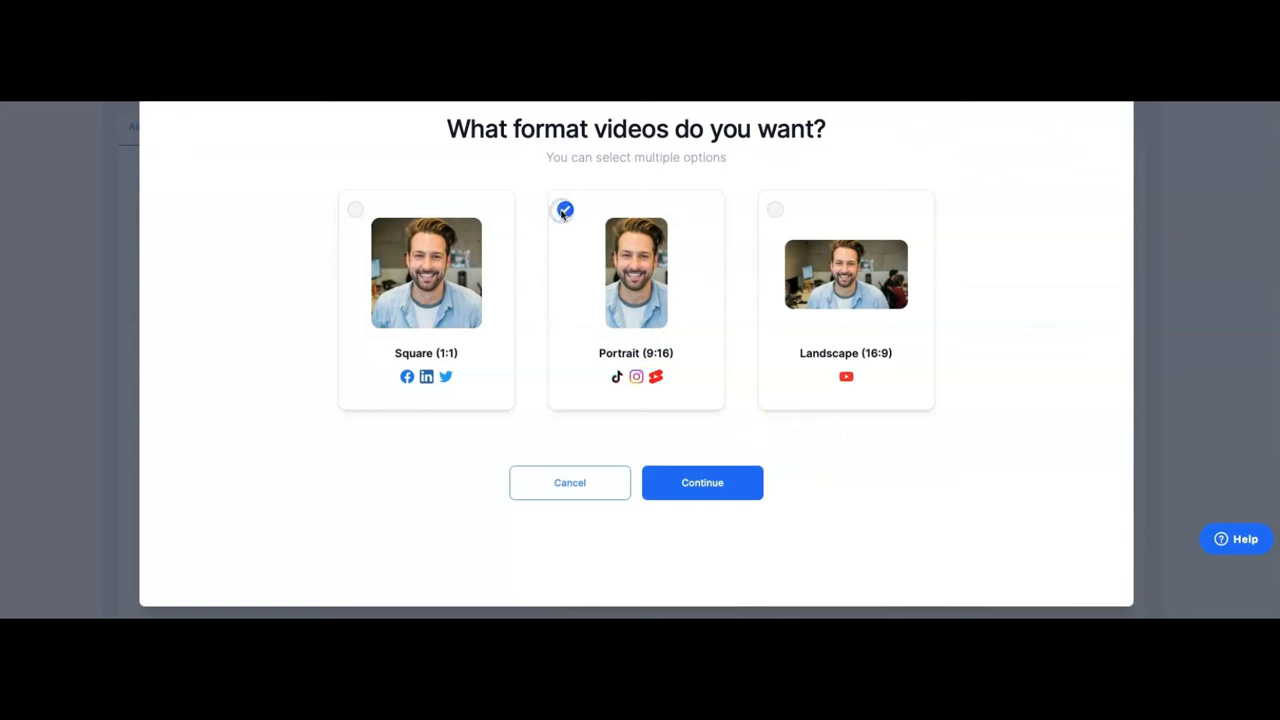
Add Landscape (16:9) alongside Portrait (9:16) and continue to templates
left_click(775, 209)
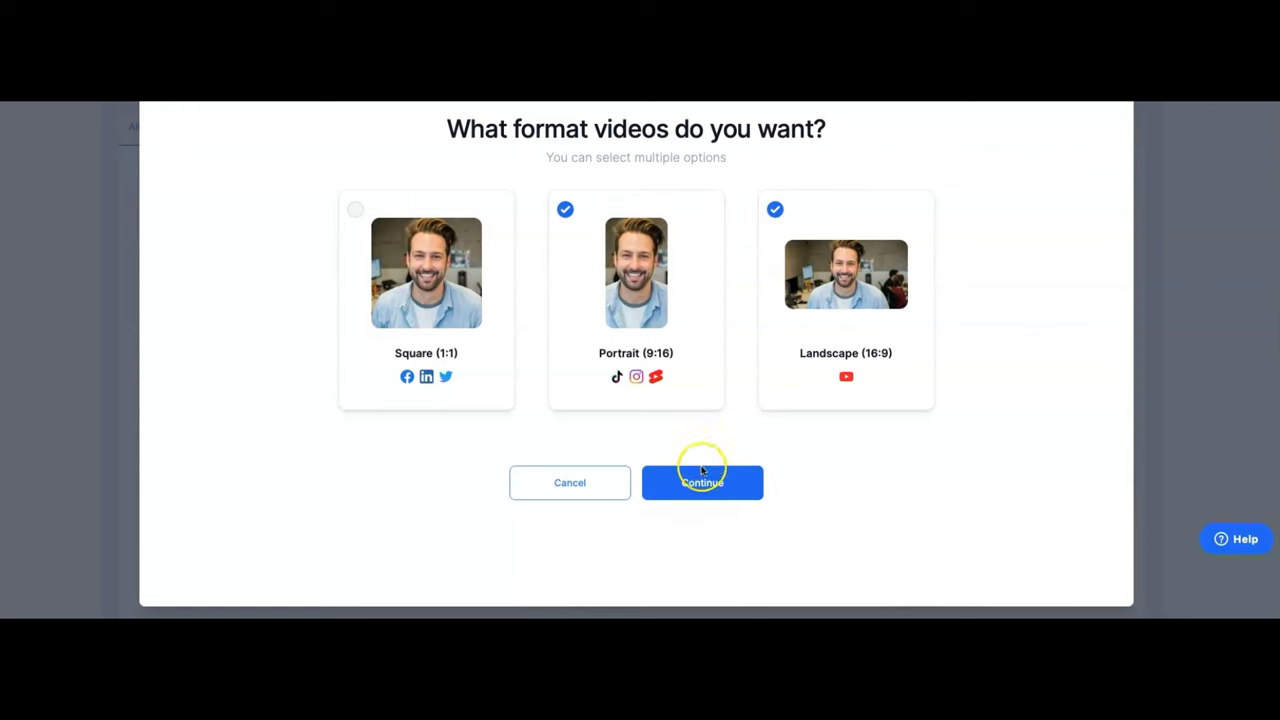
left_click(701, 482)
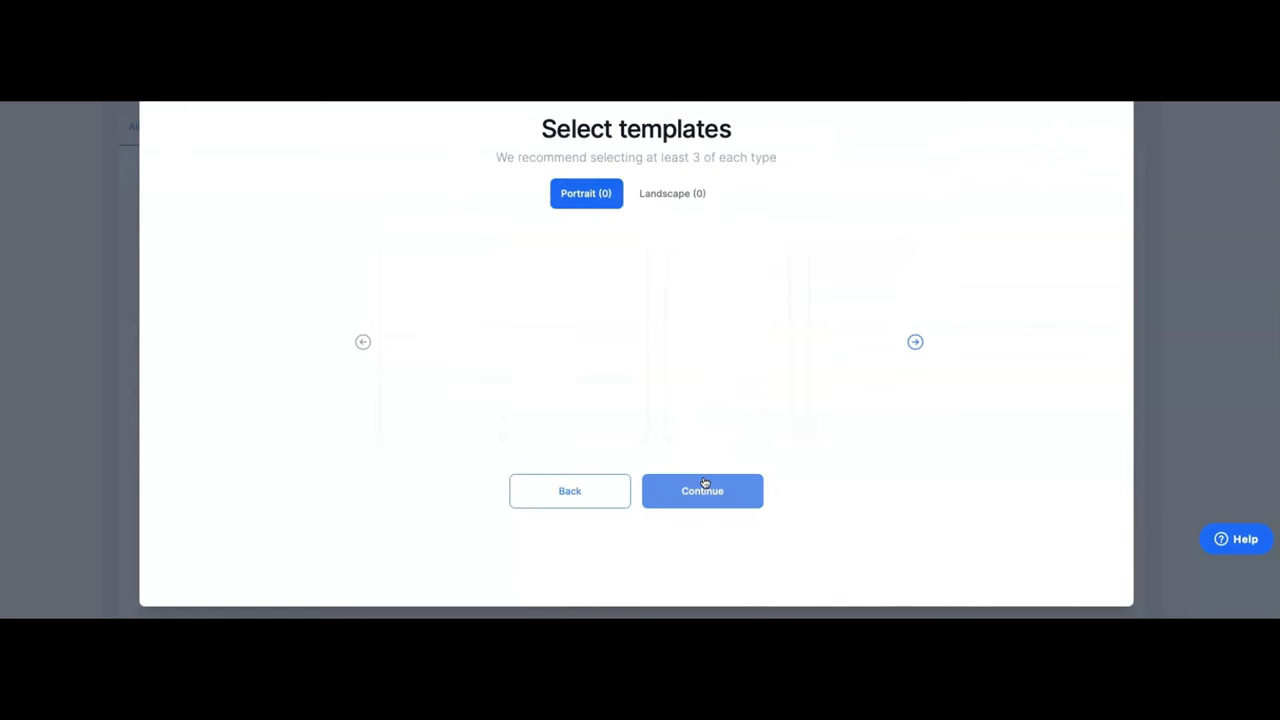
mouse_move(951, 421)
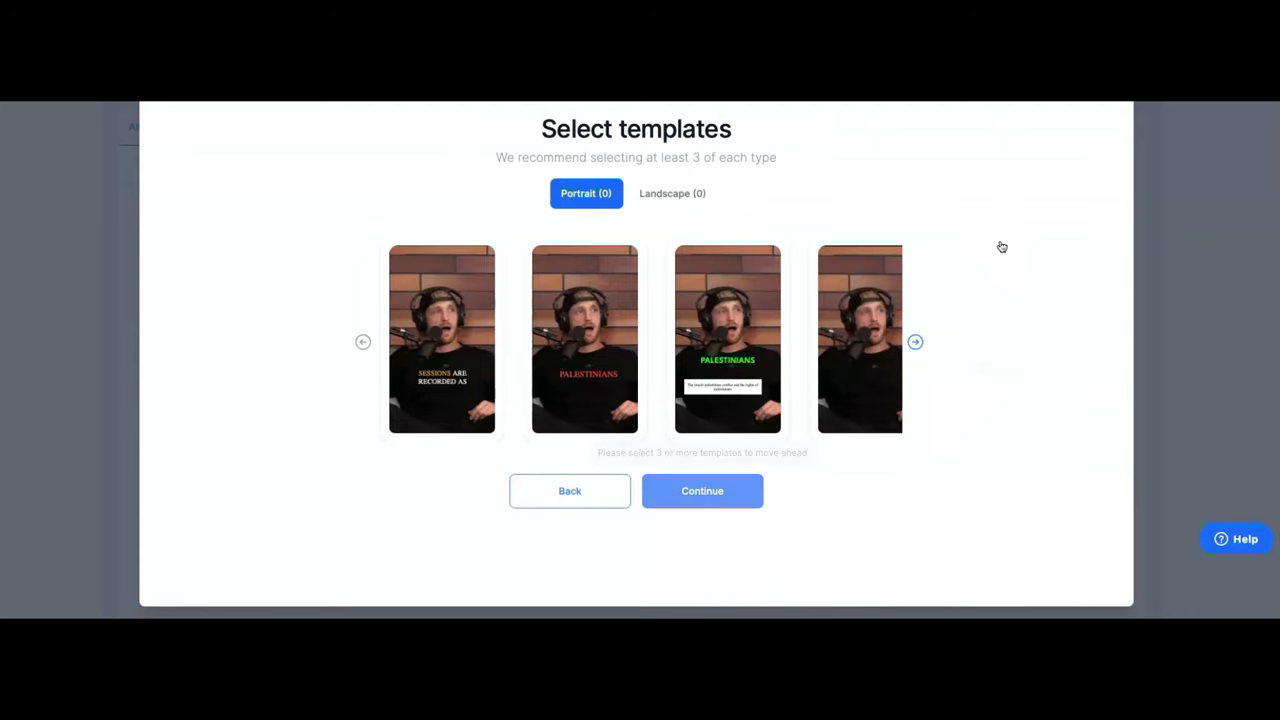
mouse_move(960, 182)
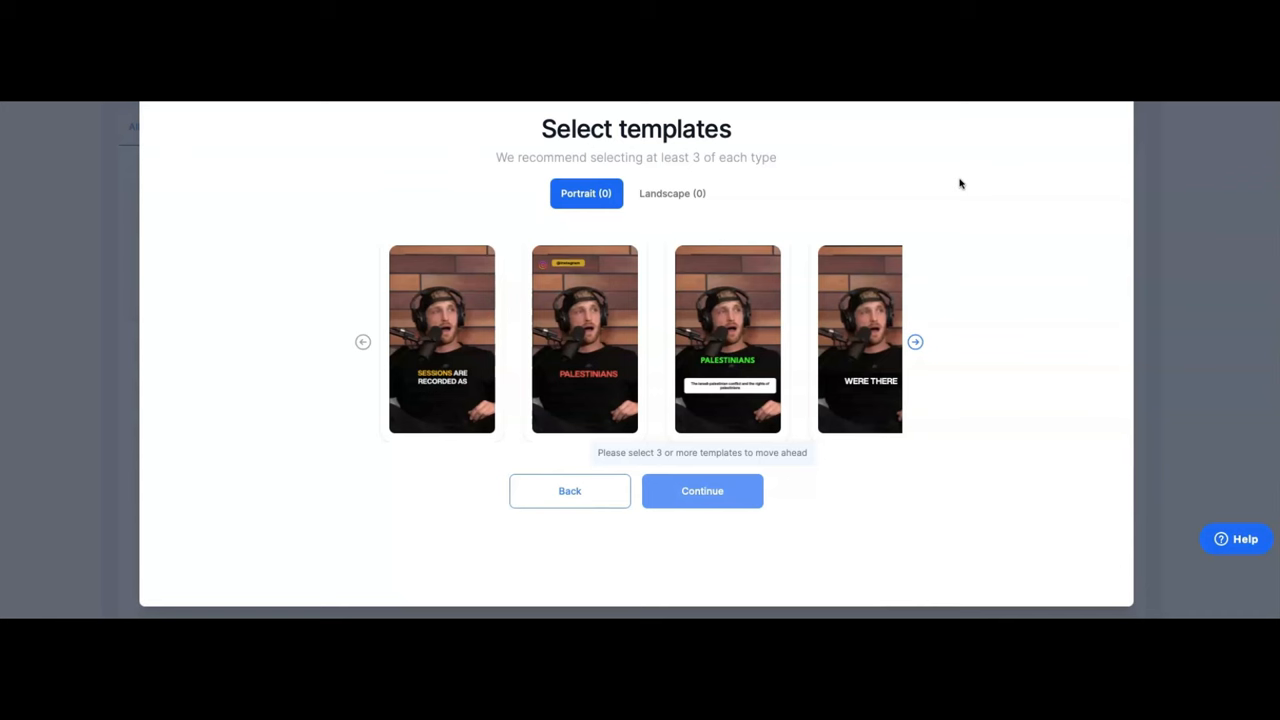
mouse_move(815, 207)
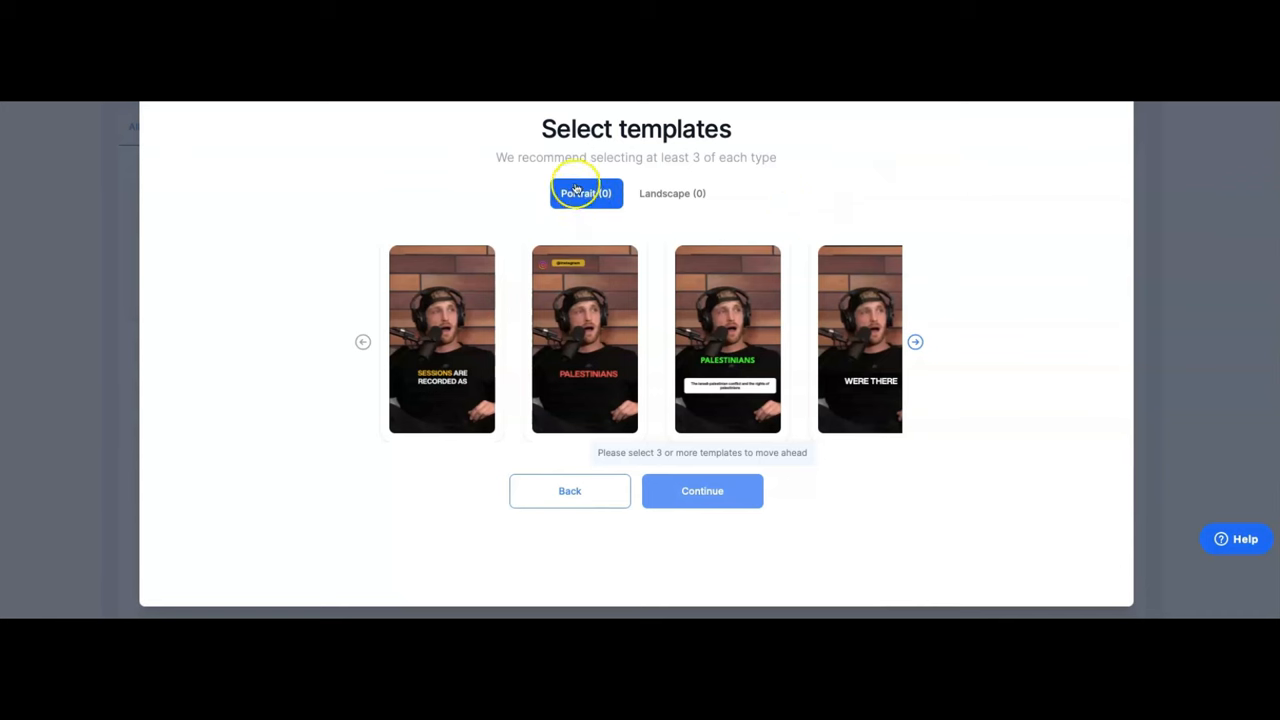
mouse_move(447, 314)
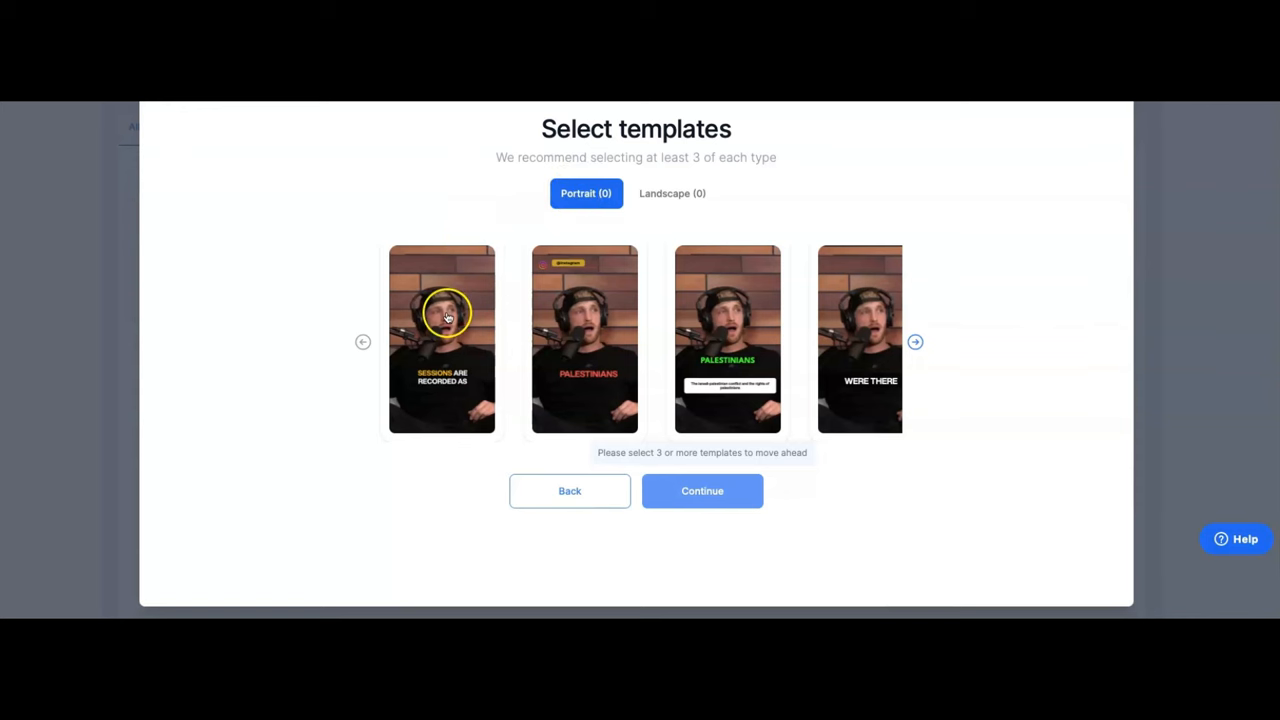
mouse_move(430, 375)
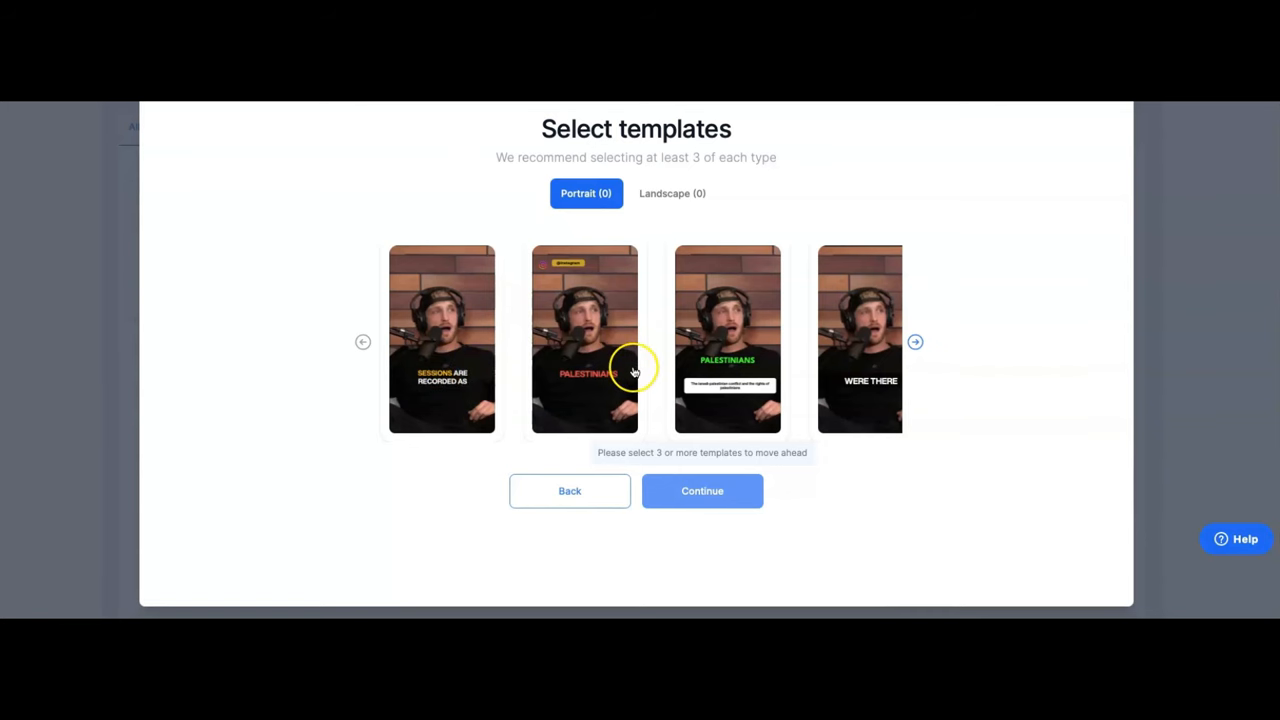
mouse_move(475, 405)
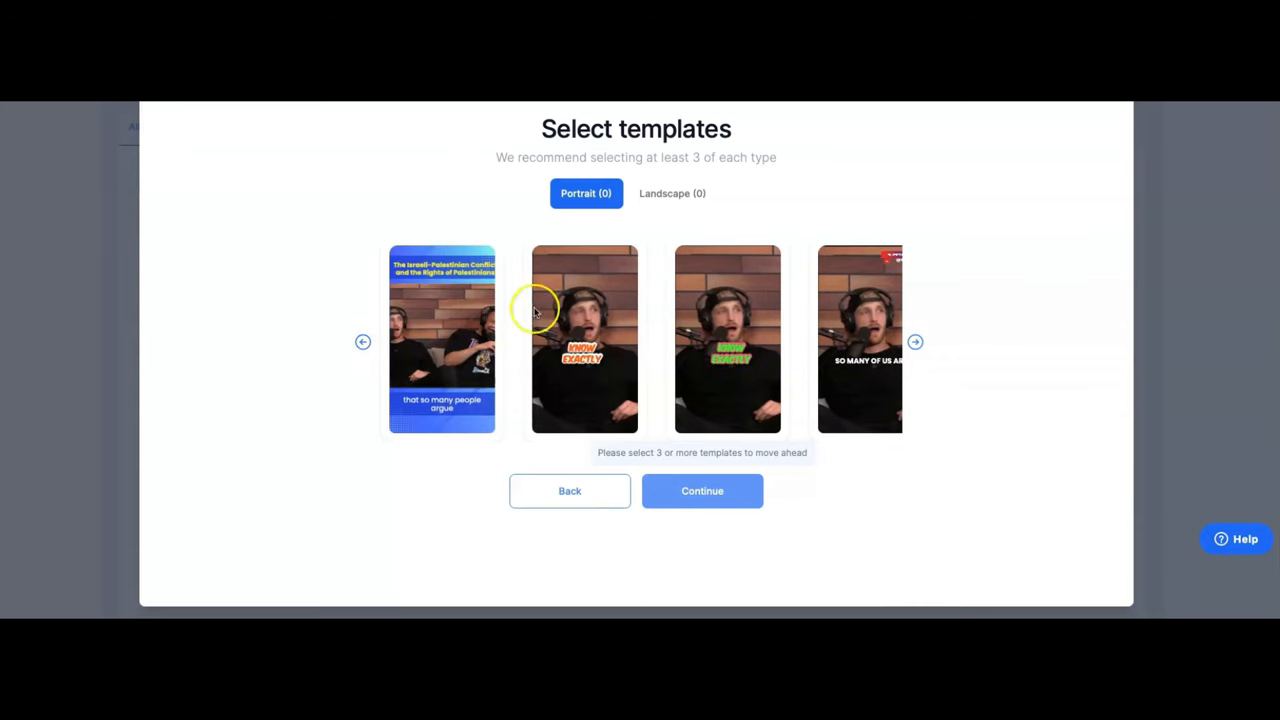
Pick the green-caption, orange-caption and blue-background portrait templates
left_click(727, 339)
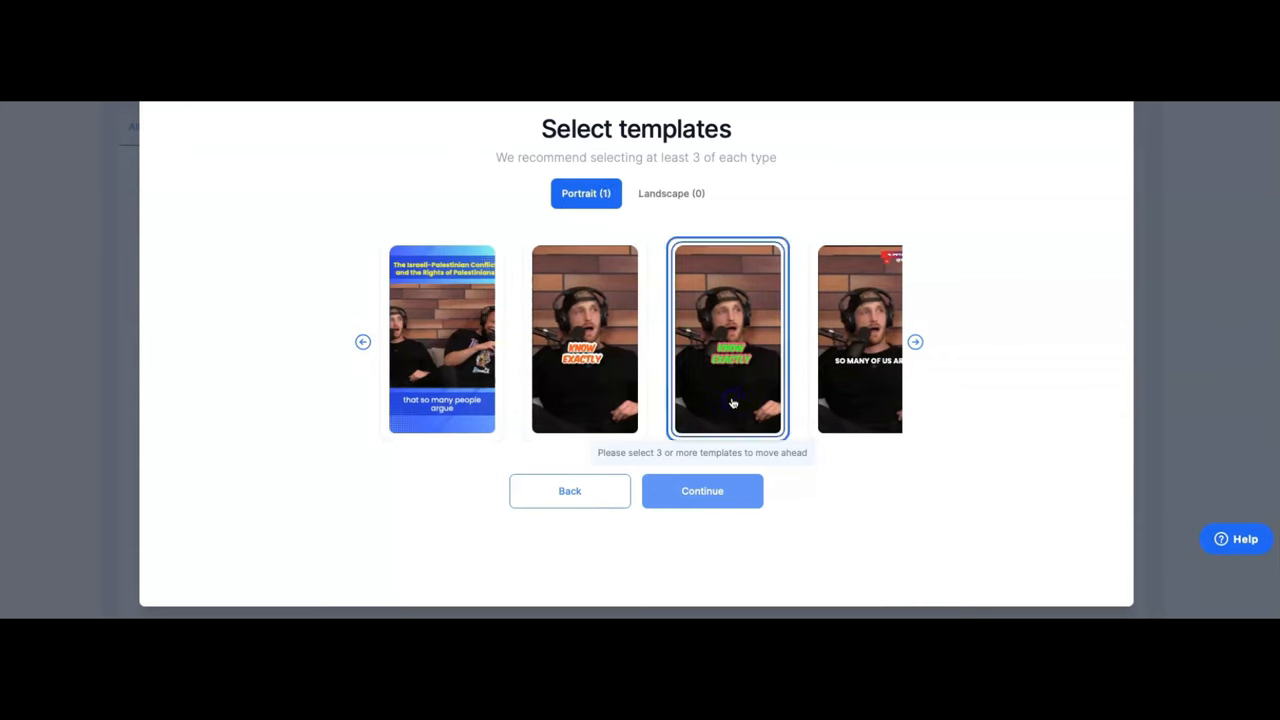
mouse_move(913, 342)
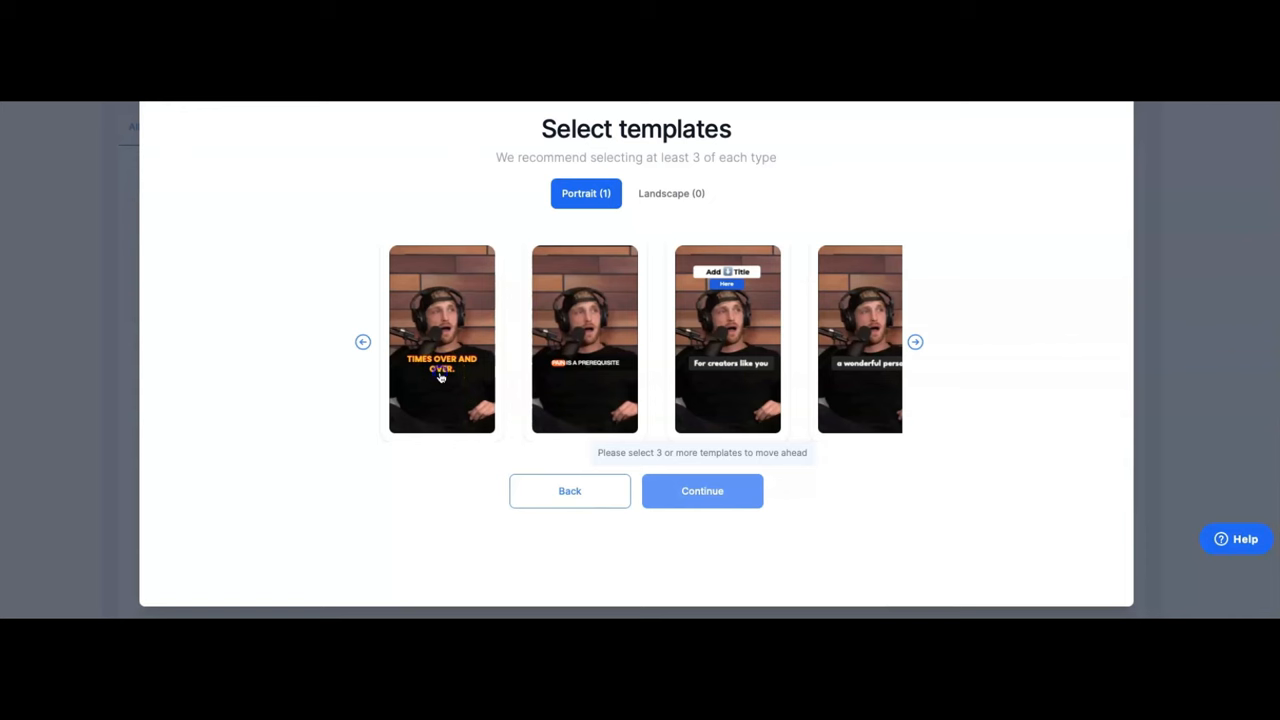
left_click(441, 339)
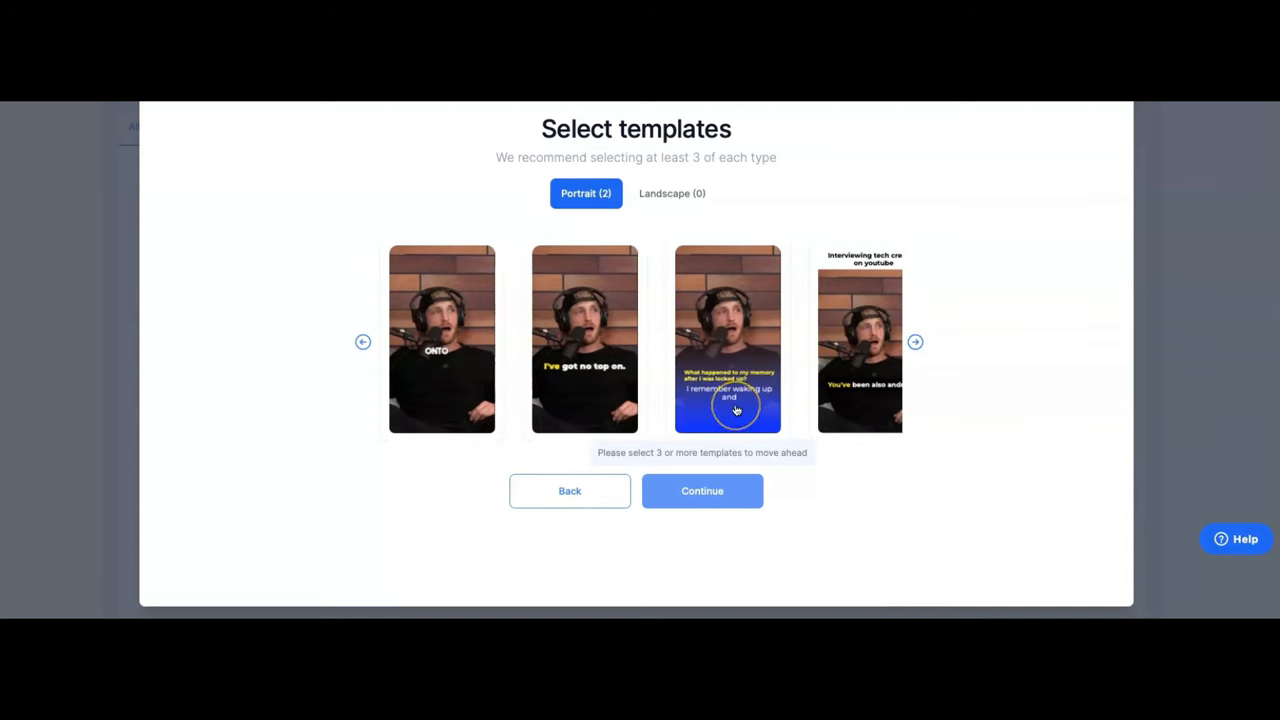
mouse_move(735, 360)
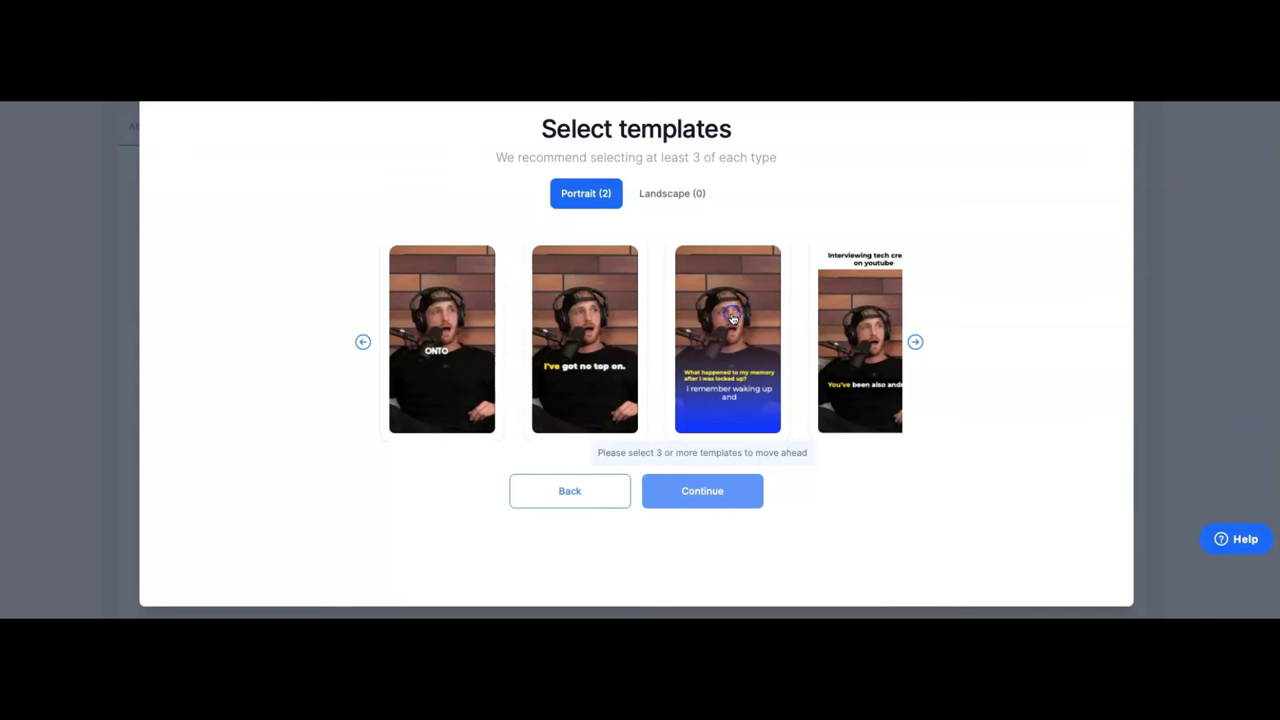
left_click(727, 338)
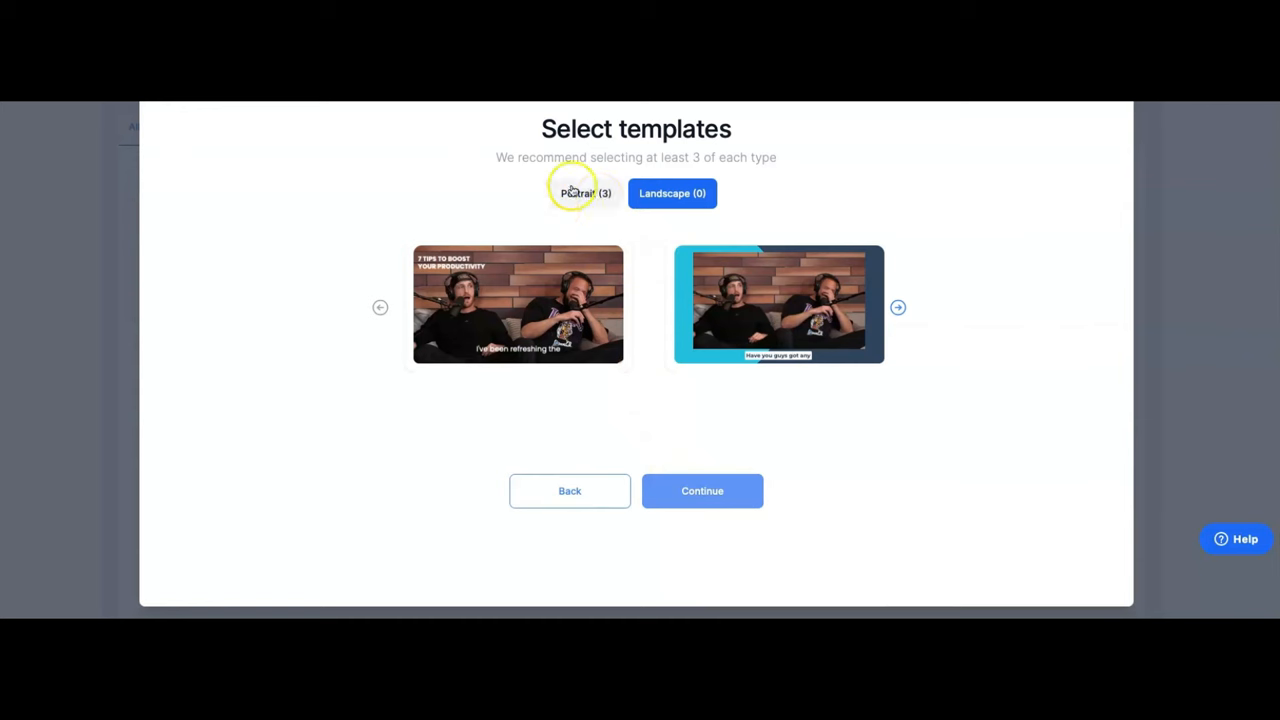
mouse_move(559, 248)
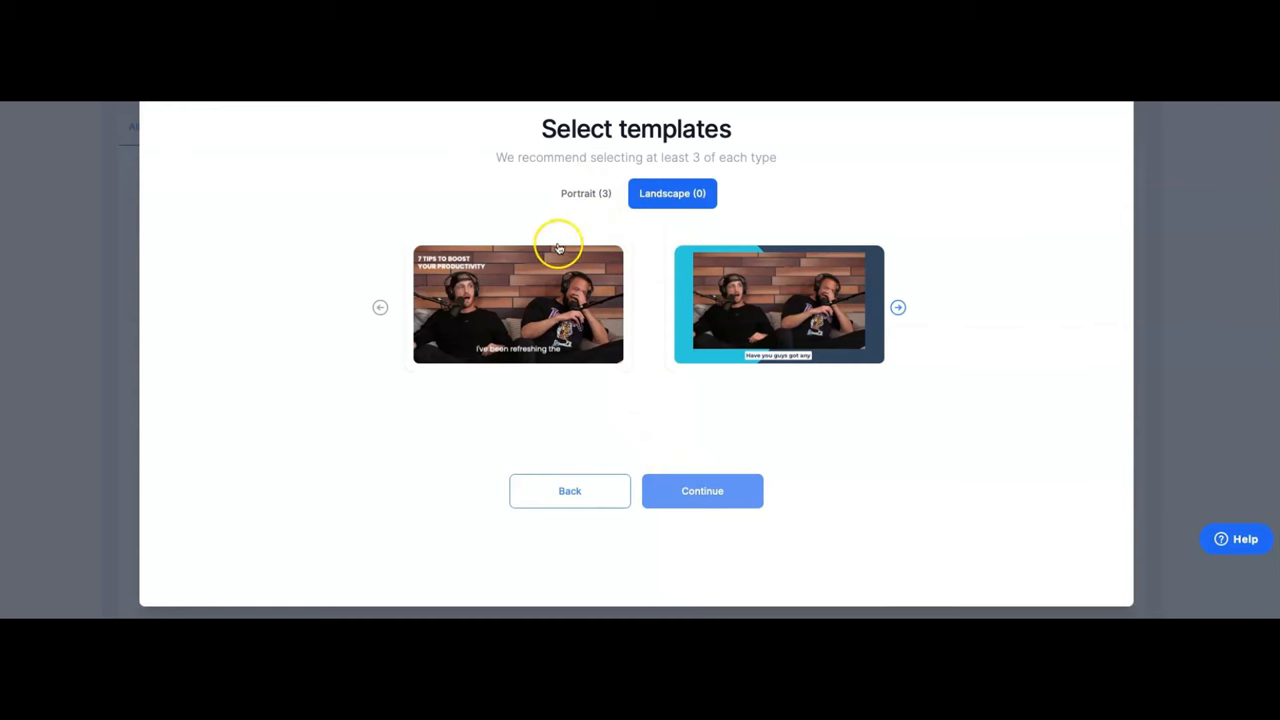
mouse_move(485, 328)
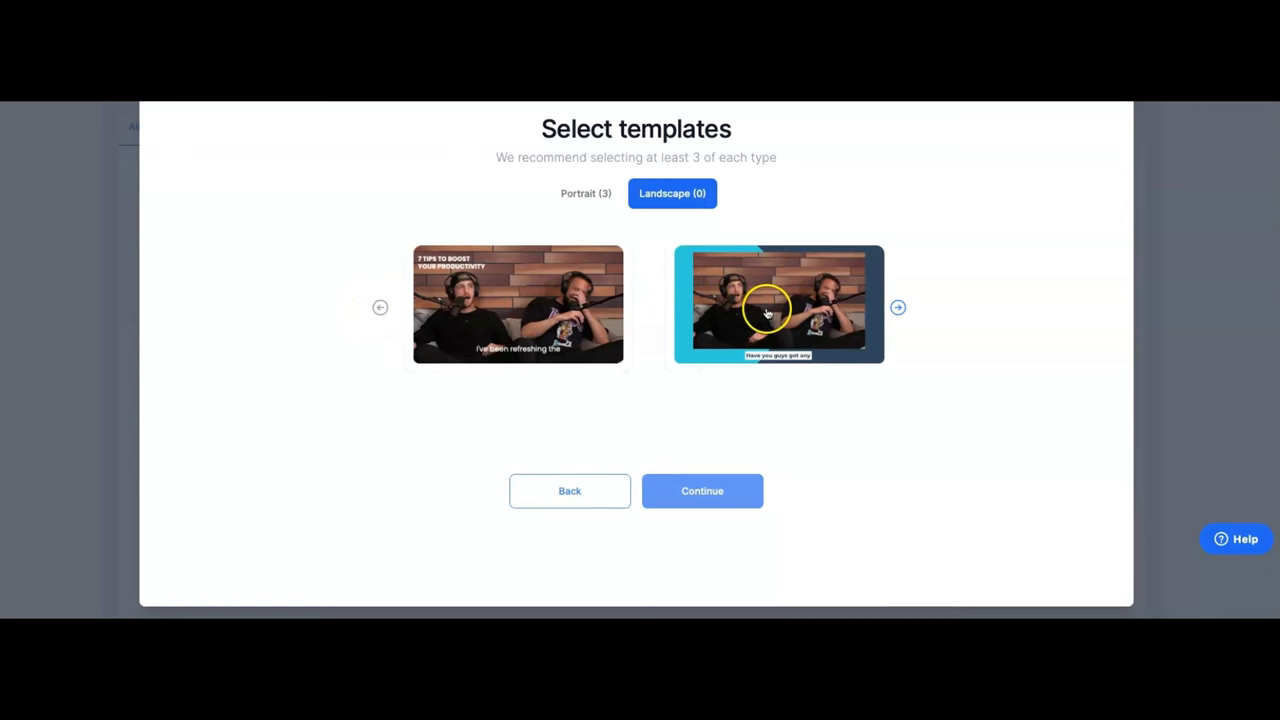
Pick the cyan-framed, blue-gradient and yellow torn-paper landscape templates
left_click(778, 305)
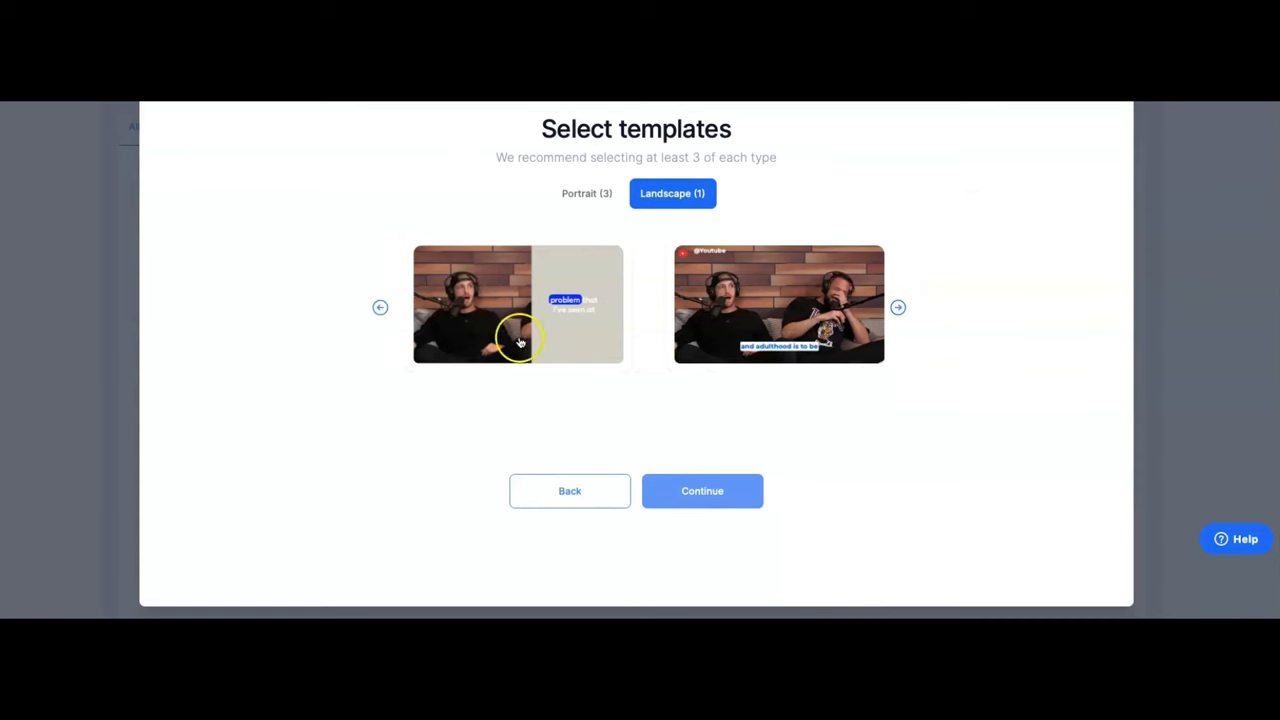
mouse_move(813, 315)
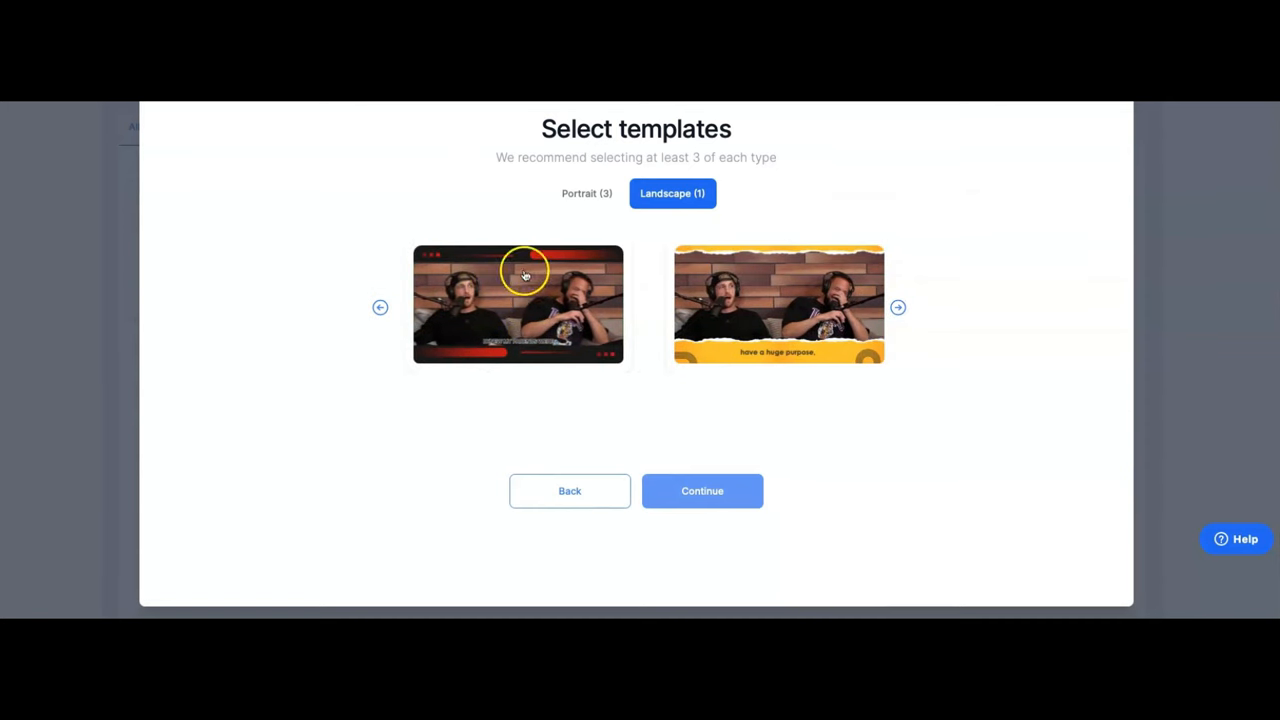
mouse_move(779, 372)
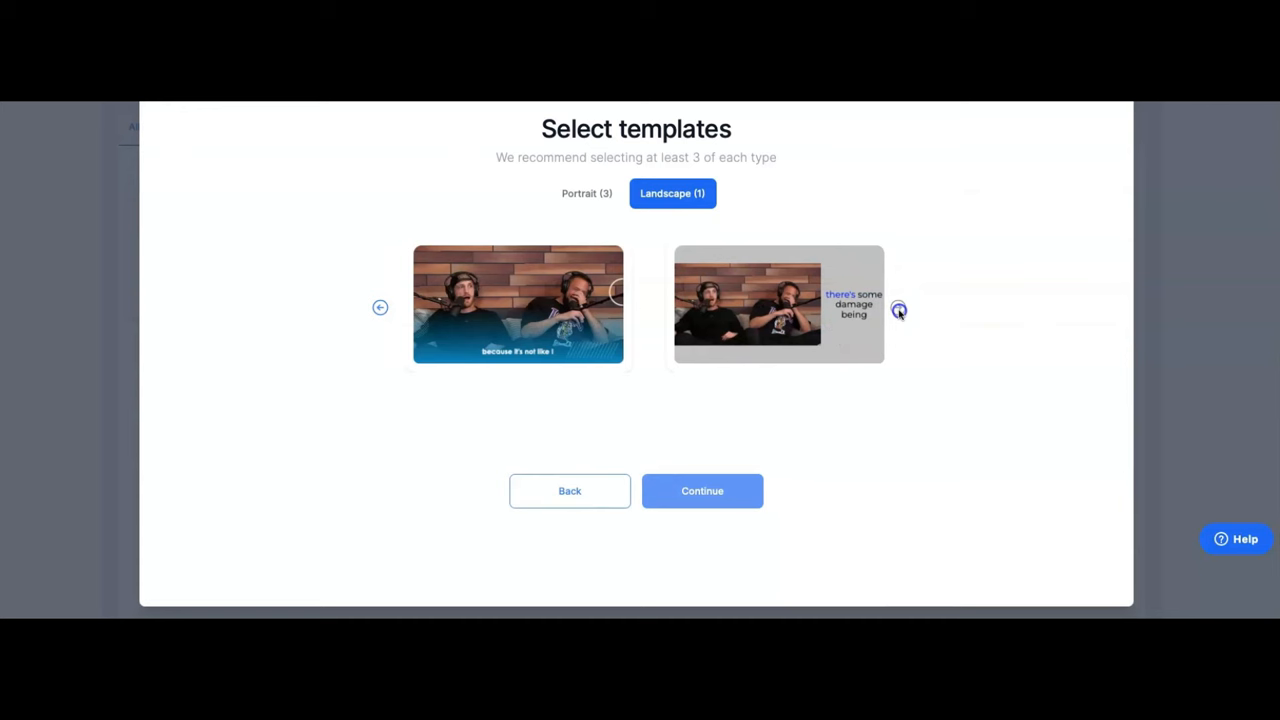
mouse_move(397, 310)
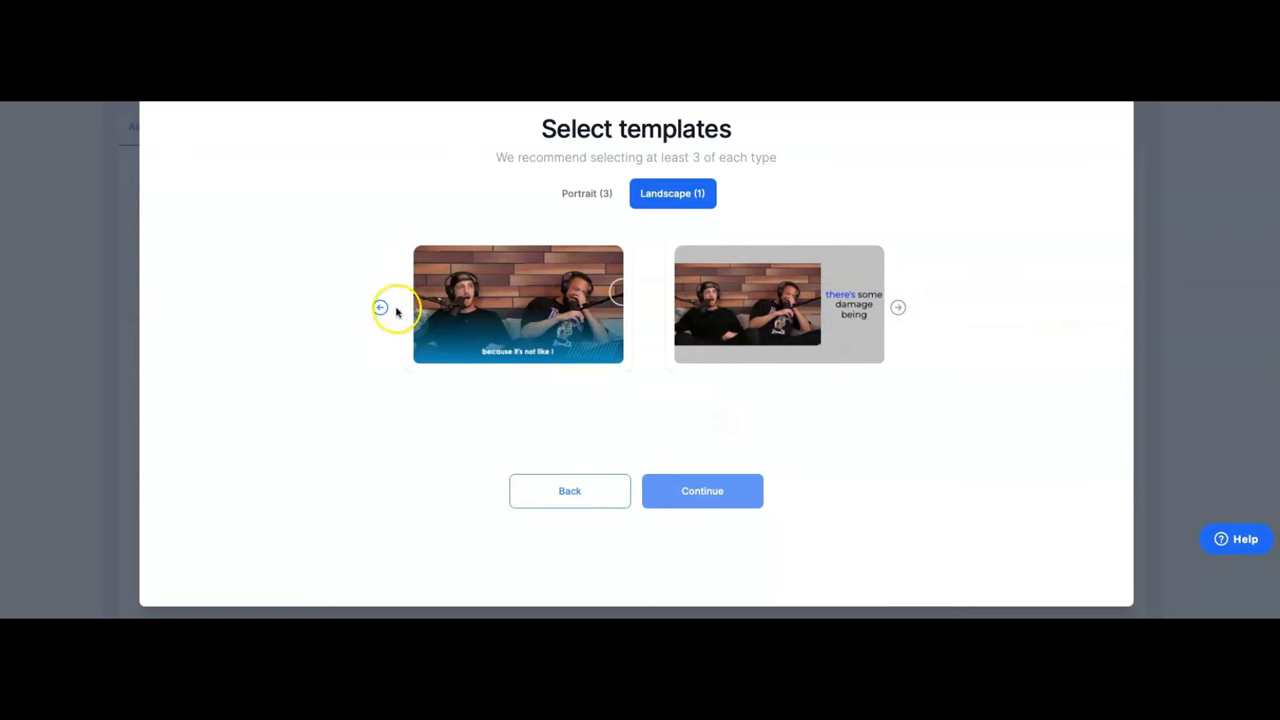
left_click(518, 305)
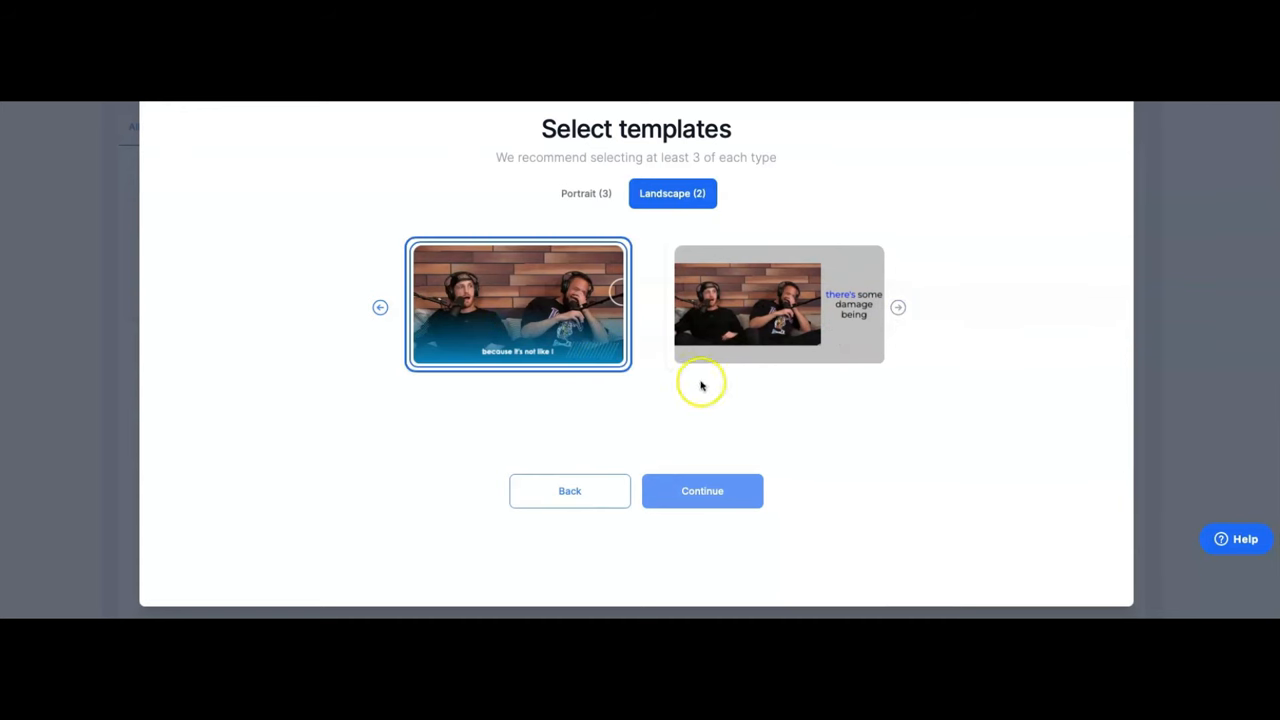
mouse_move(380, 310)
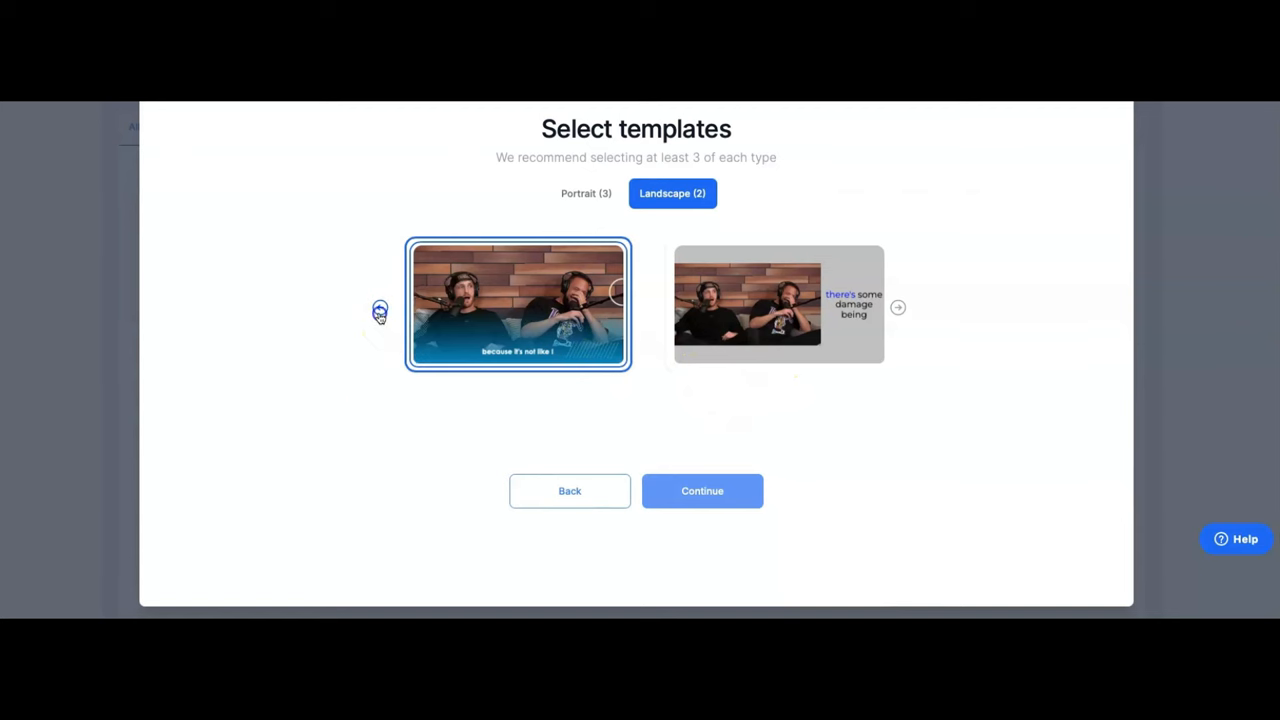
left_click(778, 304)
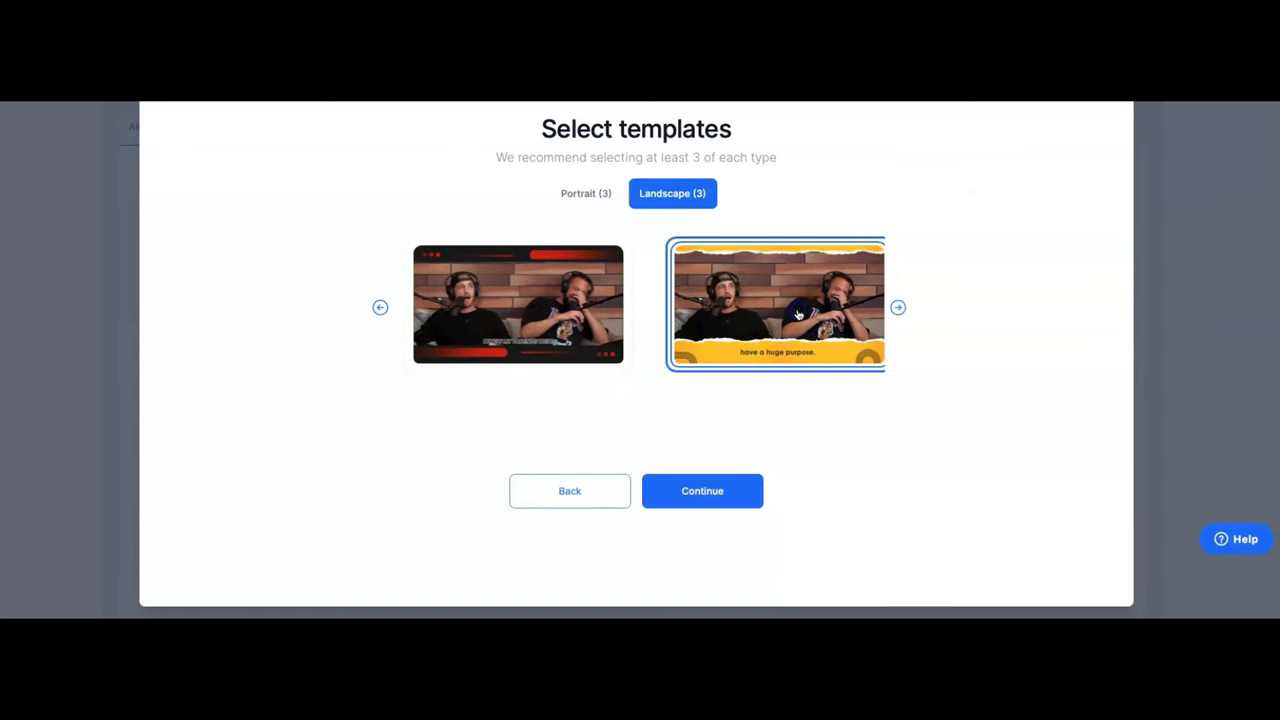
mouse_move(825, 395)
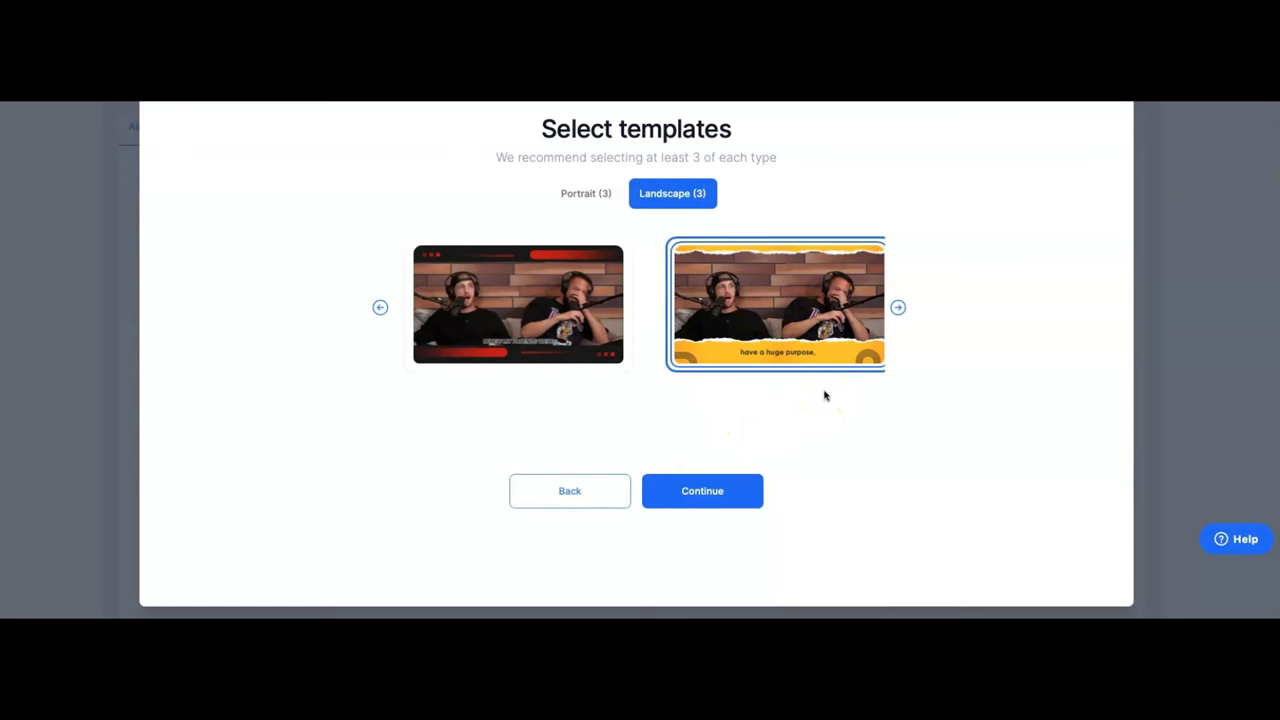
left_click(702, 491)
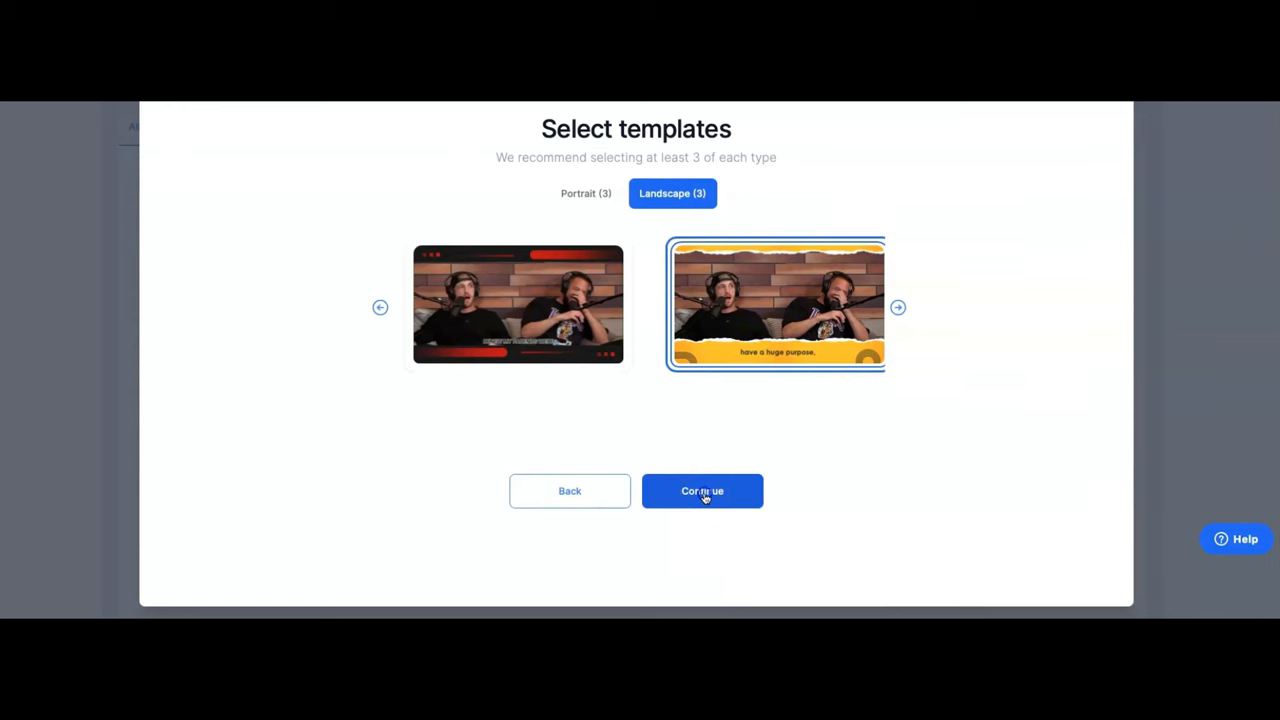
Skip the YouTube, Instagram and TikTok handles and finish setup to start processing
left_click(702, 490)
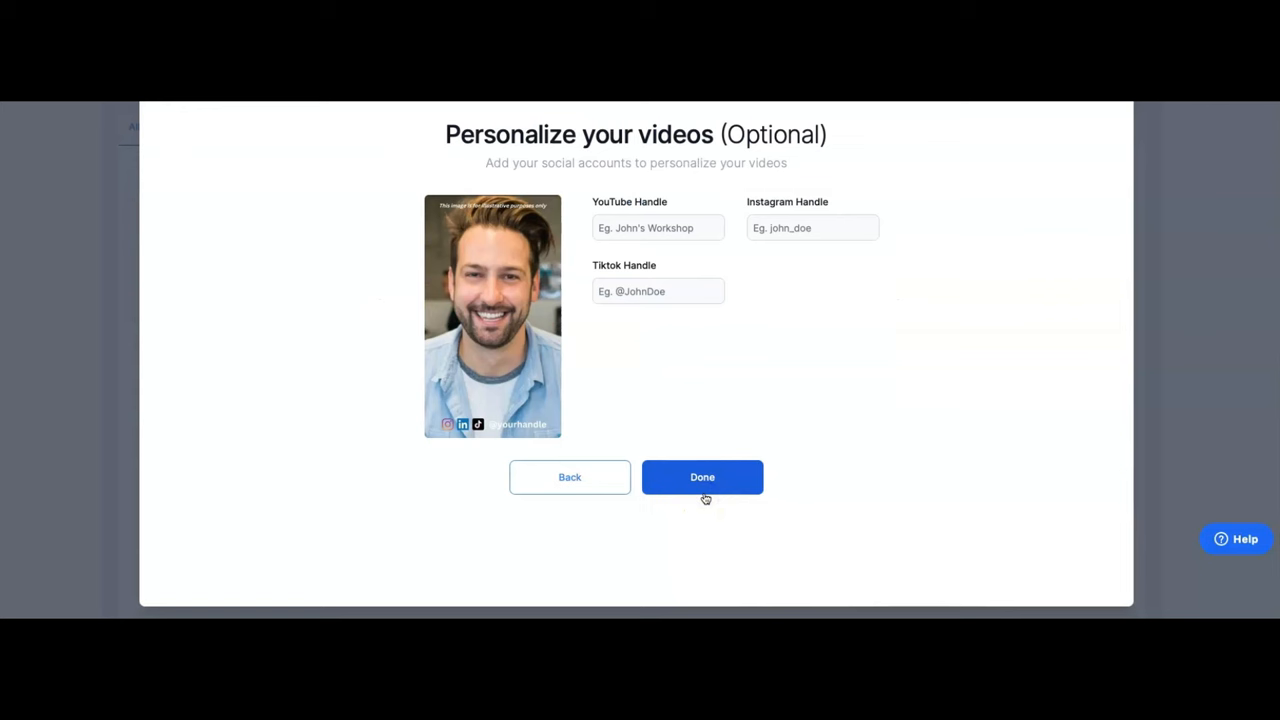
mouse_move(800, 378)
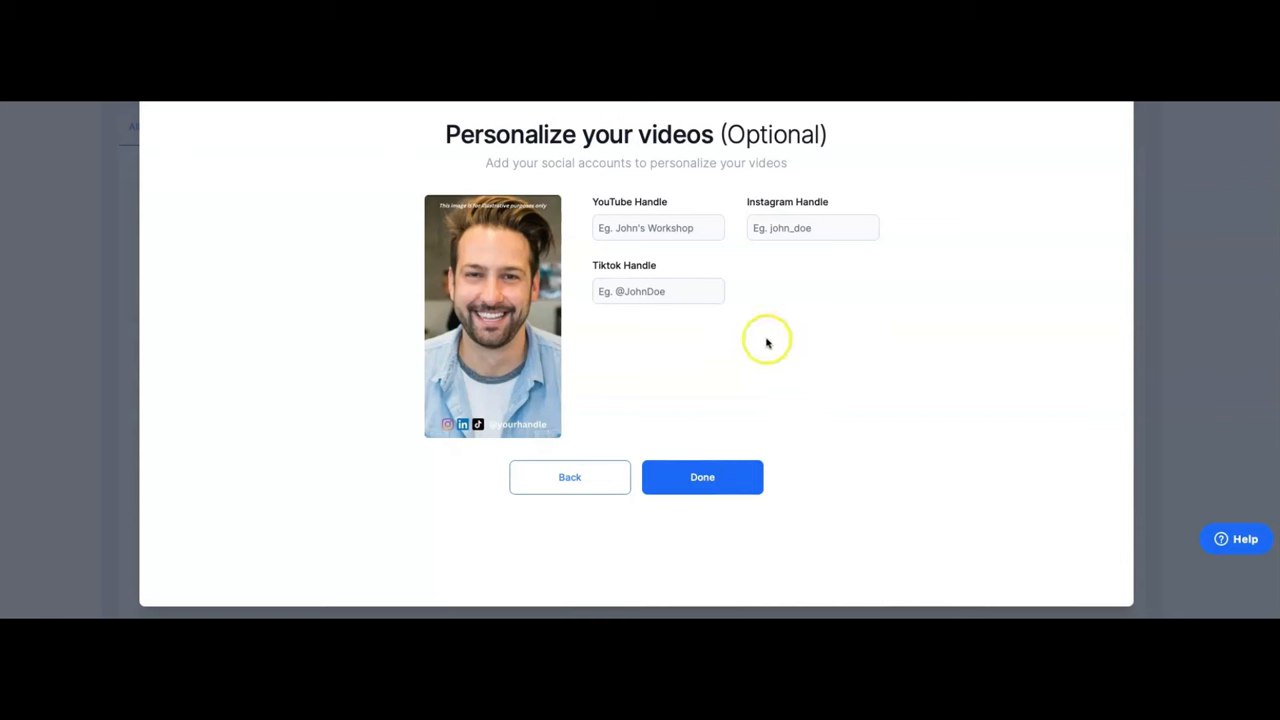
mouse_move(700, 250)
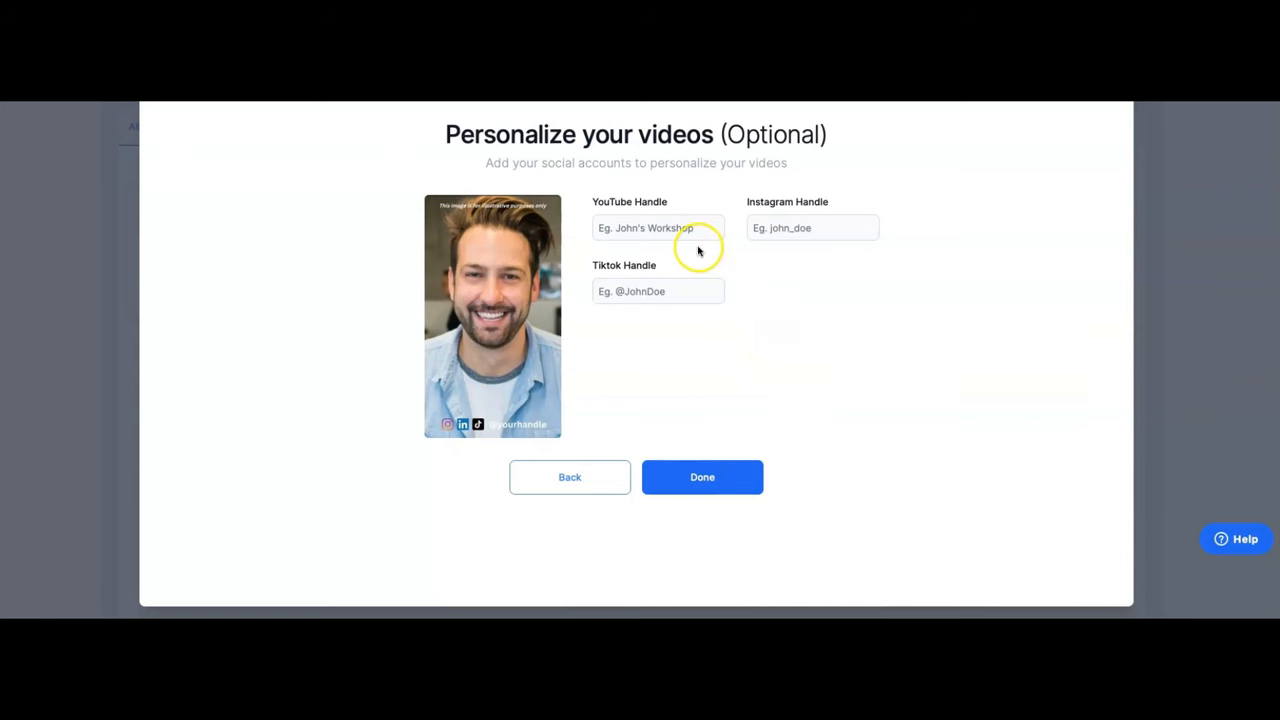
mouse_move(577, 418)
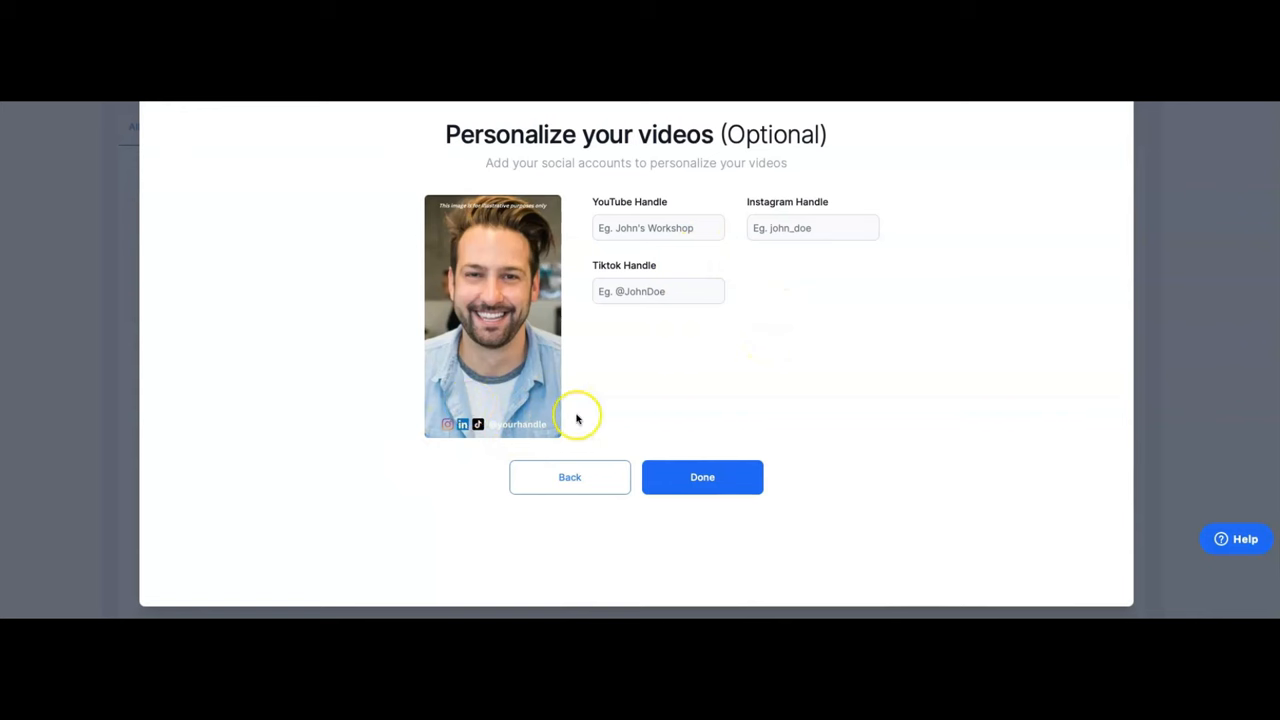
mouse_move(670, 217)
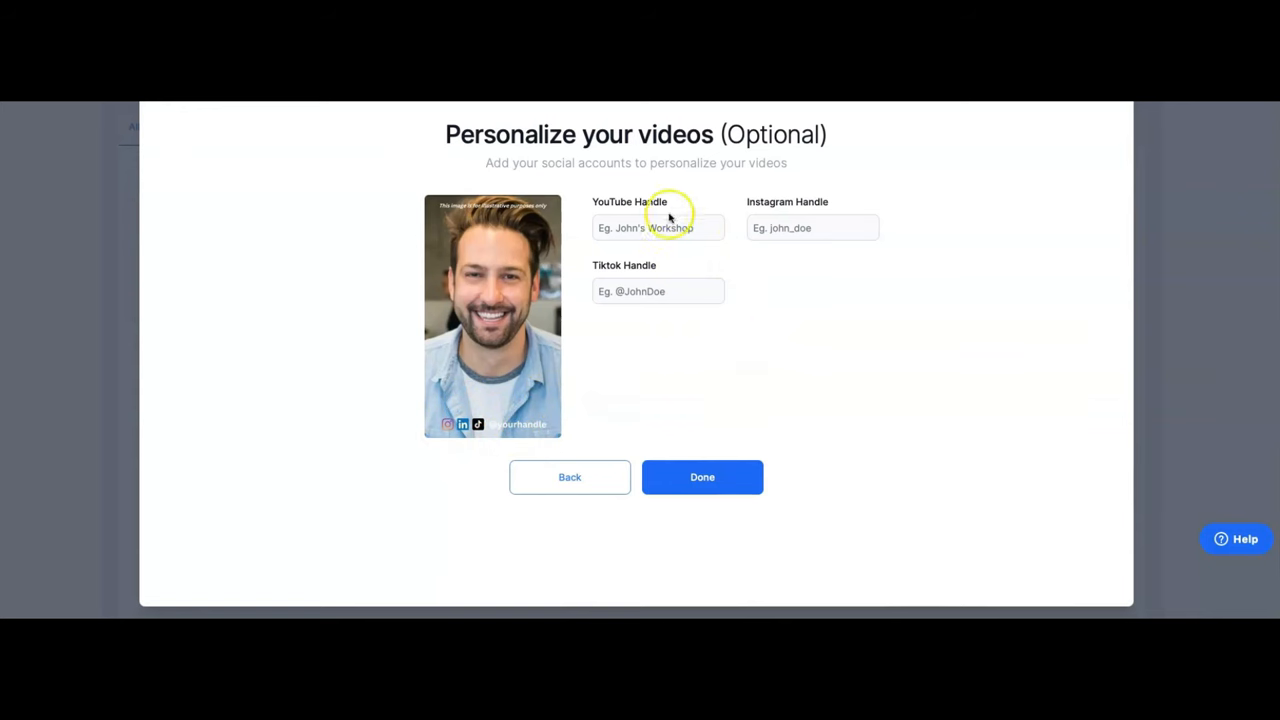
mouse_move(563, 424)
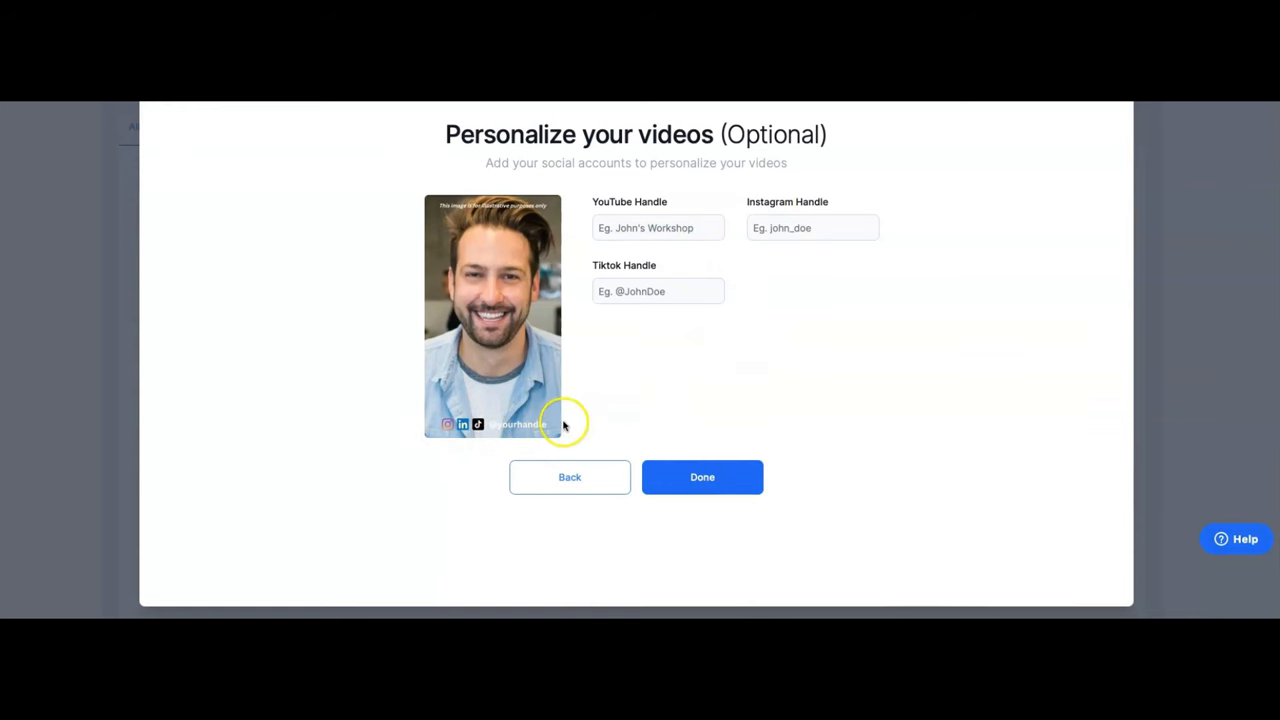
mouse_move(705, 463)
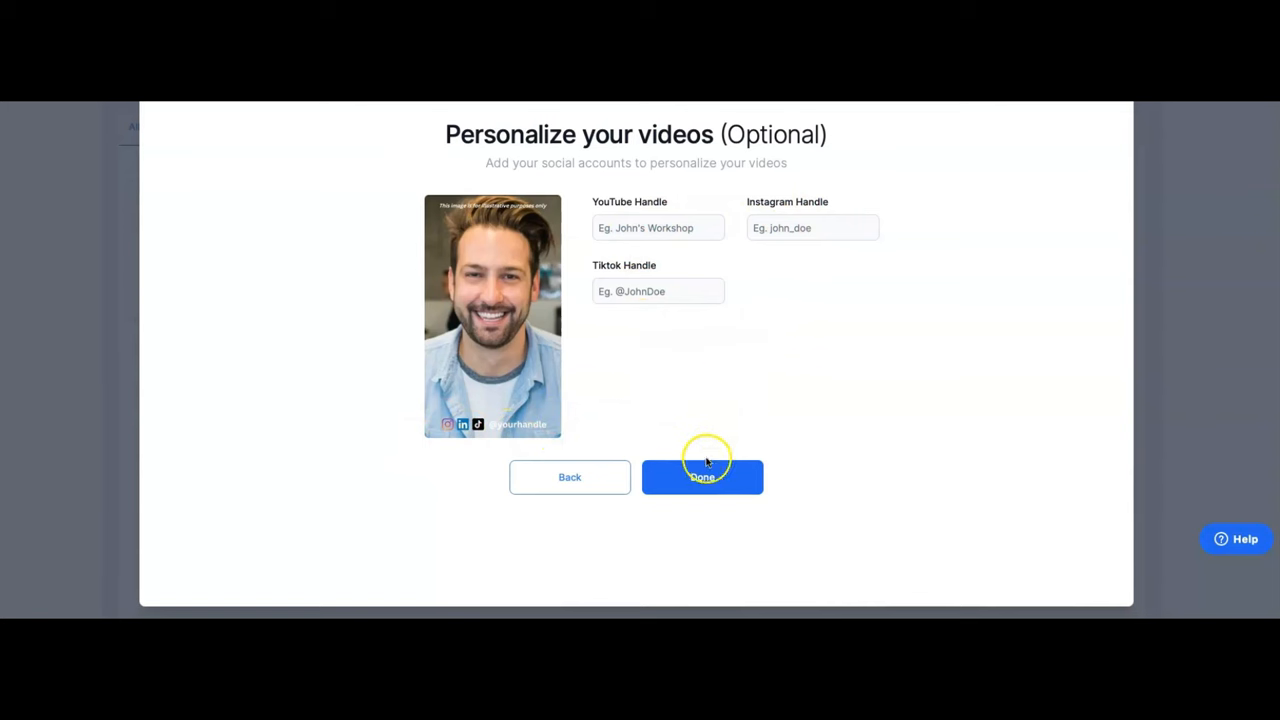
left_click(702, 477)
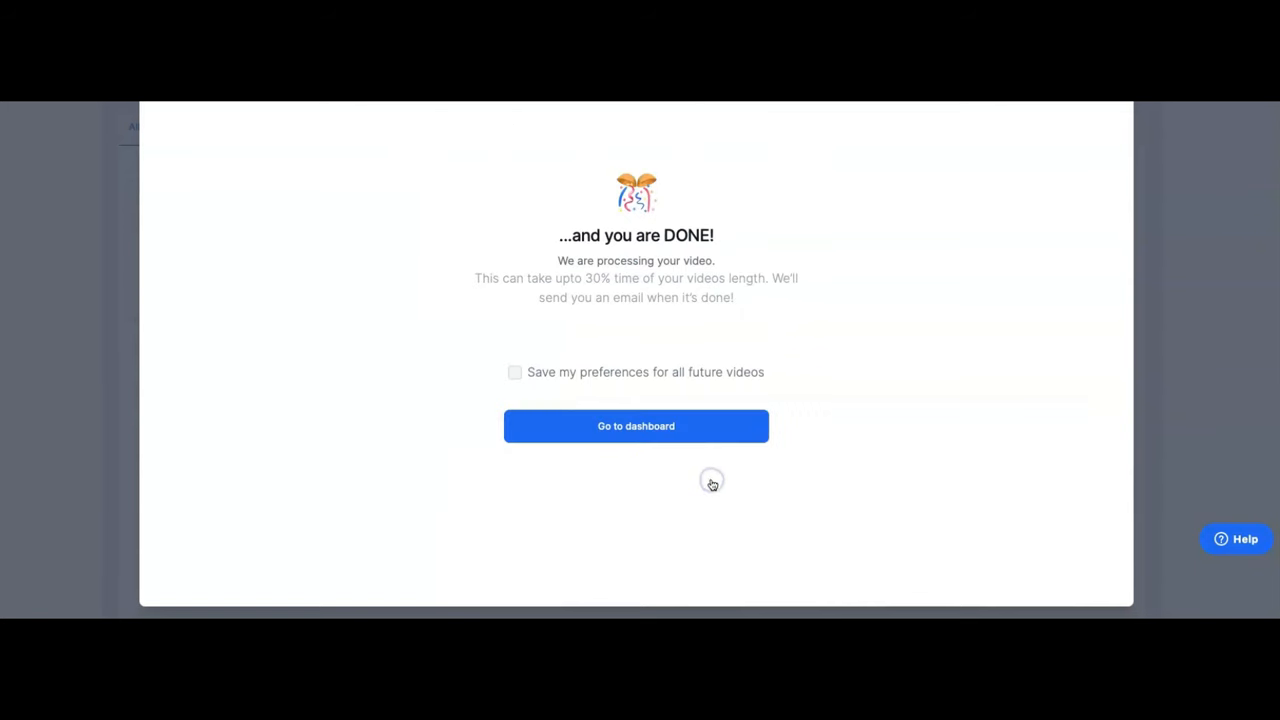
mouse_move(712, 485)
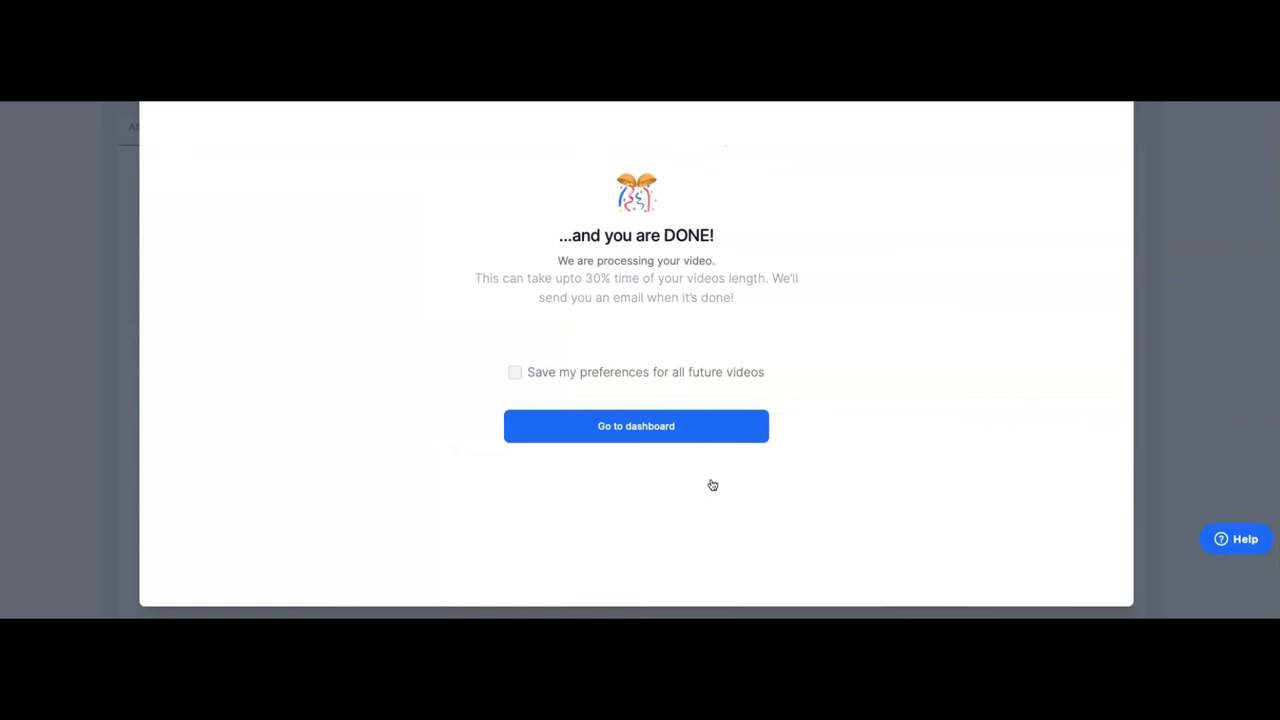
mouse_move(590, 499)
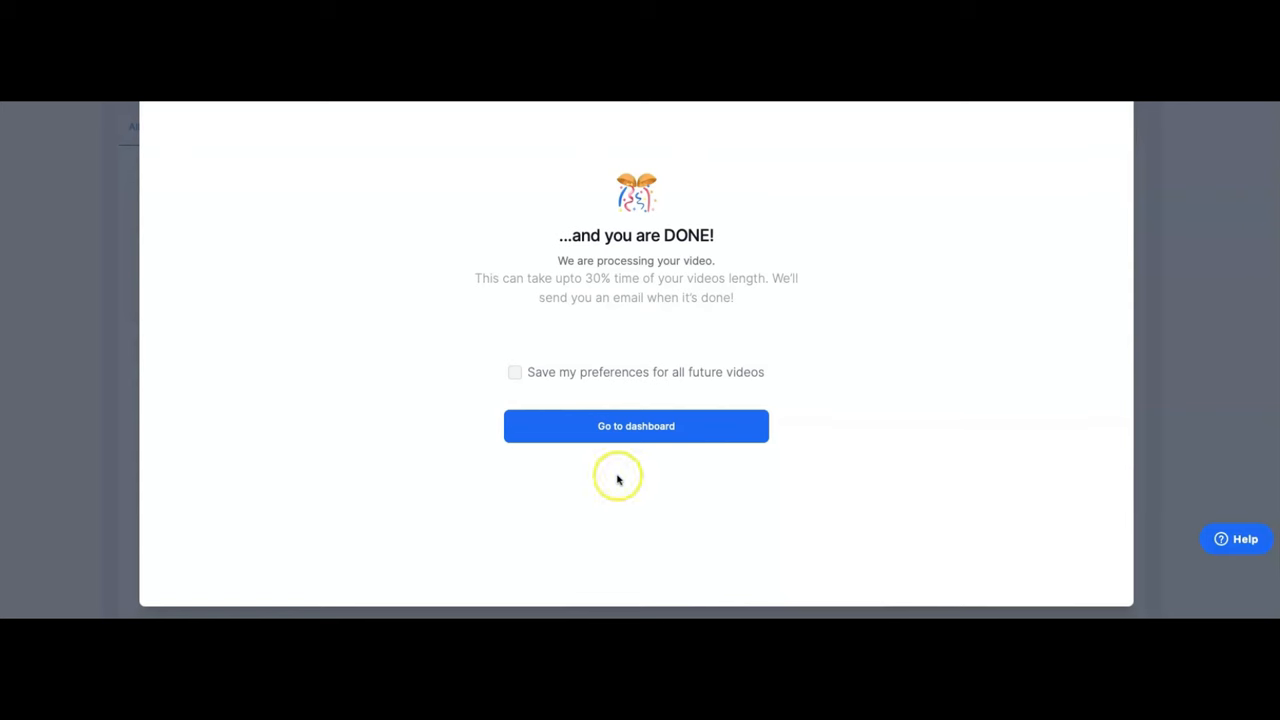
mouse_move(720, 296)
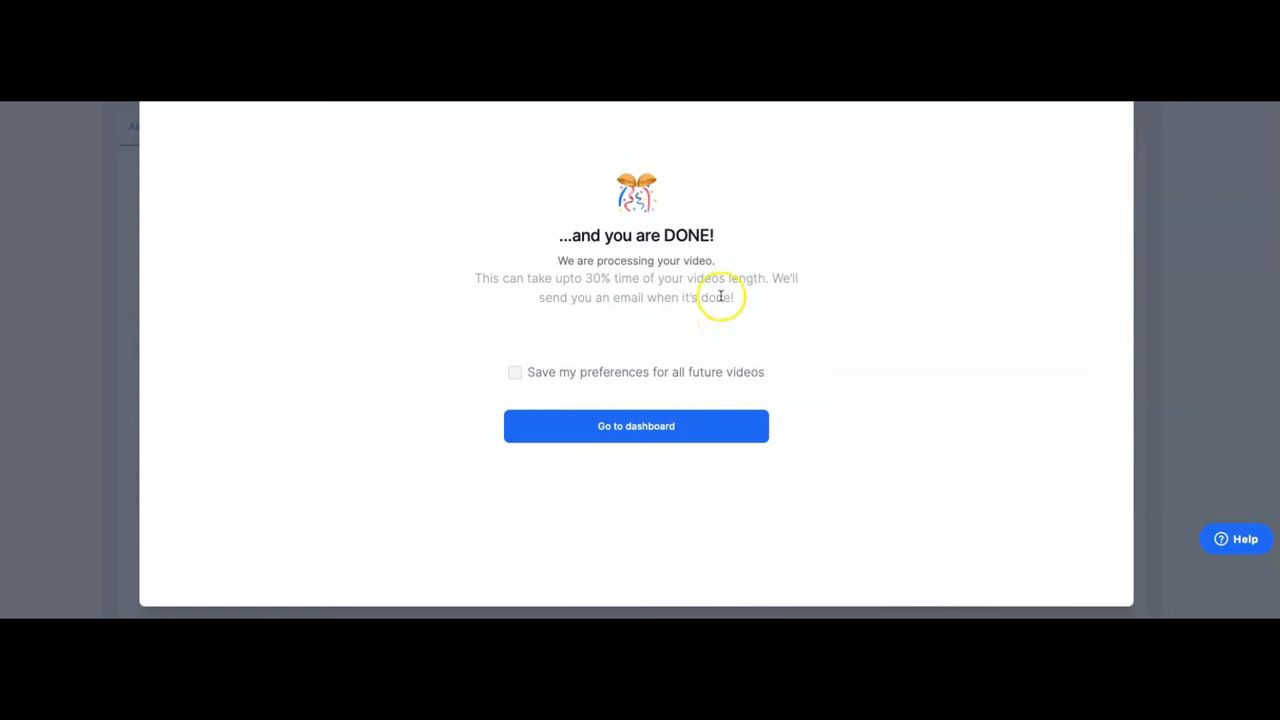
mouse_move(797, 334)
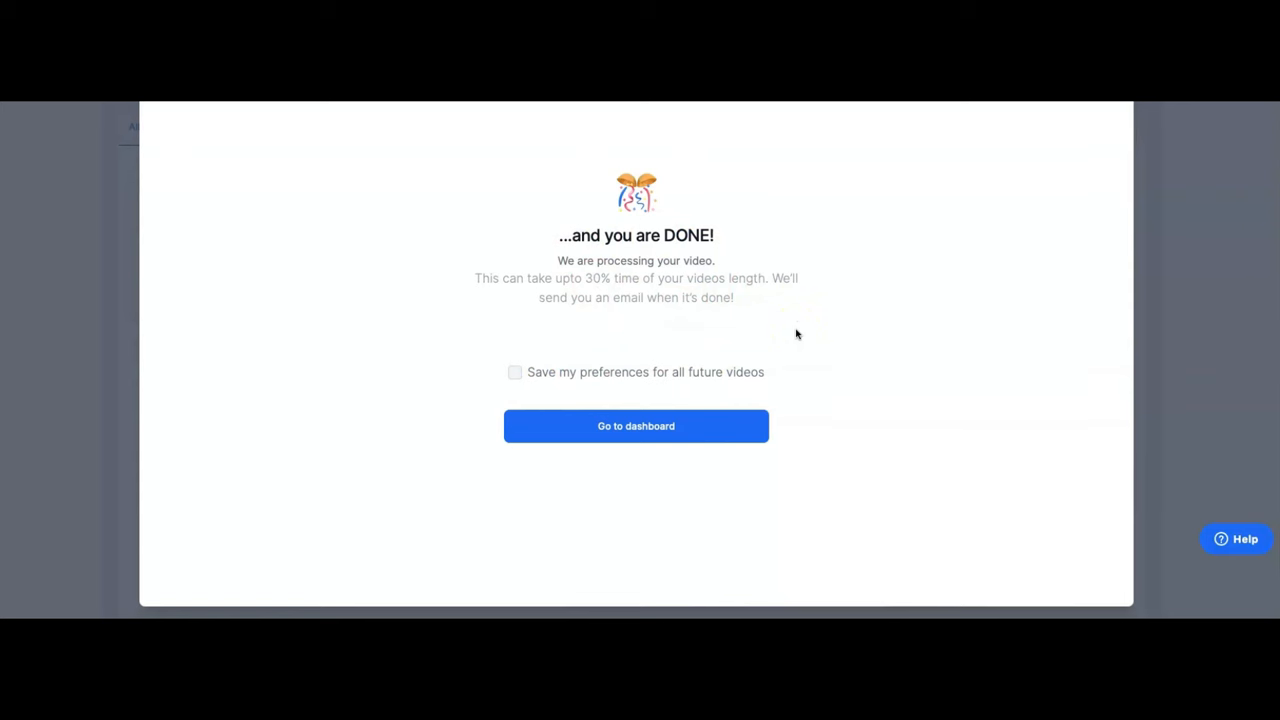
mouse_move(753, 322)
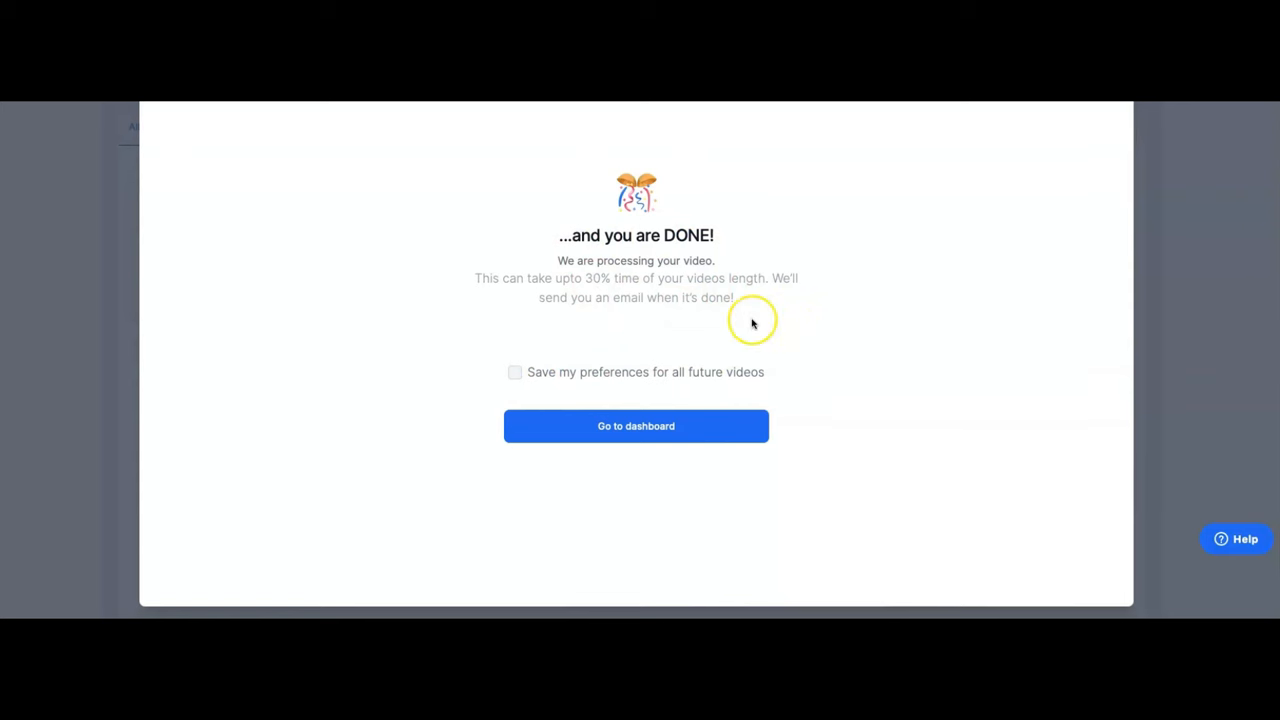
mouse_move(728, 322)
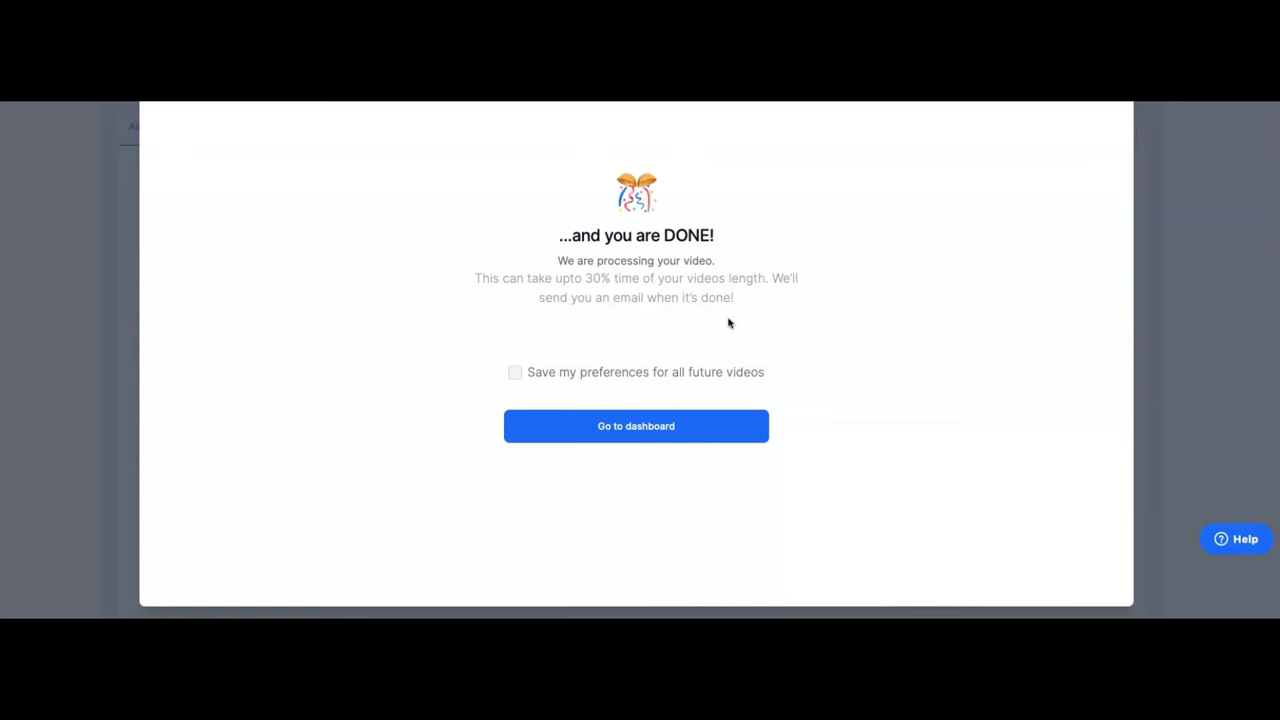
mouse_move(729, 322)
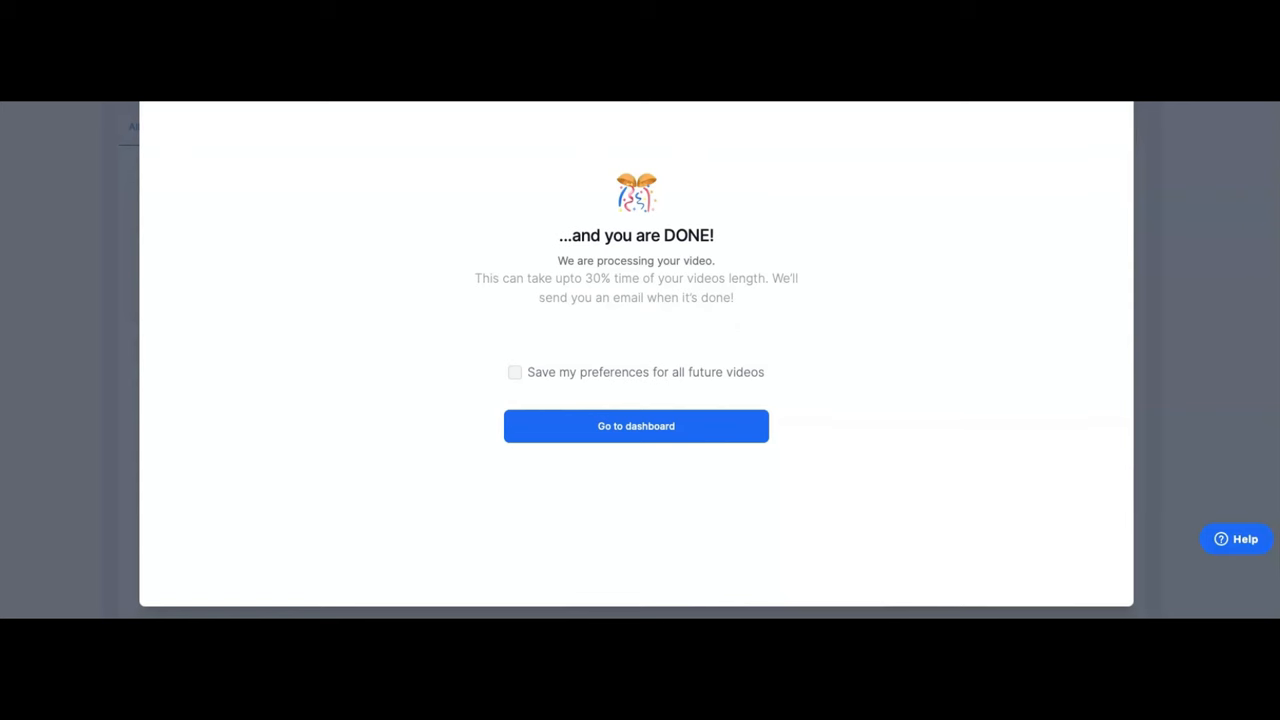
Return to the dashboard from the setup-complete confirmation
left_click(636, 425)
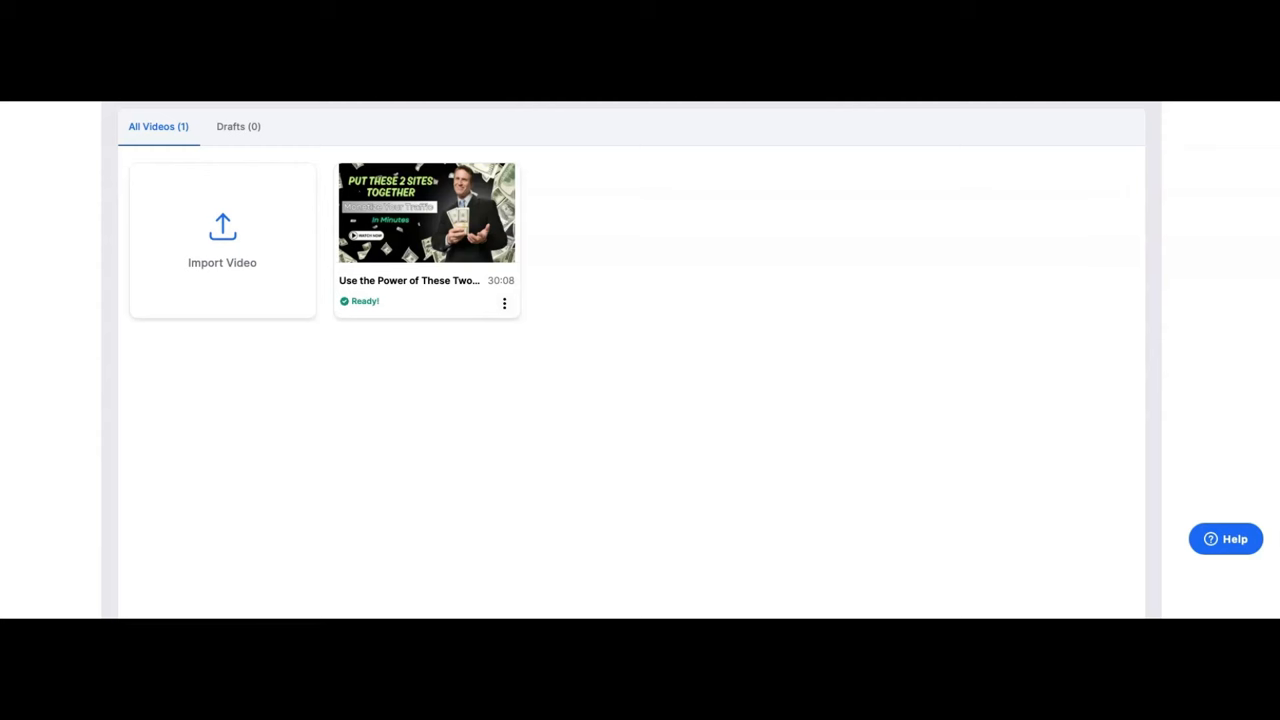
mouse_move(58, 213)
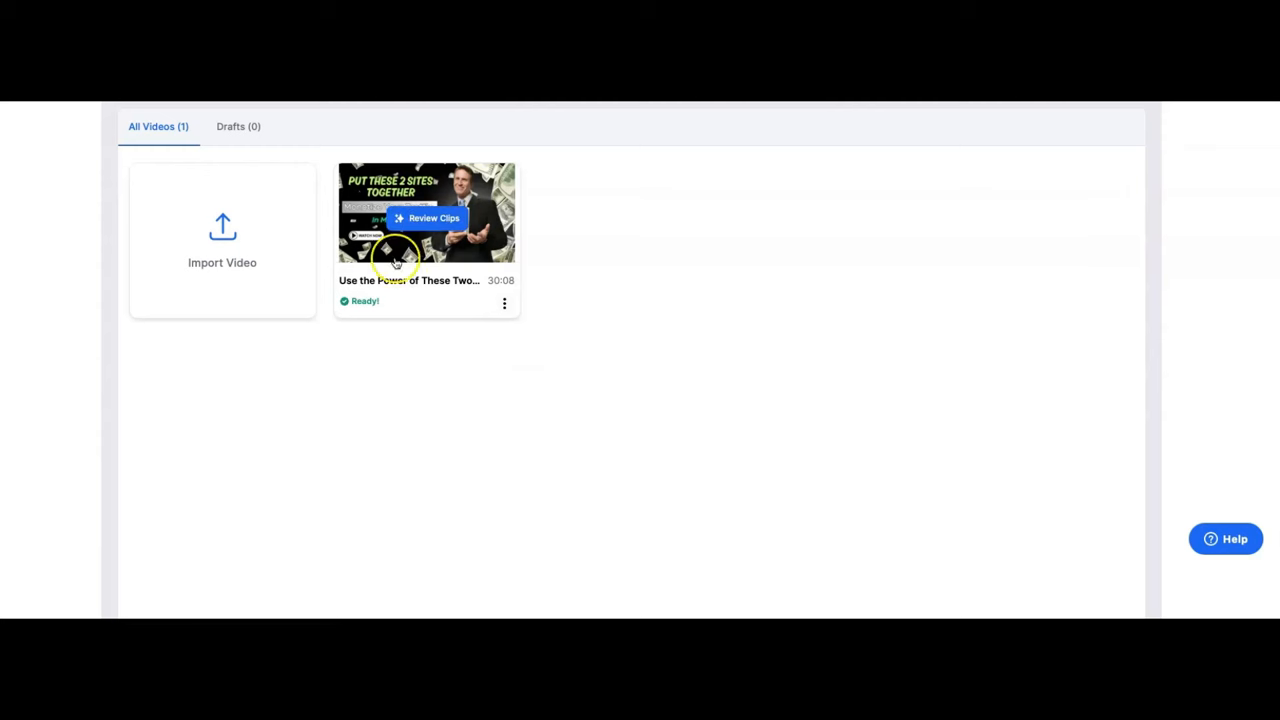
mouse_move(467, 320)
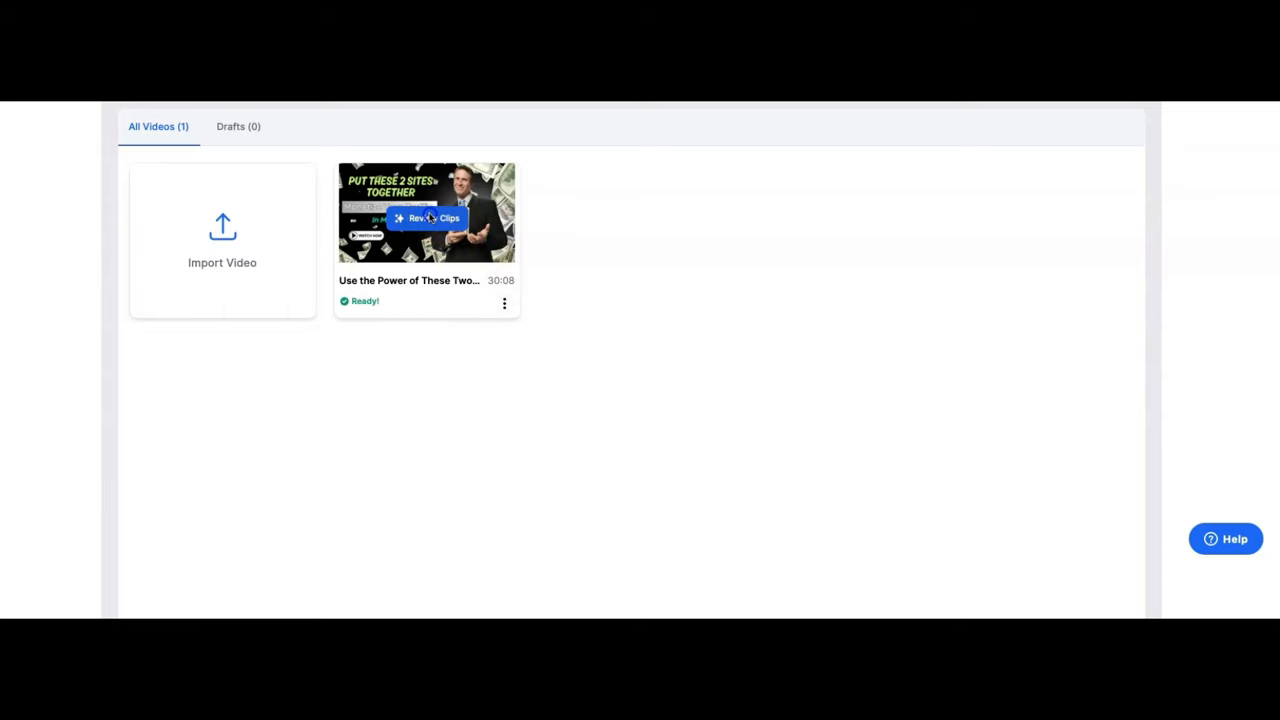
Open Review Clips on the Ready video card
left_click(428, 218)
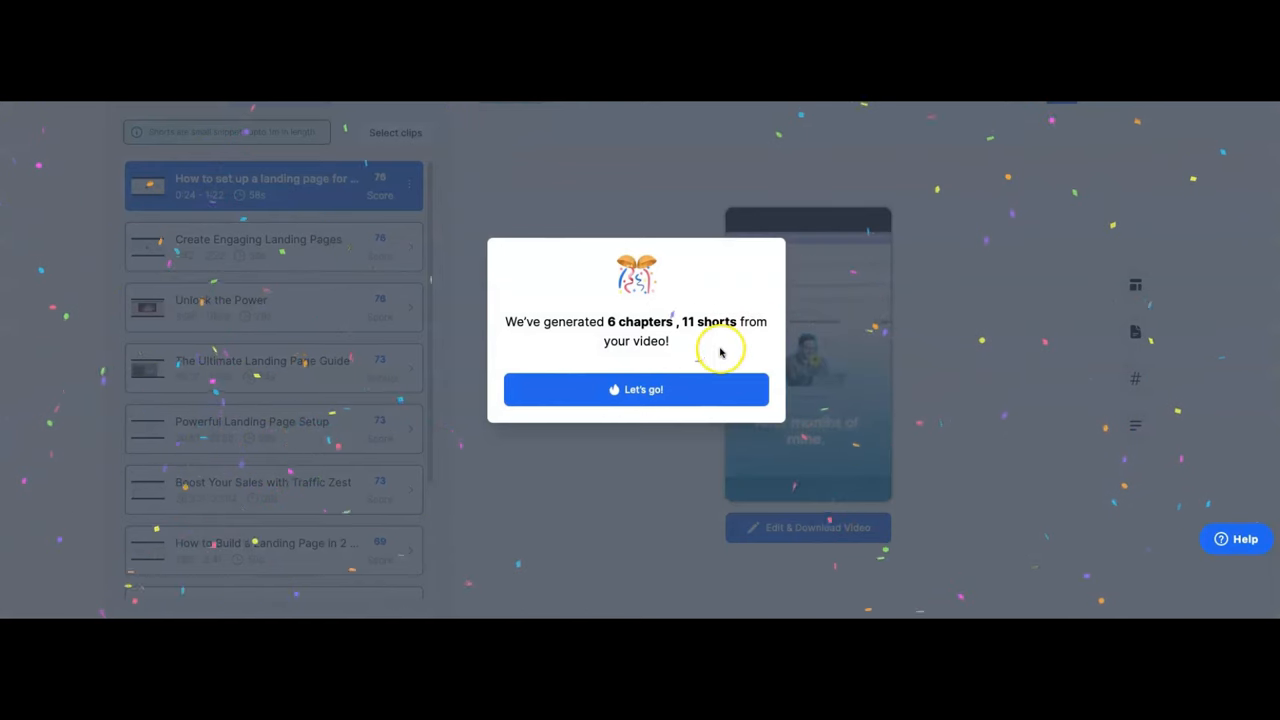
mouse_move(555, 353)
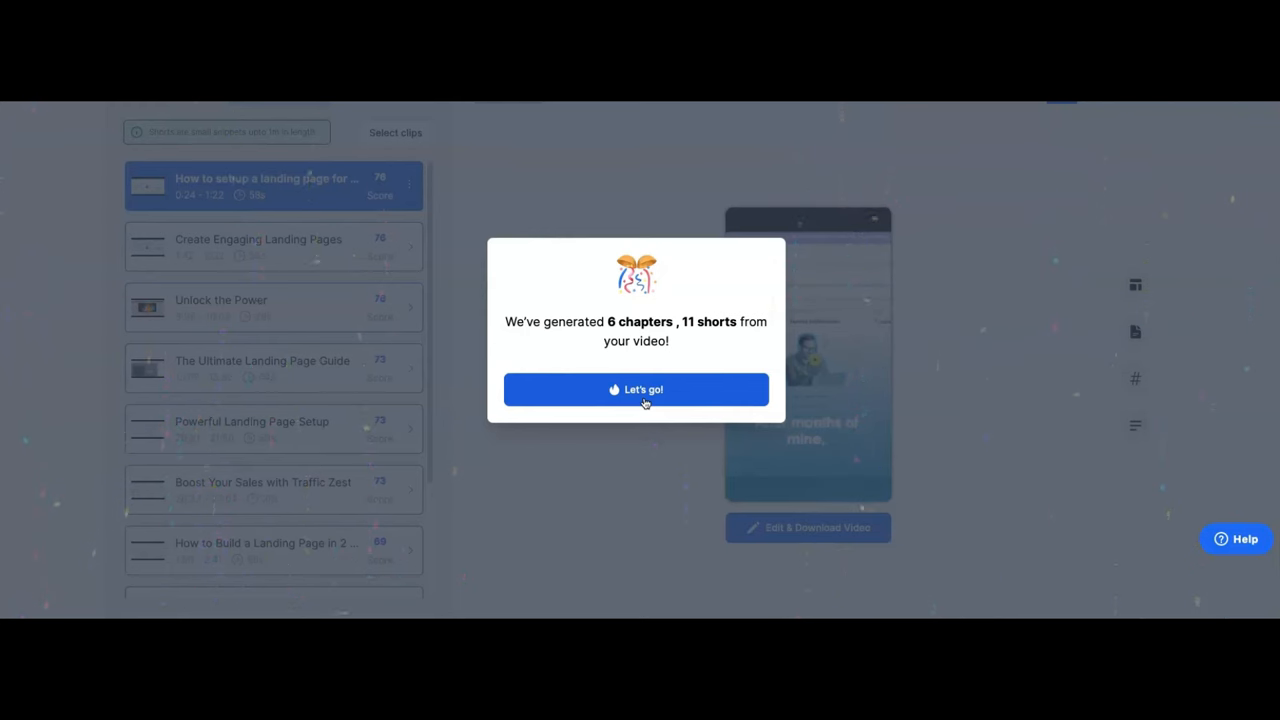
Dismiss the '6 chapters, 11 shorts' summary with Let's go!
left_click(635, 389)
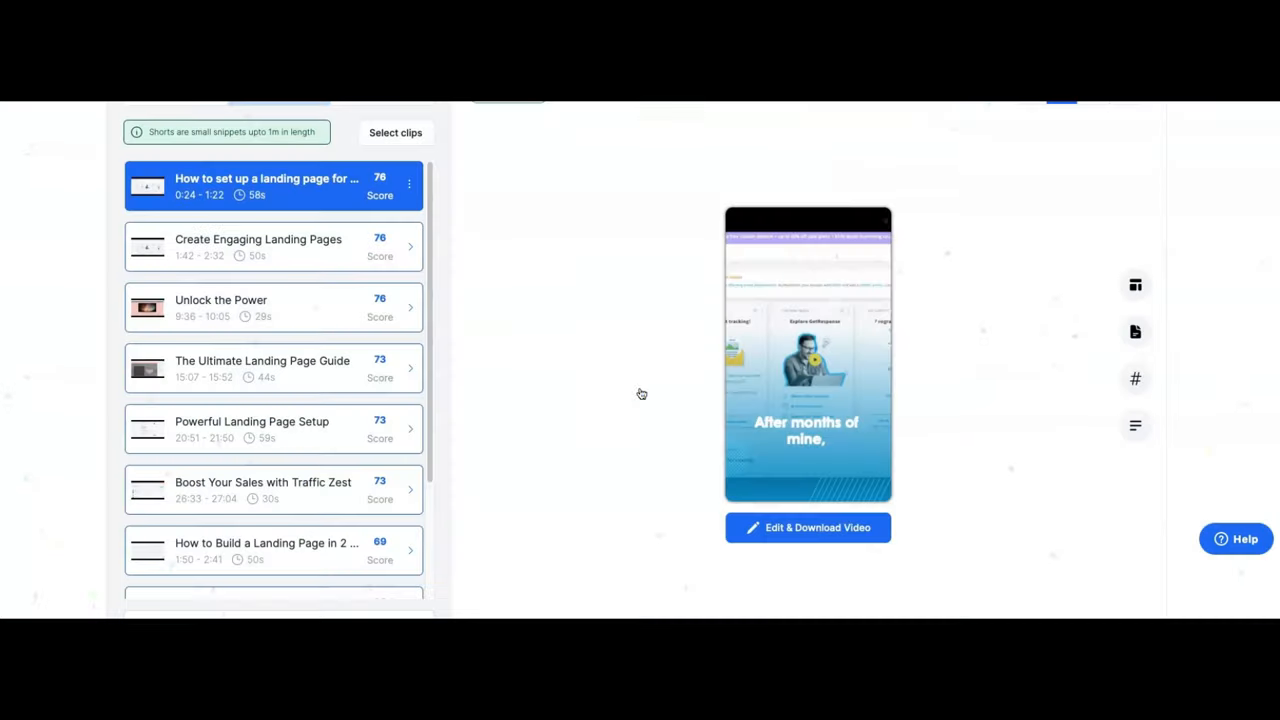
mouse_move(578, 168)
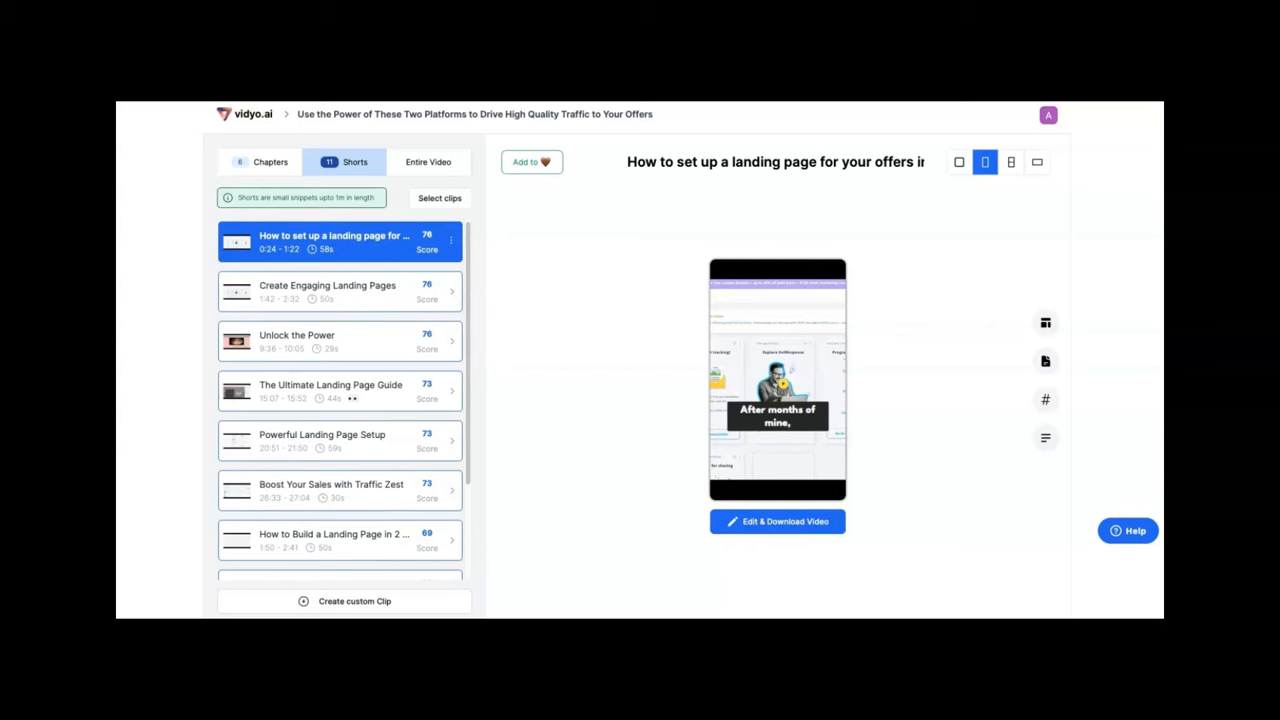
mouse_move(212, 147)
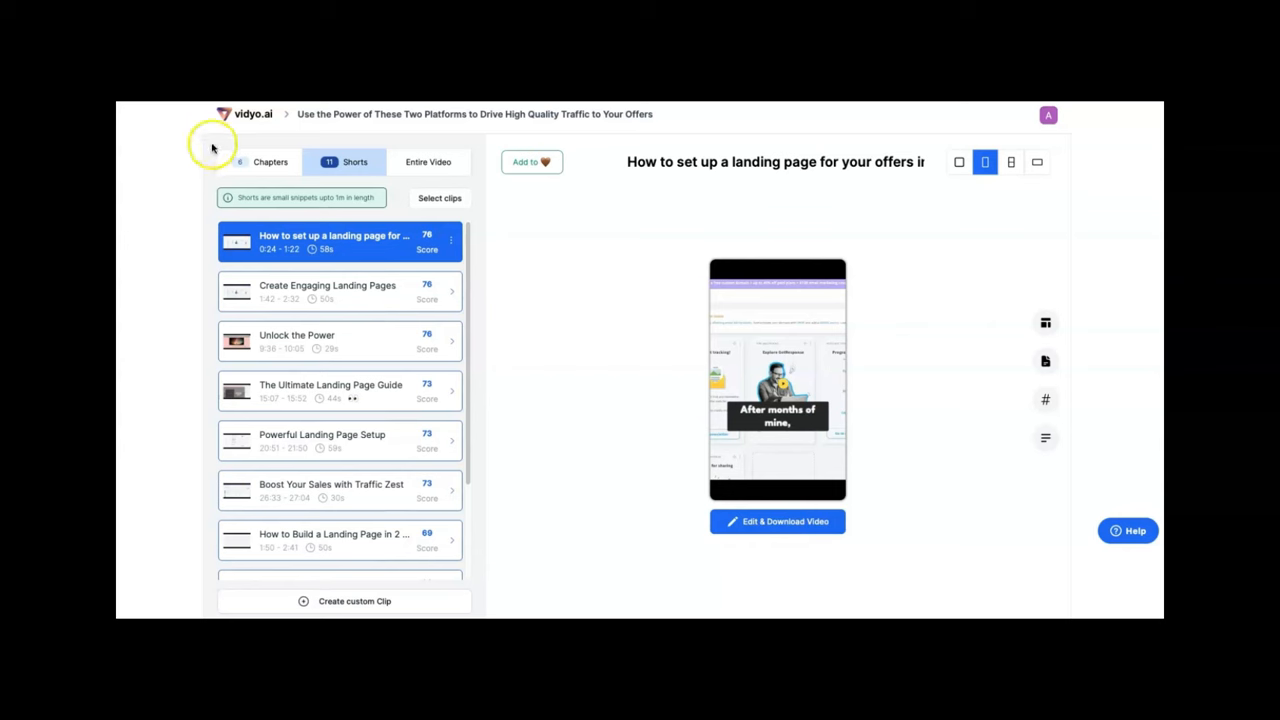
mouse_move(183, 162)
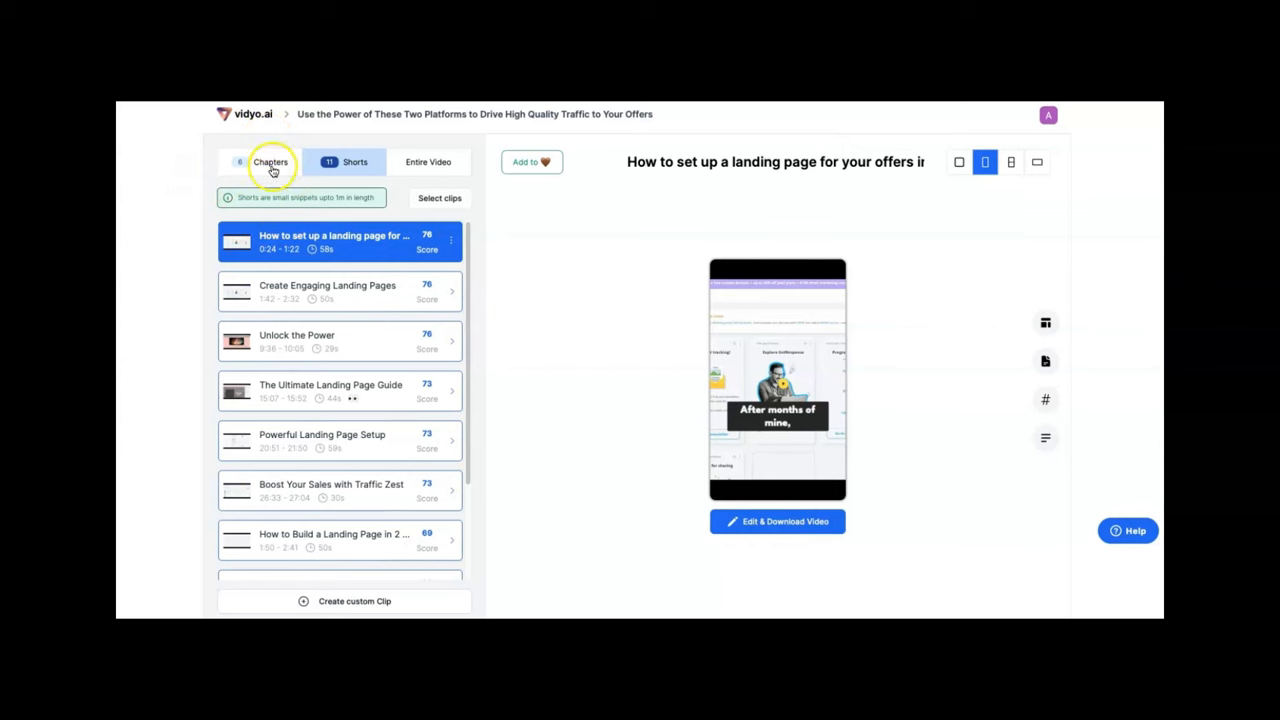
mouse_move(351, 249)
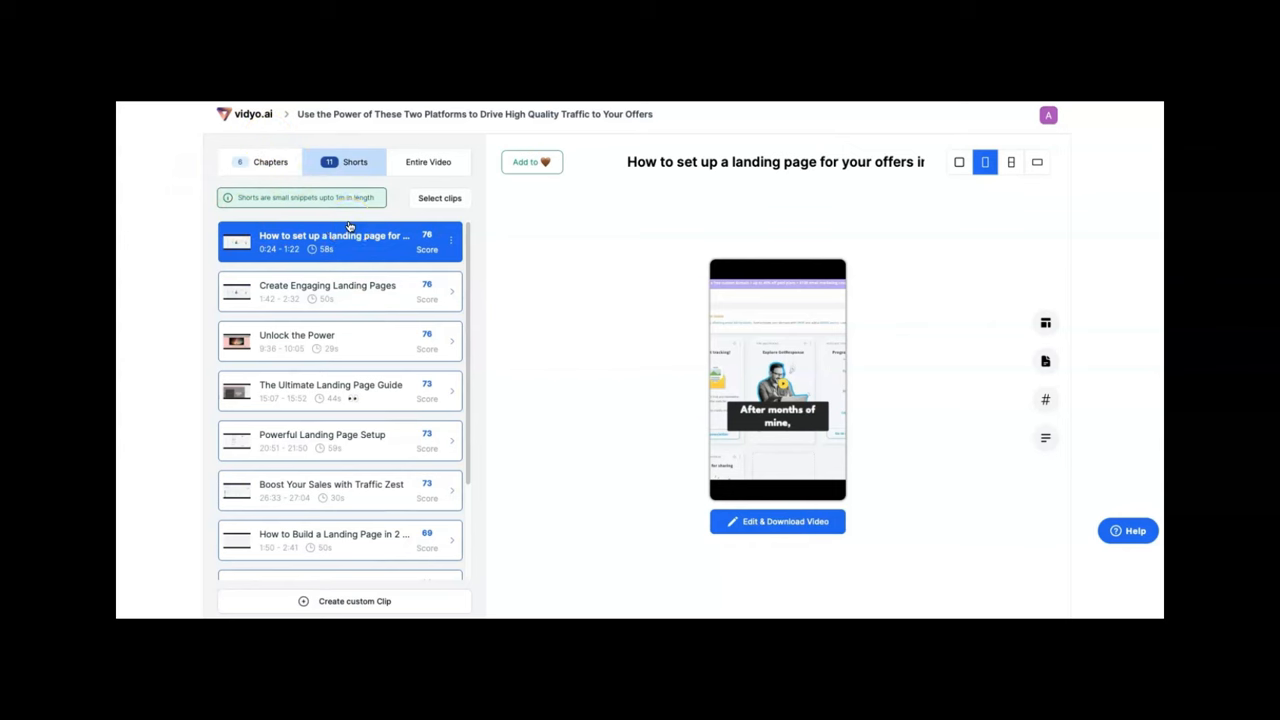
mouse_move(370, 240)
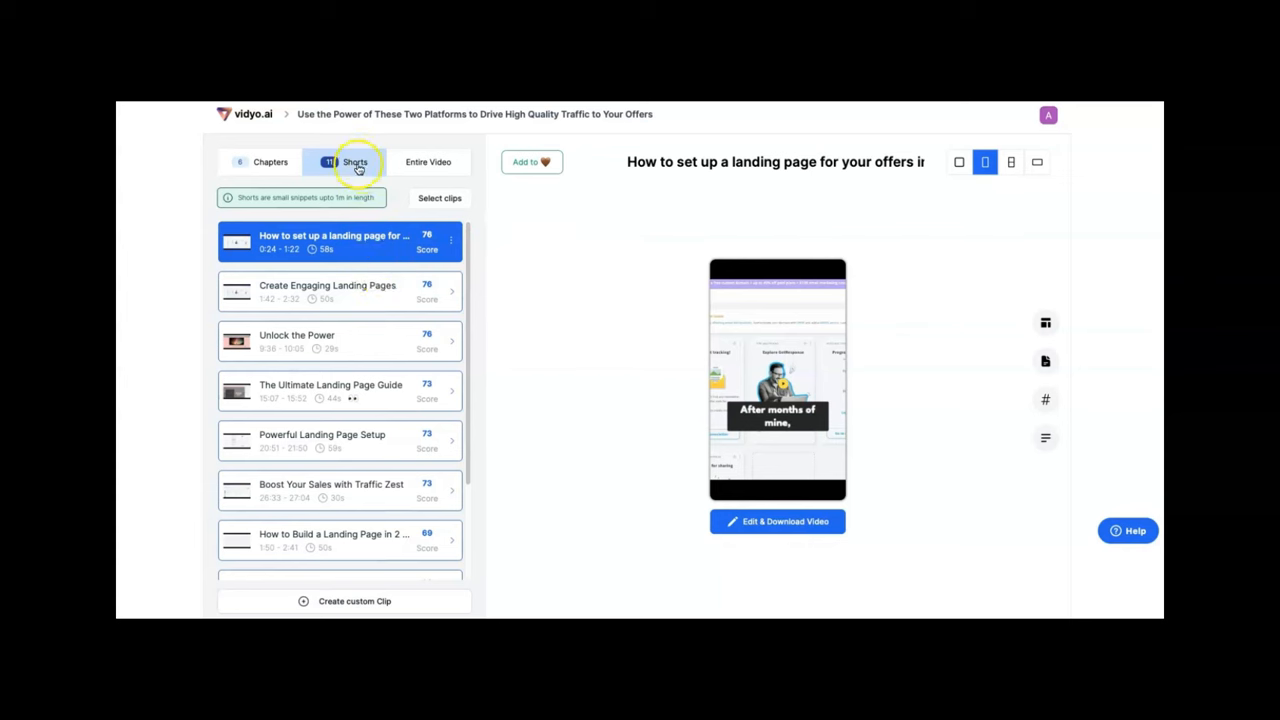
mouse_move(262, 167)
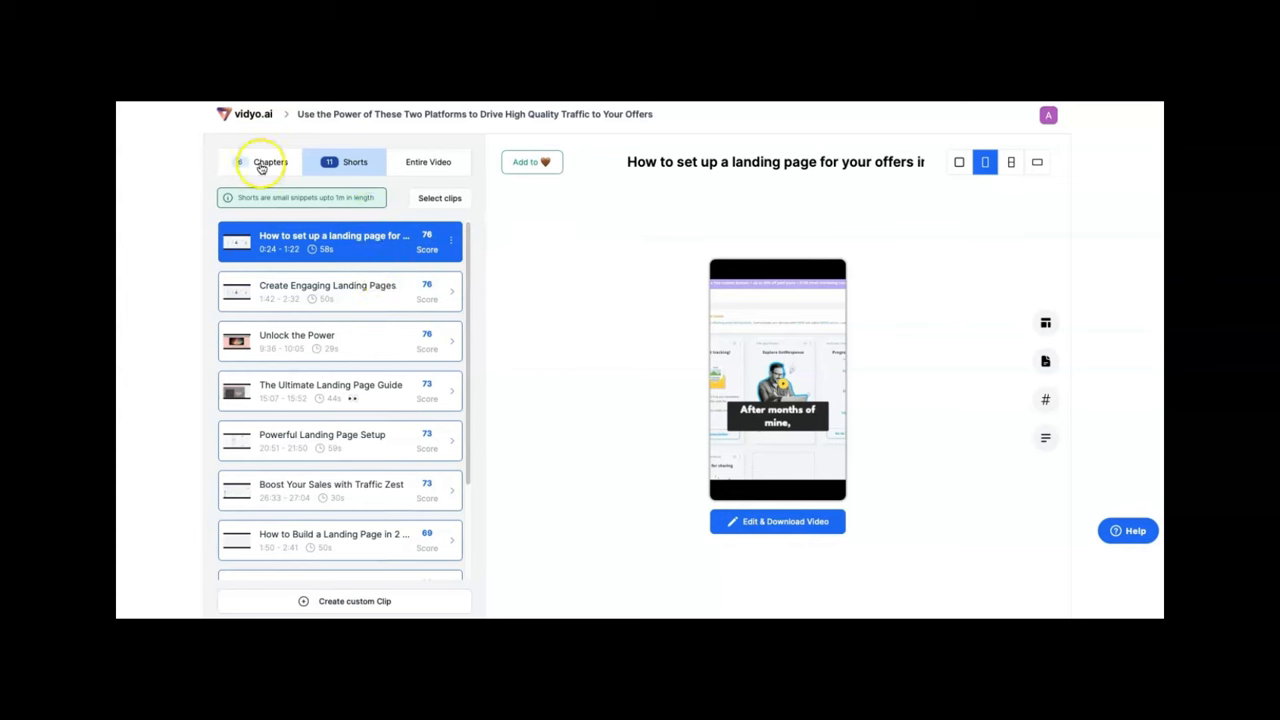
left_click(270, 161)
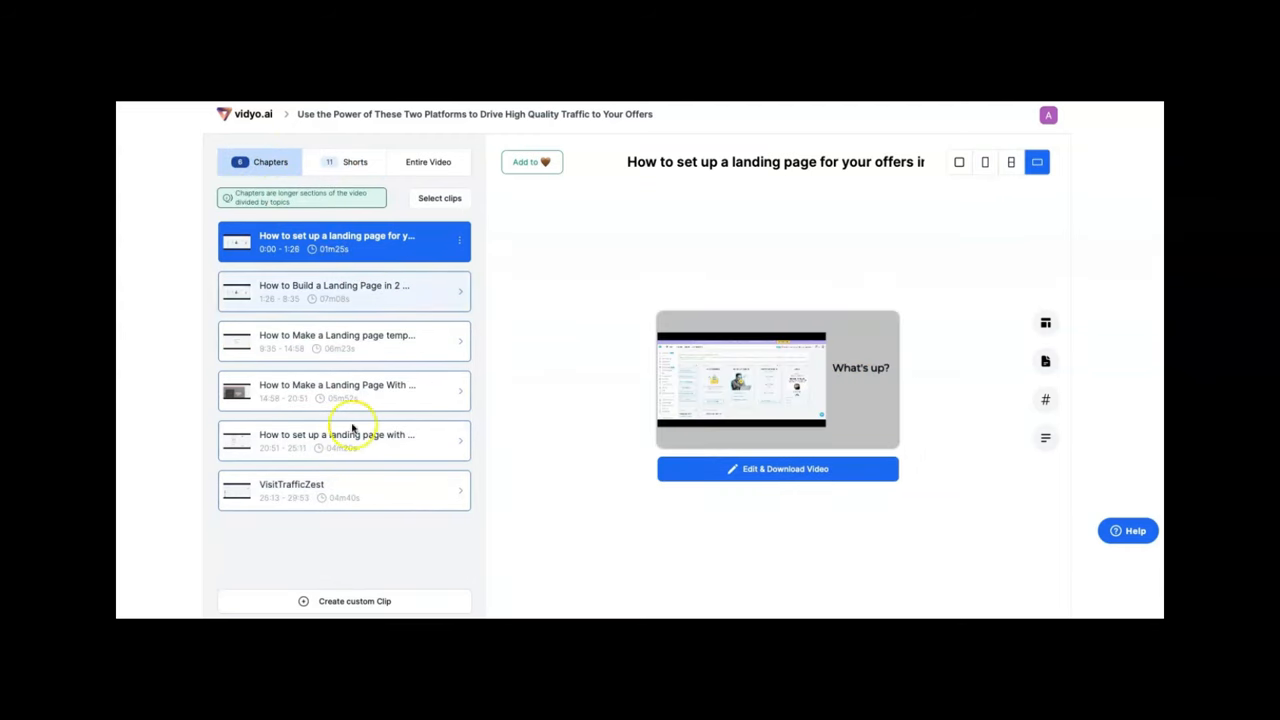
left_click(343, 291)
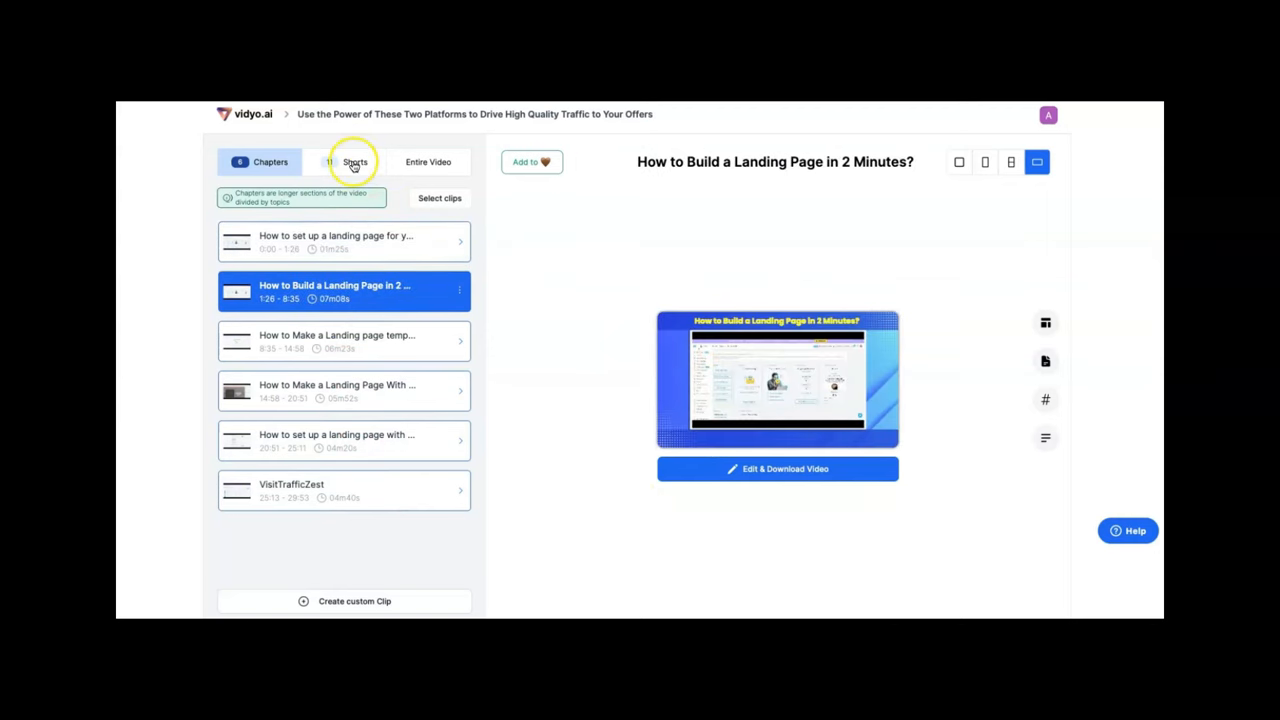
left_click(428, 161)
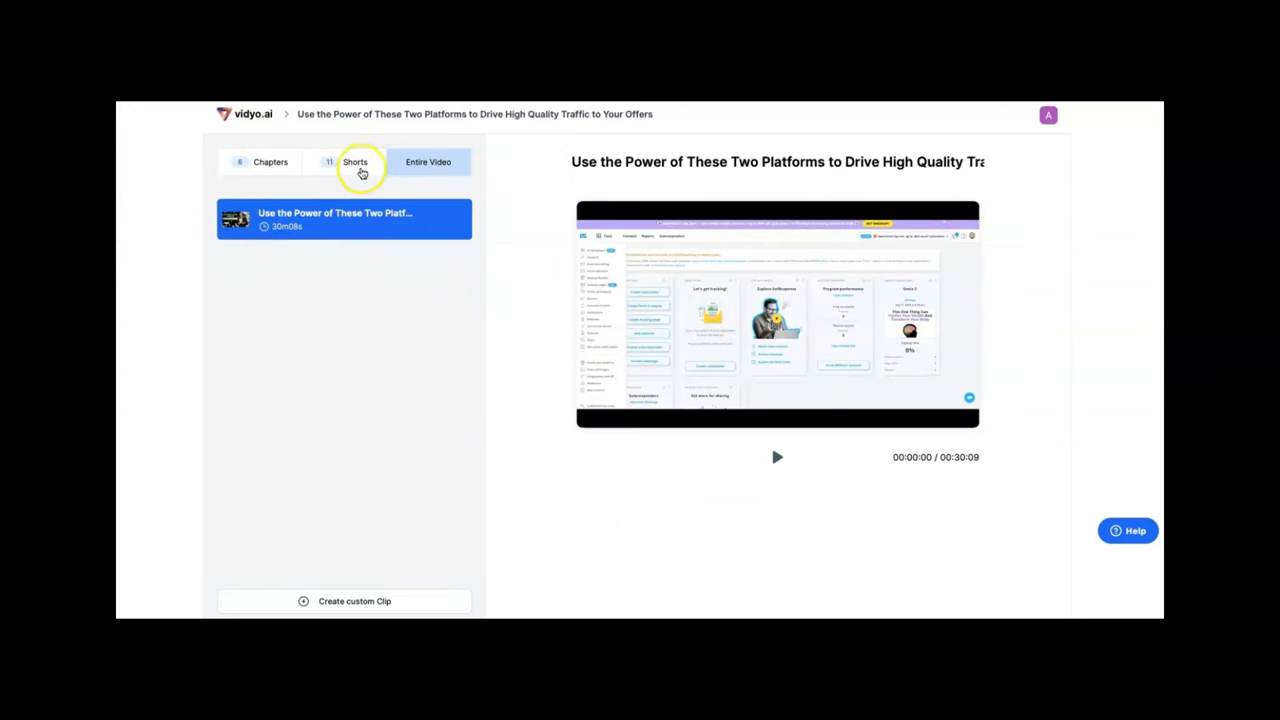
left_click(355, 161)
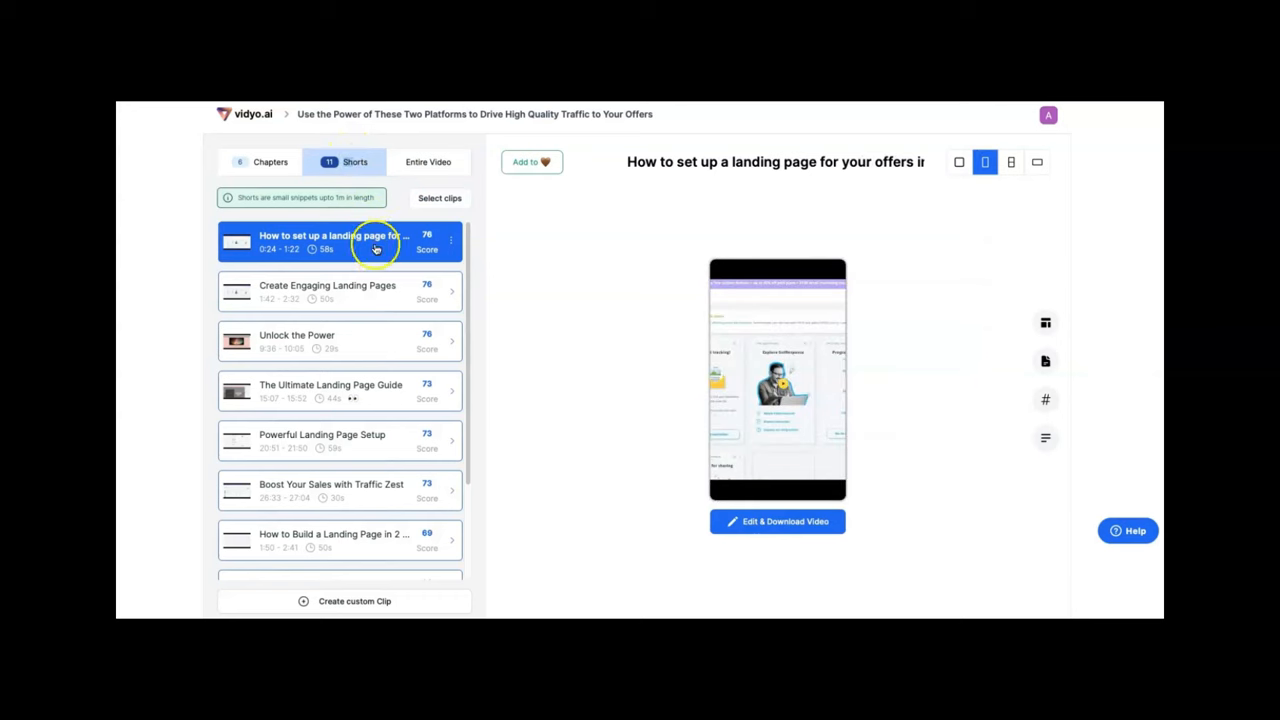
mouse_move(387, 358)
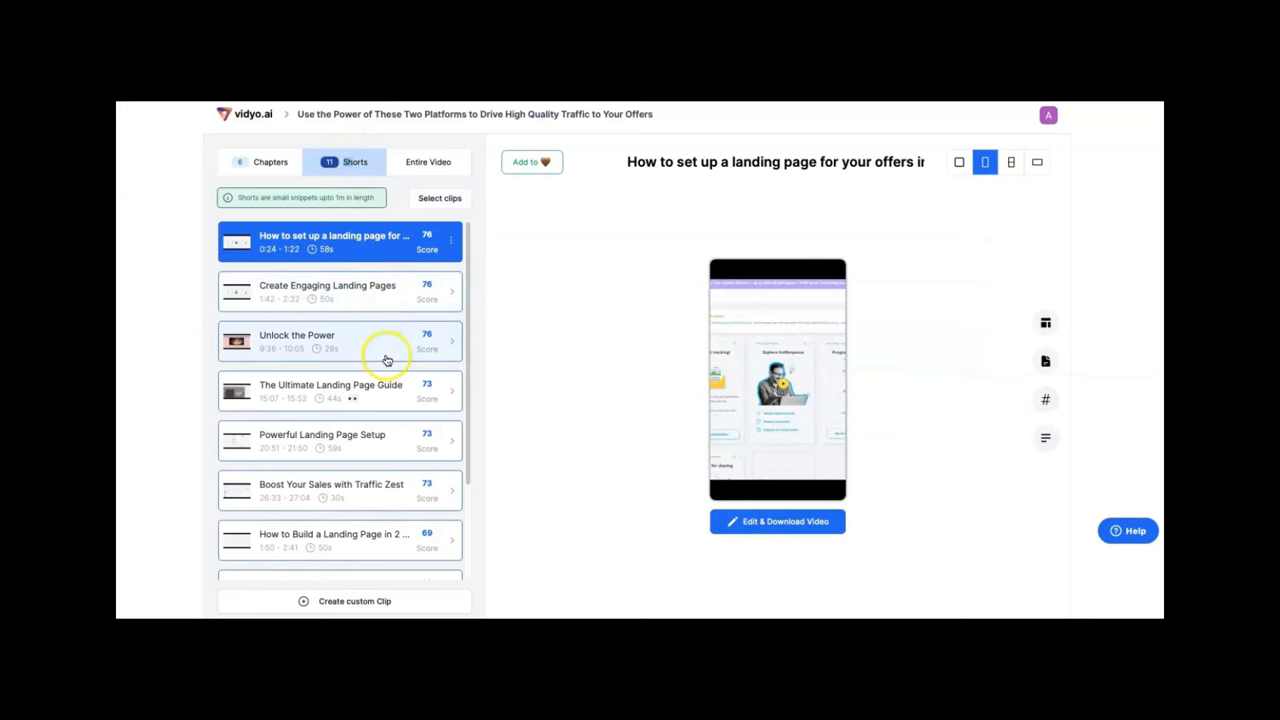
Browse the eleven shorts and switch the first short's preview to Square
scroll("down", 3)
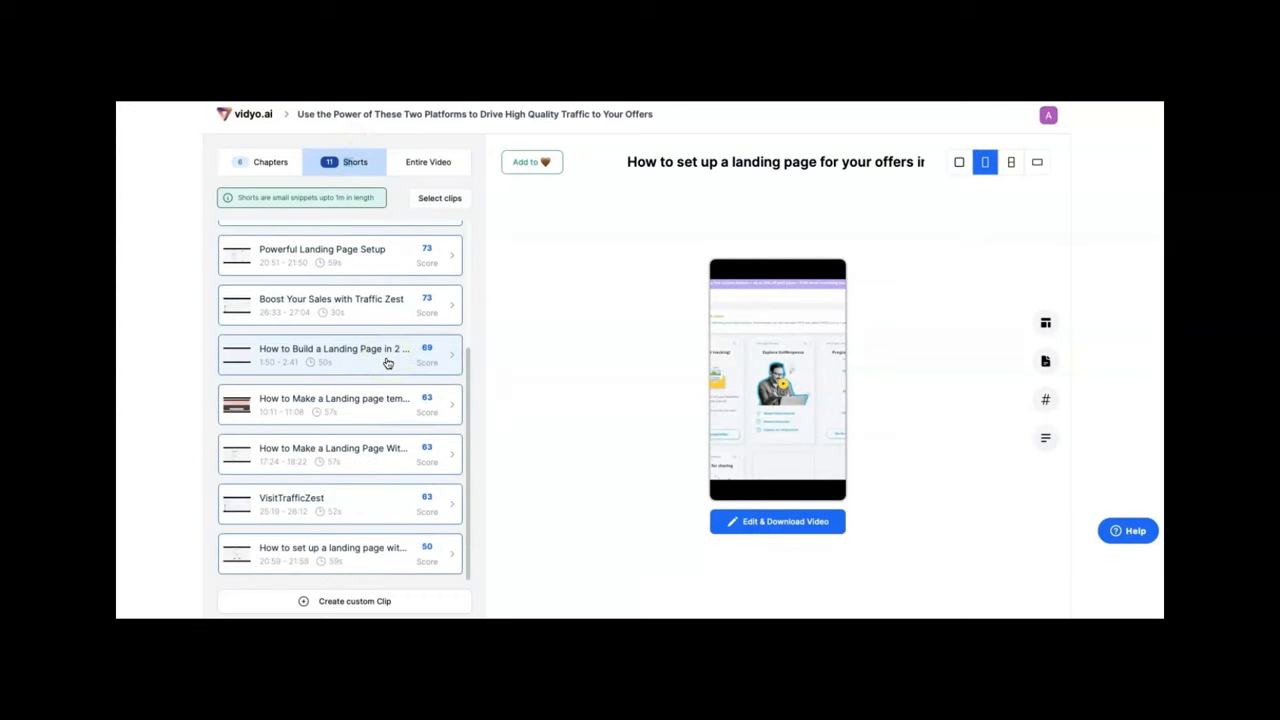
scroll("up", 3)
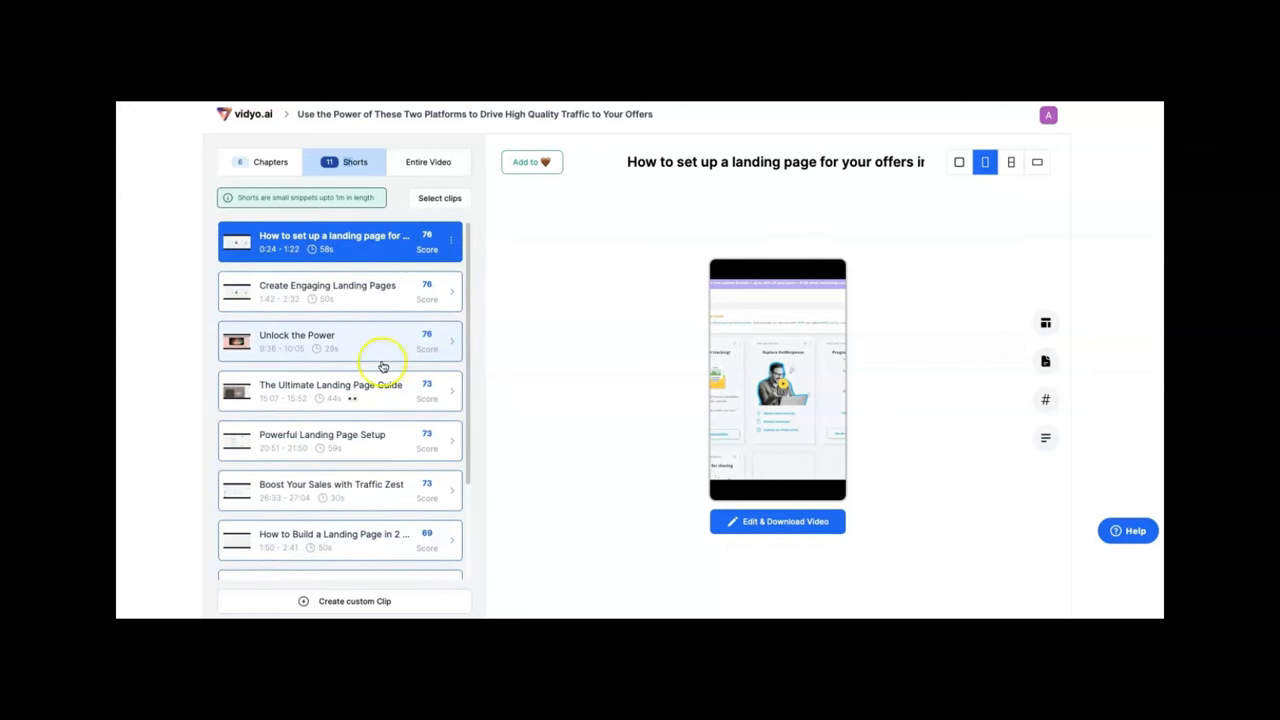
mouse_move(367, 408)
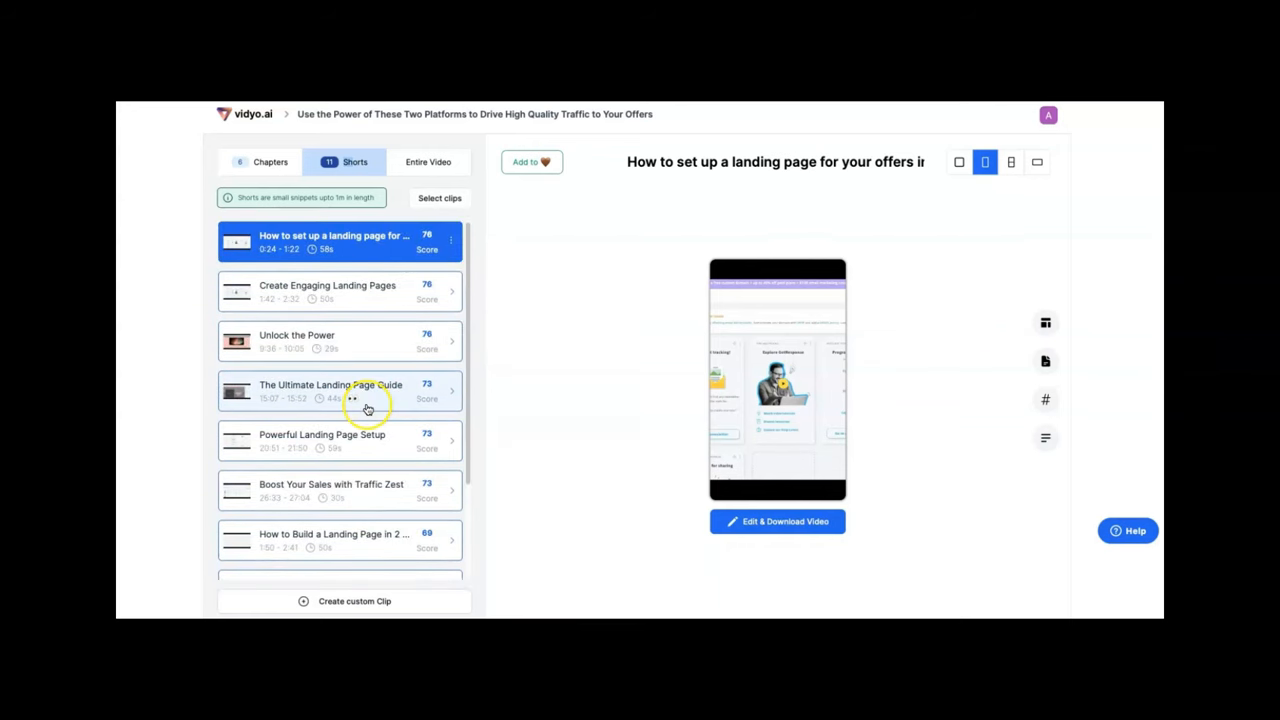
mouse_move(945, 238)
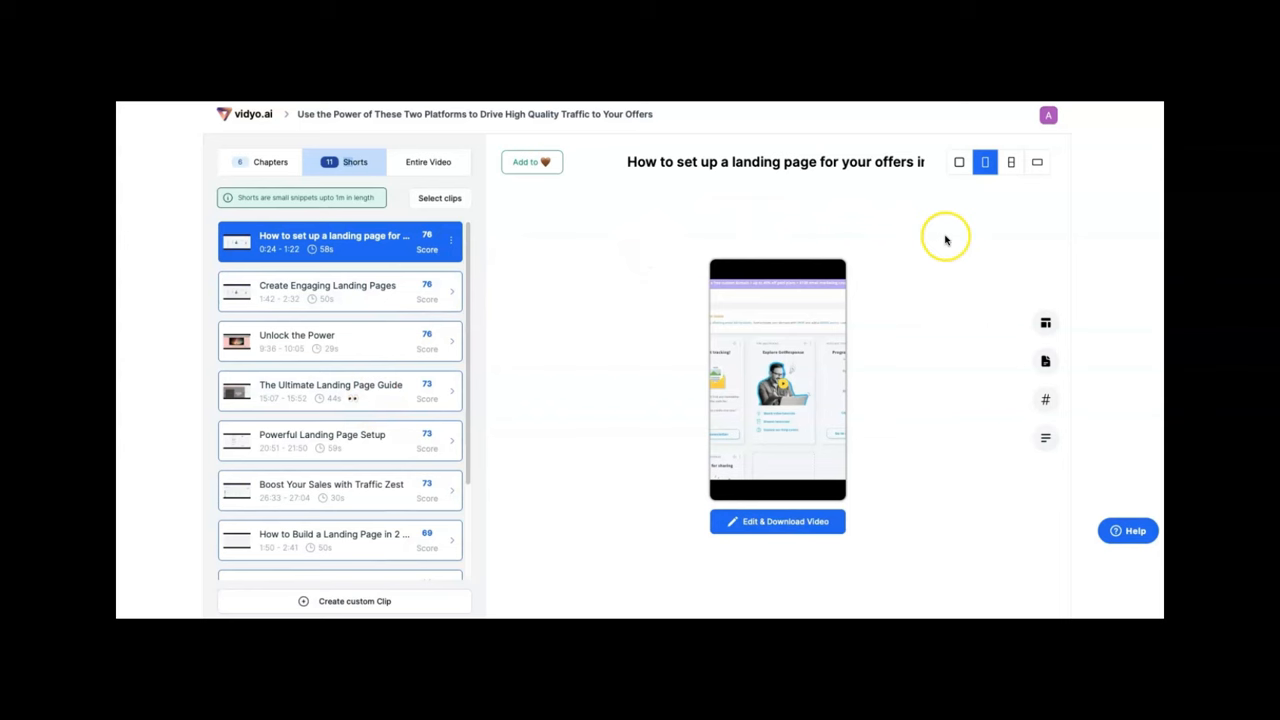
mouse_move(873, 200)
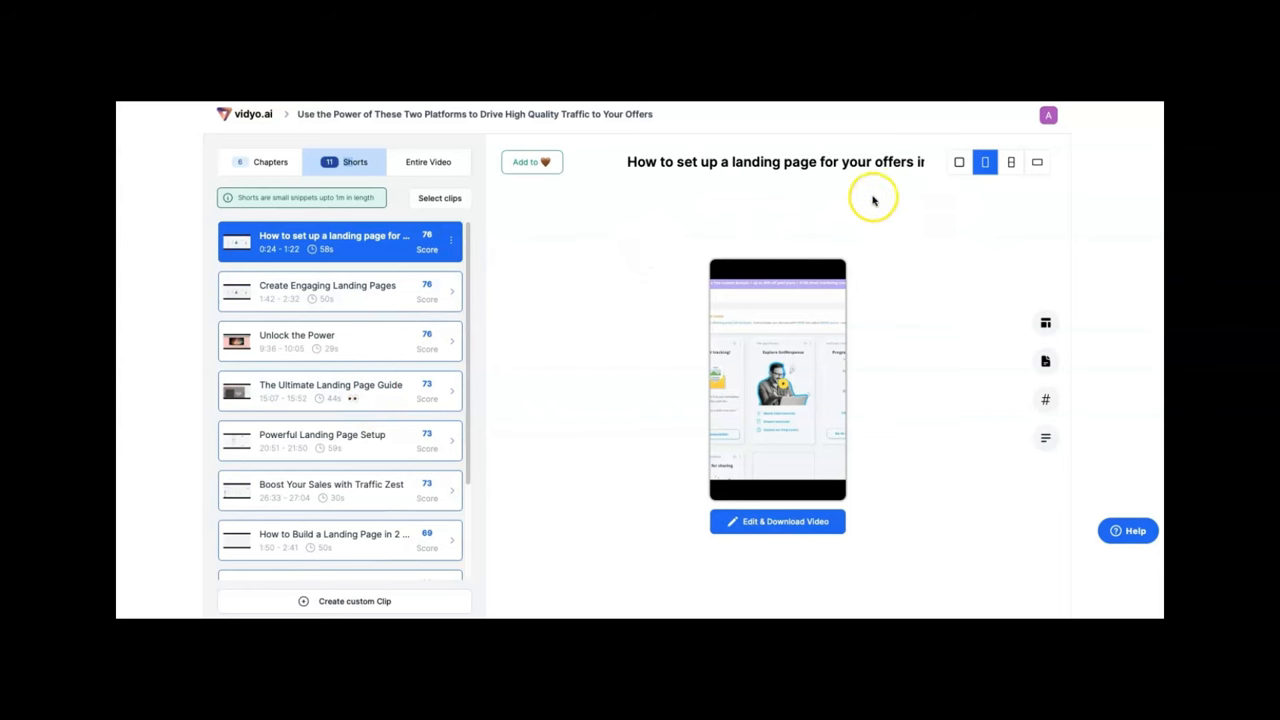
mouse_move(422, 170)
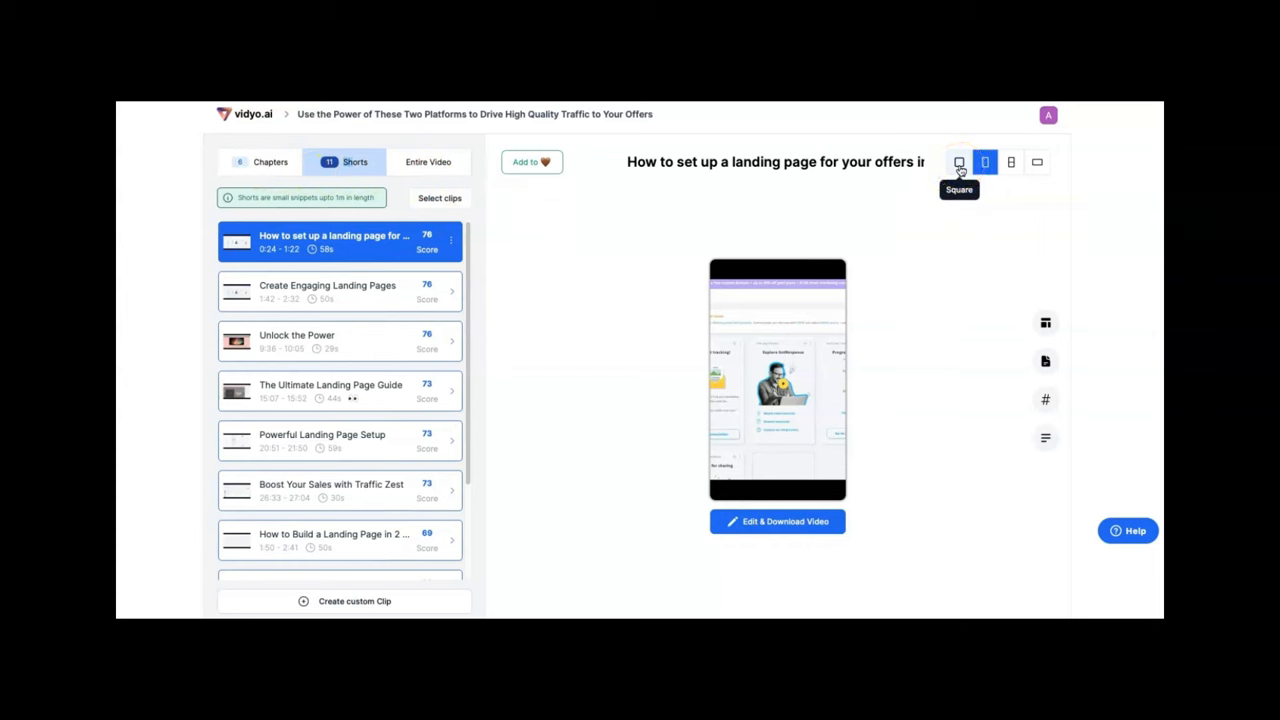
left_click(959, 162)
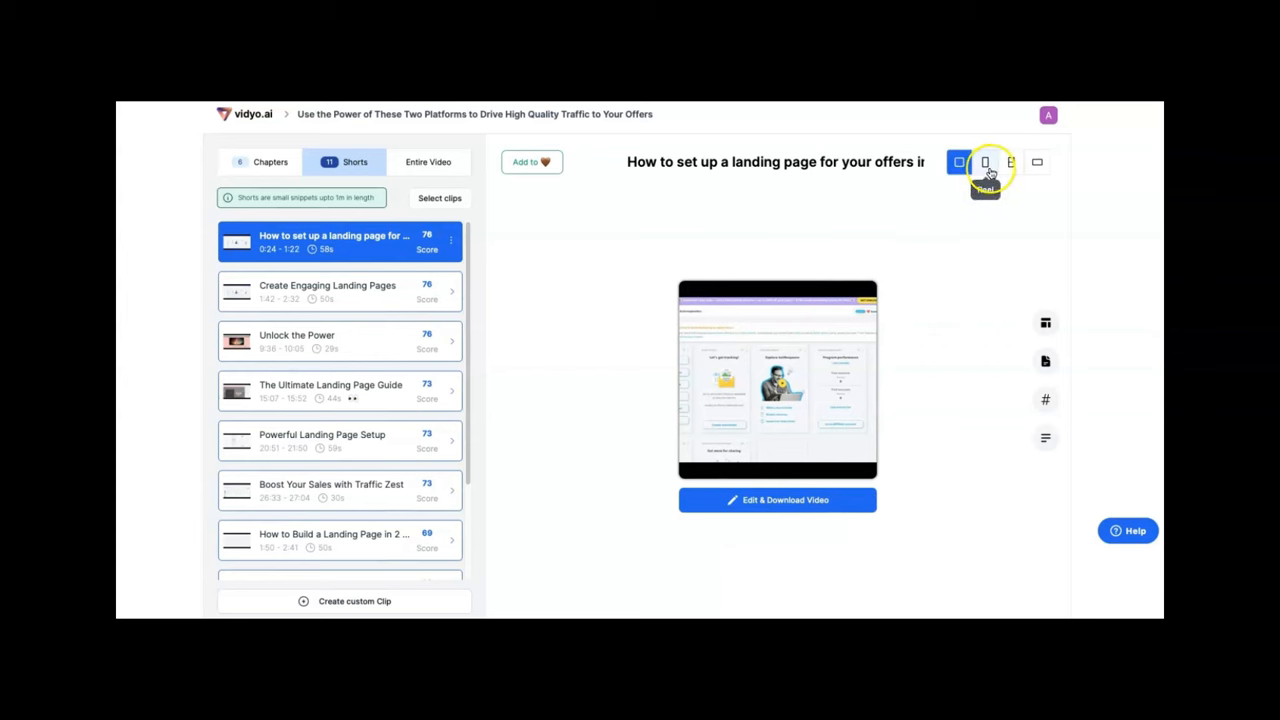
Preview the short in reel, split portrait and landscape formats, ending on vertical reel
left_click(985, 161)
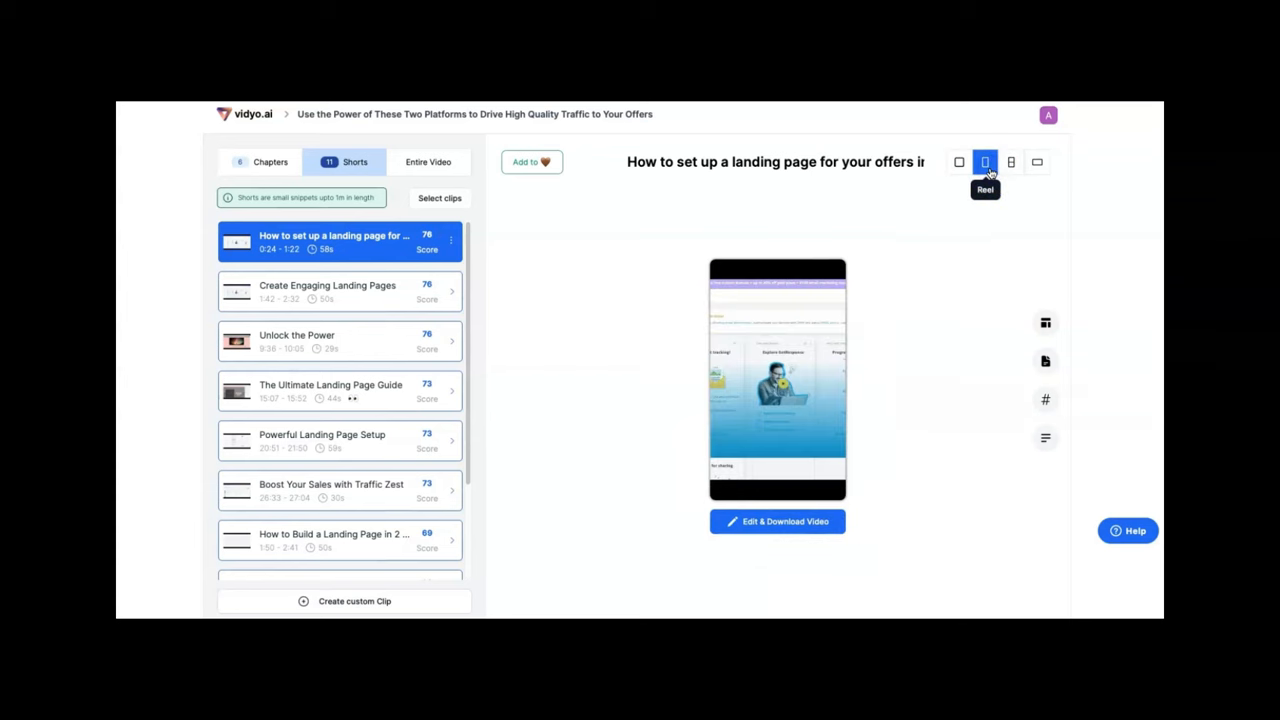
left_click(1010, 162)
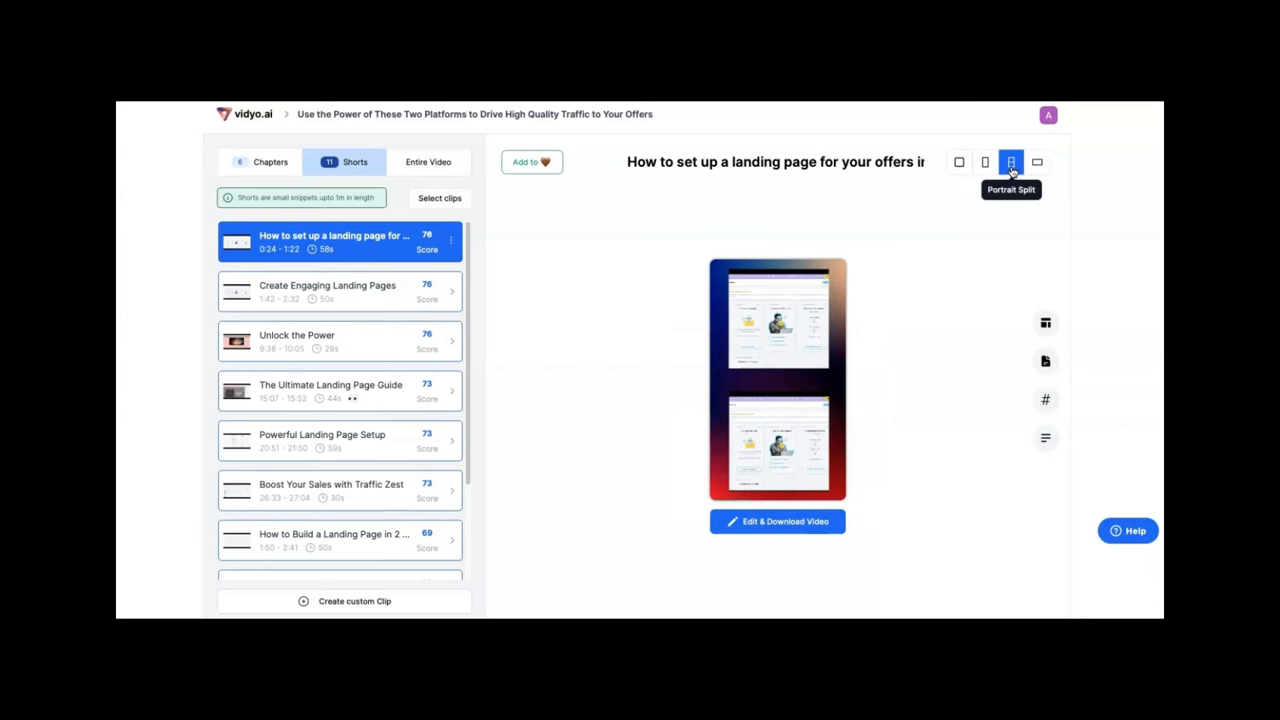
left_click(1037, 162)
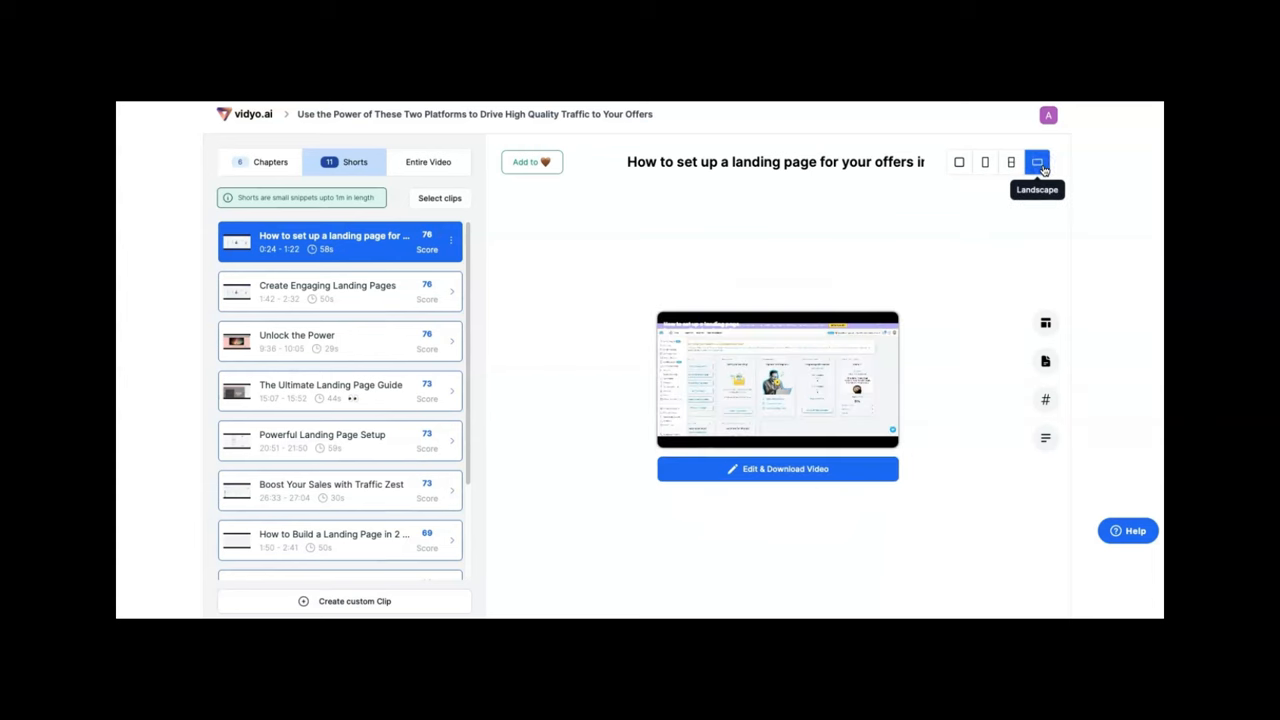
left_click(984, 162)
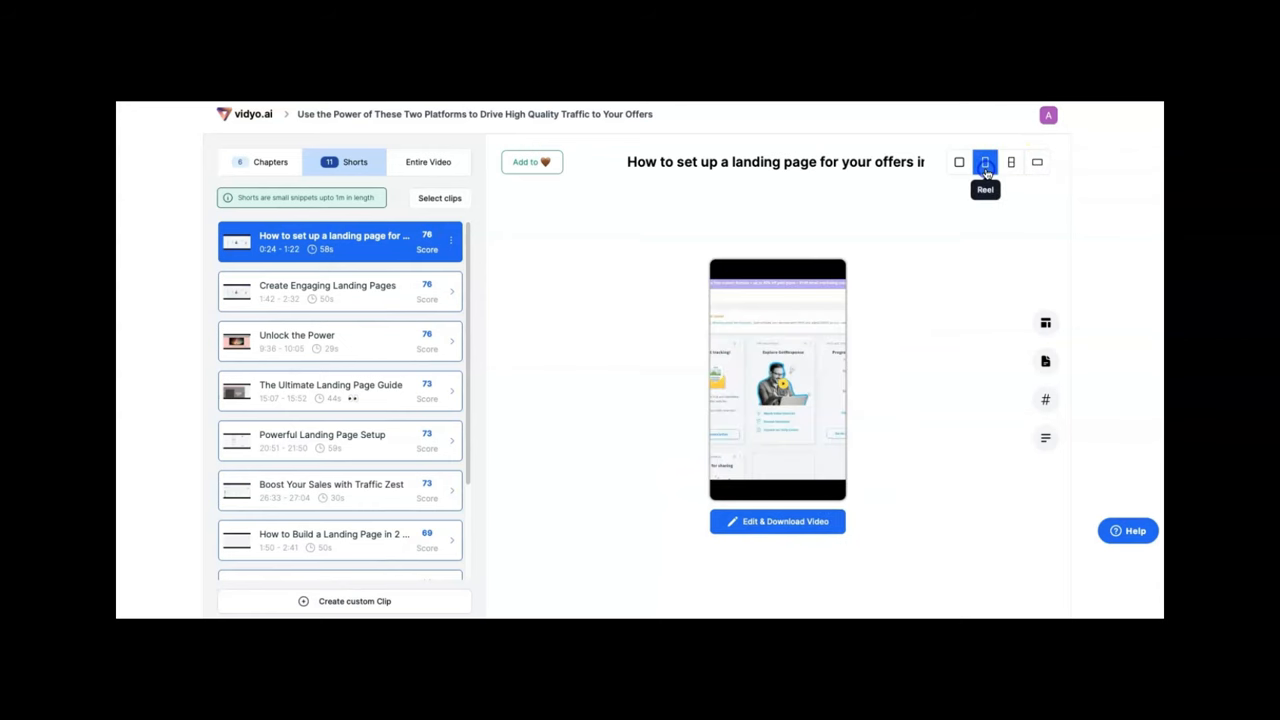
mouse_move(962, 200)
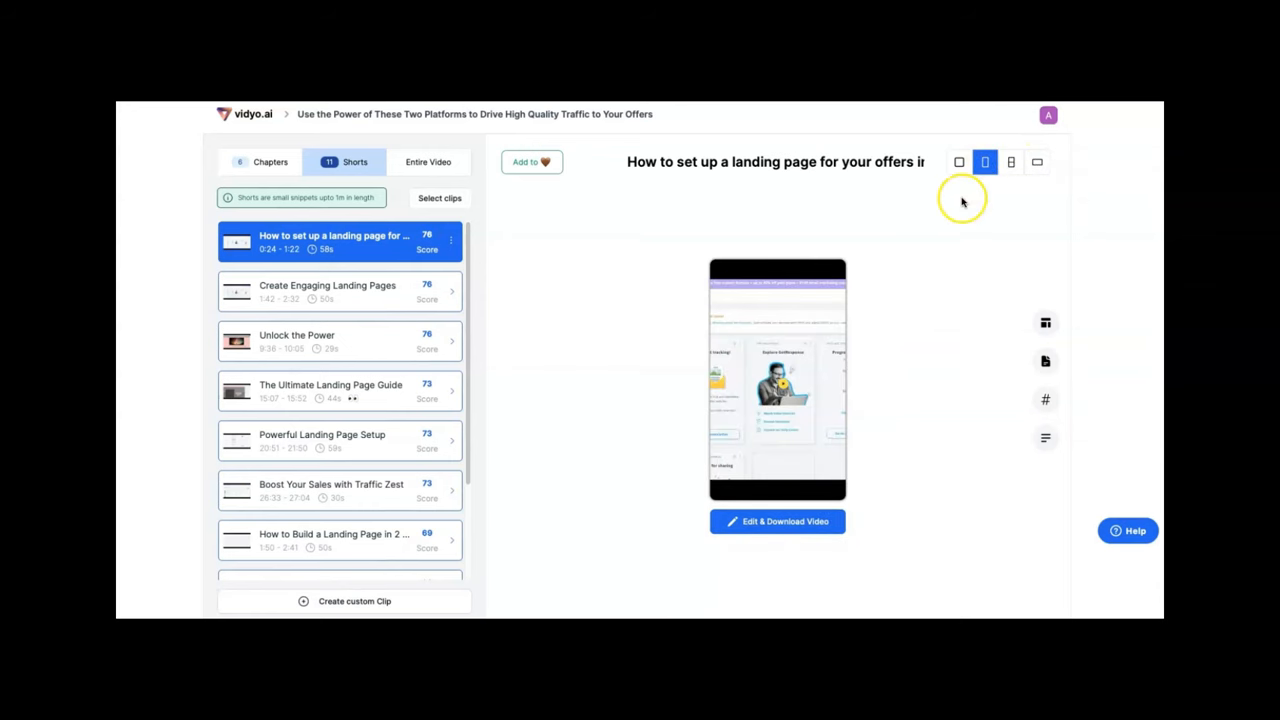
mouse_move(678, 236)
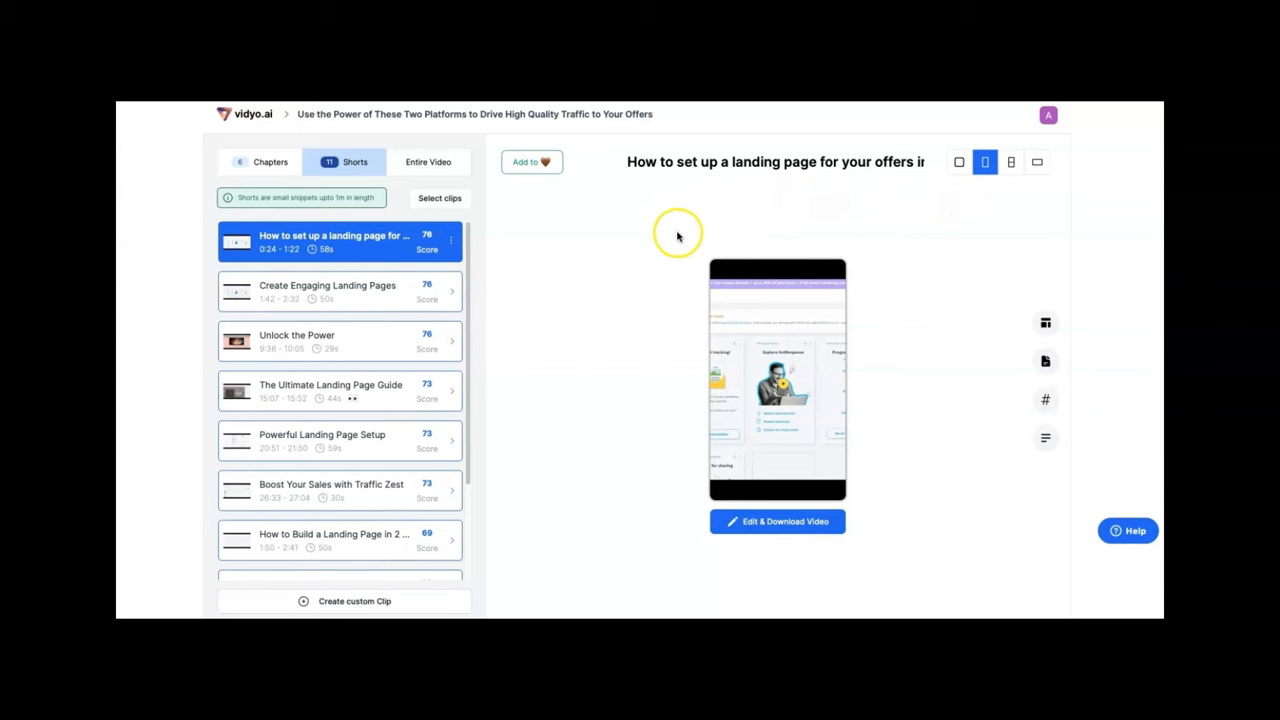
mouse_move(635, 280)
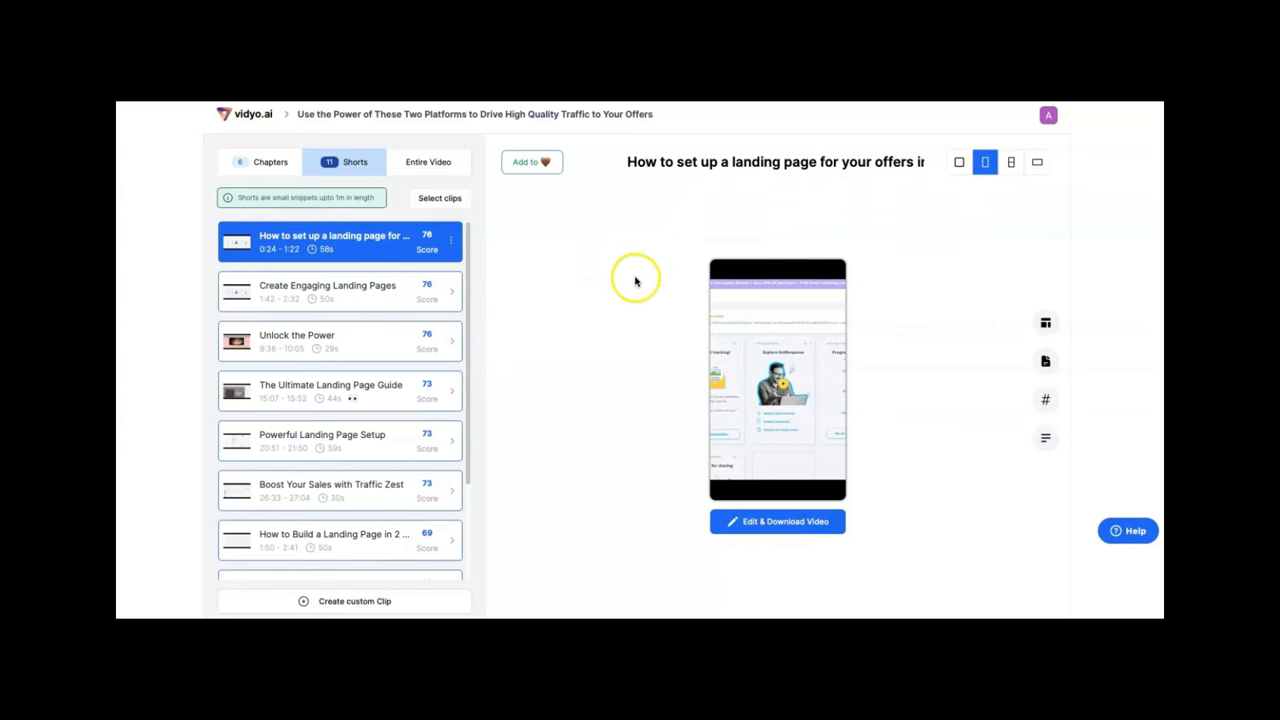
mouse_move(349, 240)
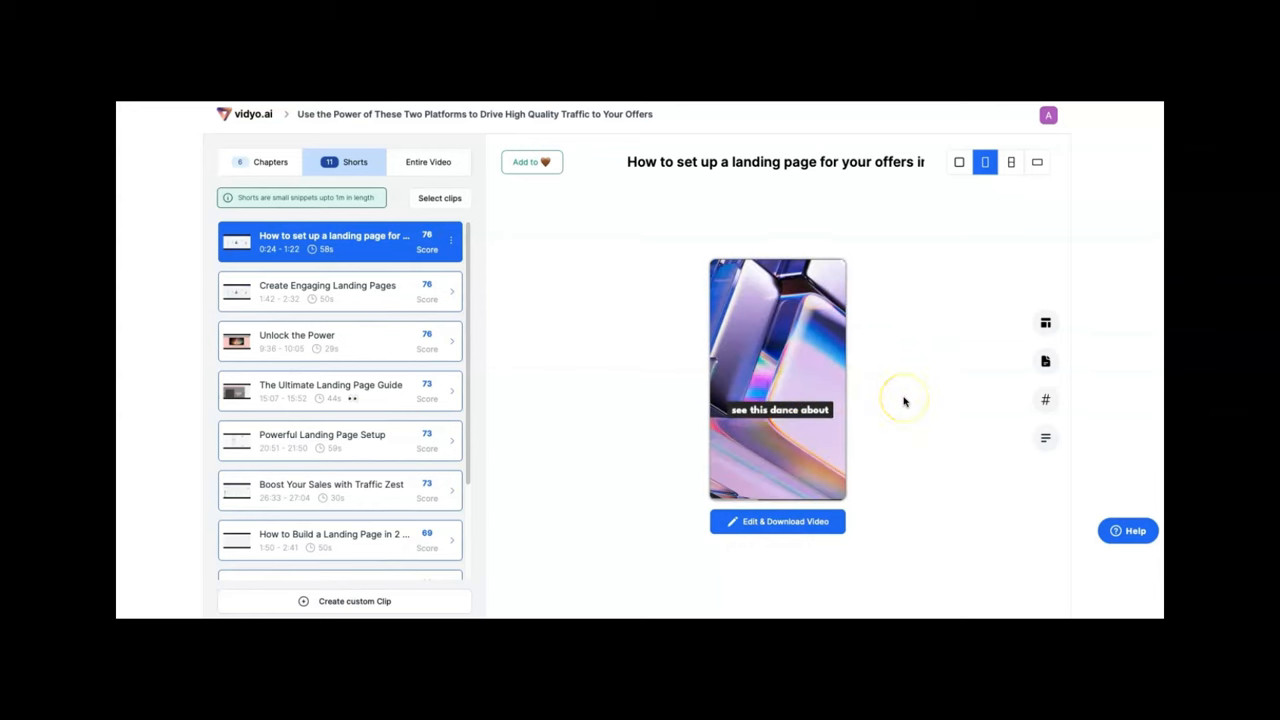
mouse_move(905, 400)
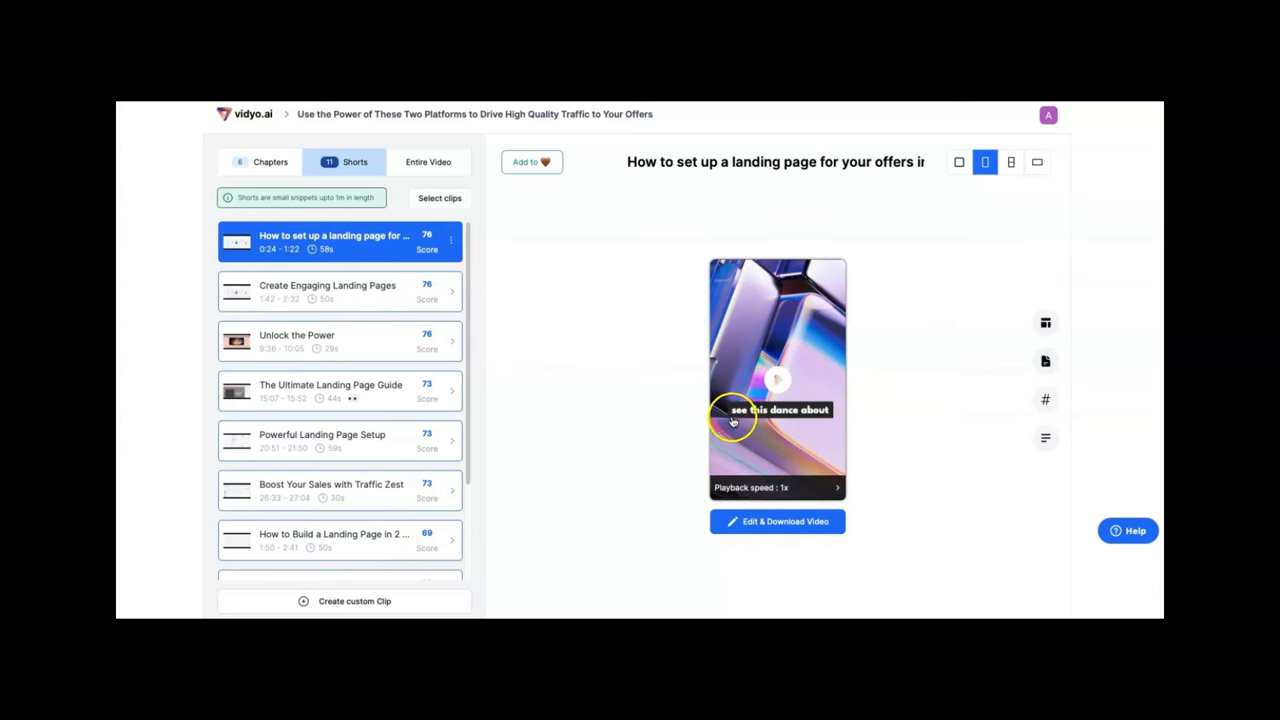
mouse_move(760, 410)
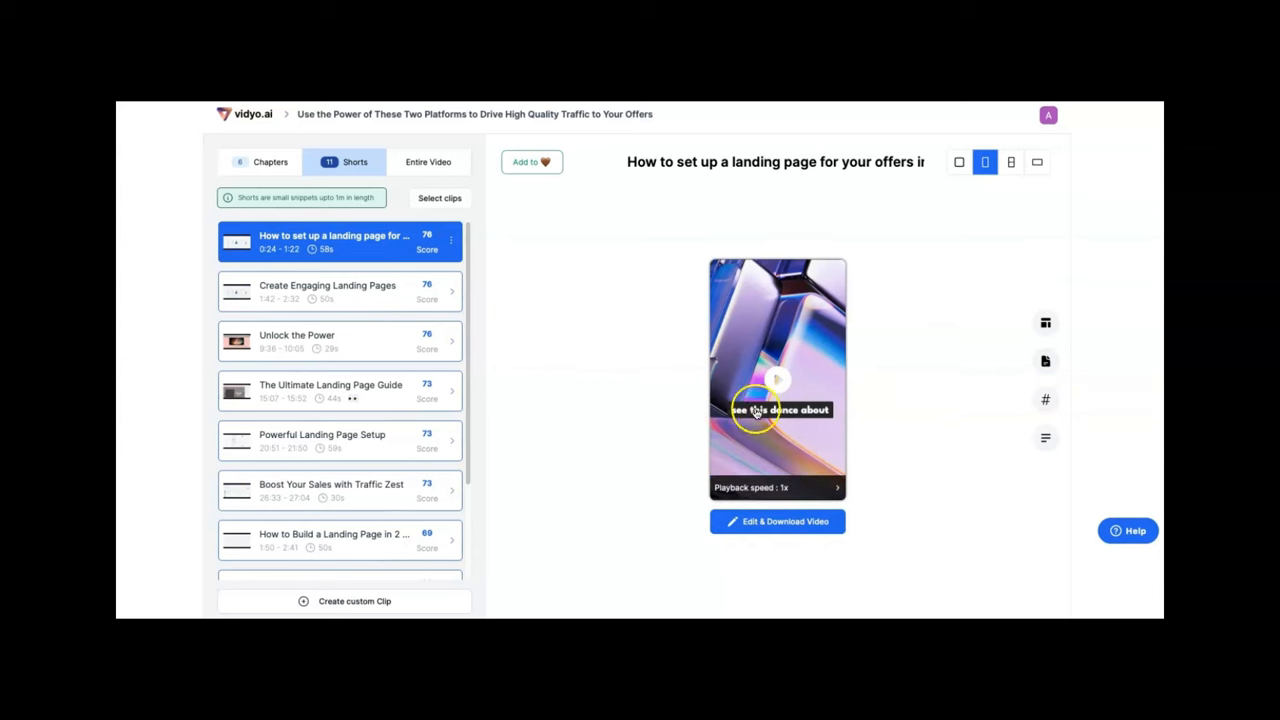
mouse_move(808, 418)
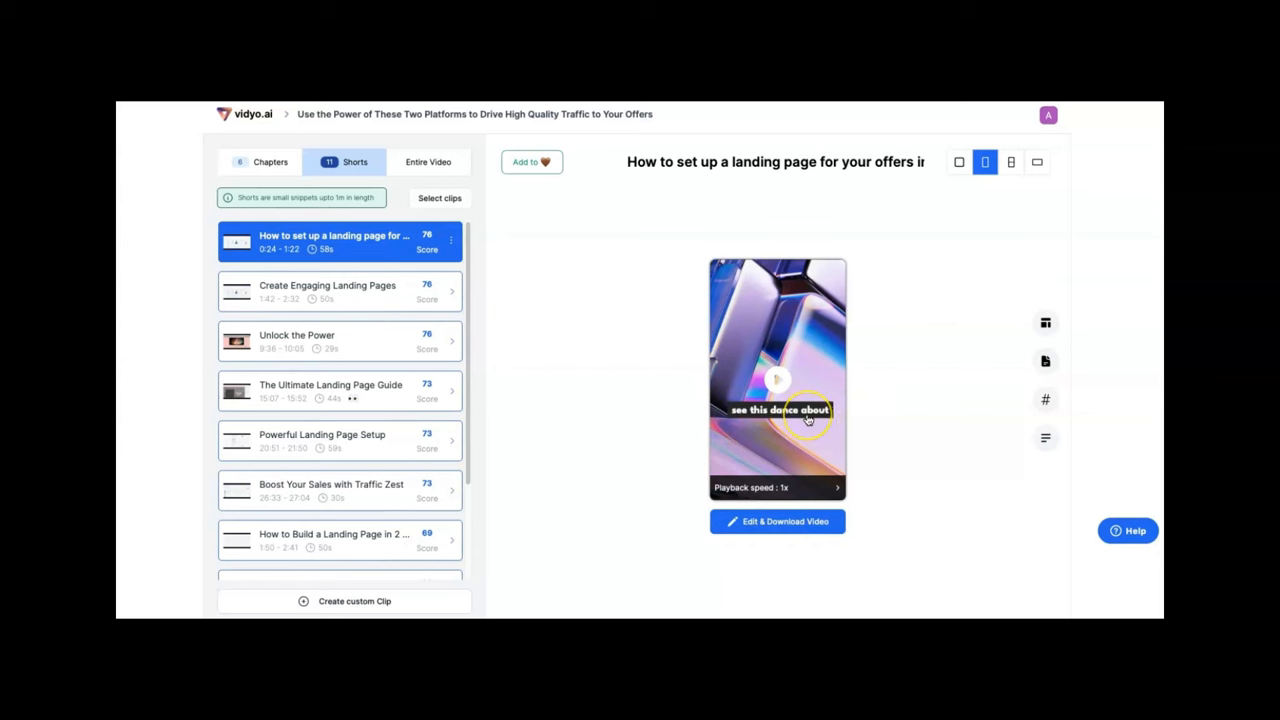
mouse_move(740, 418)
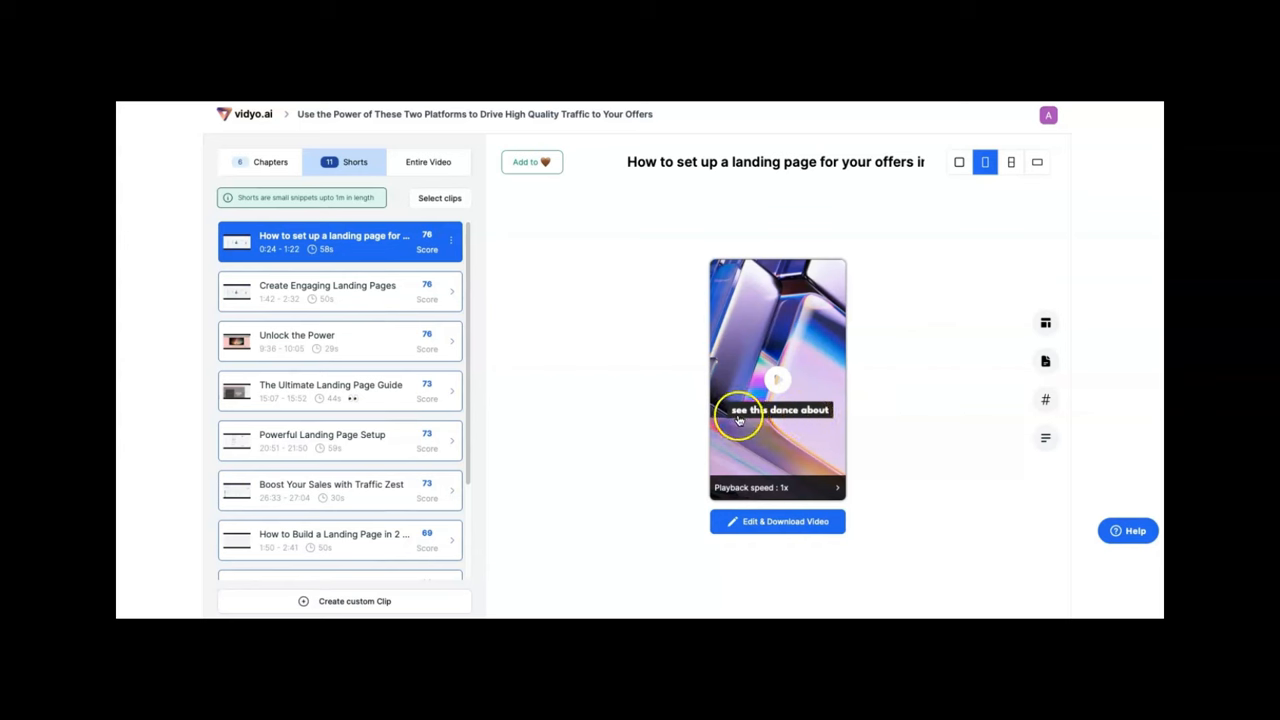
mouse_move(775, 410)
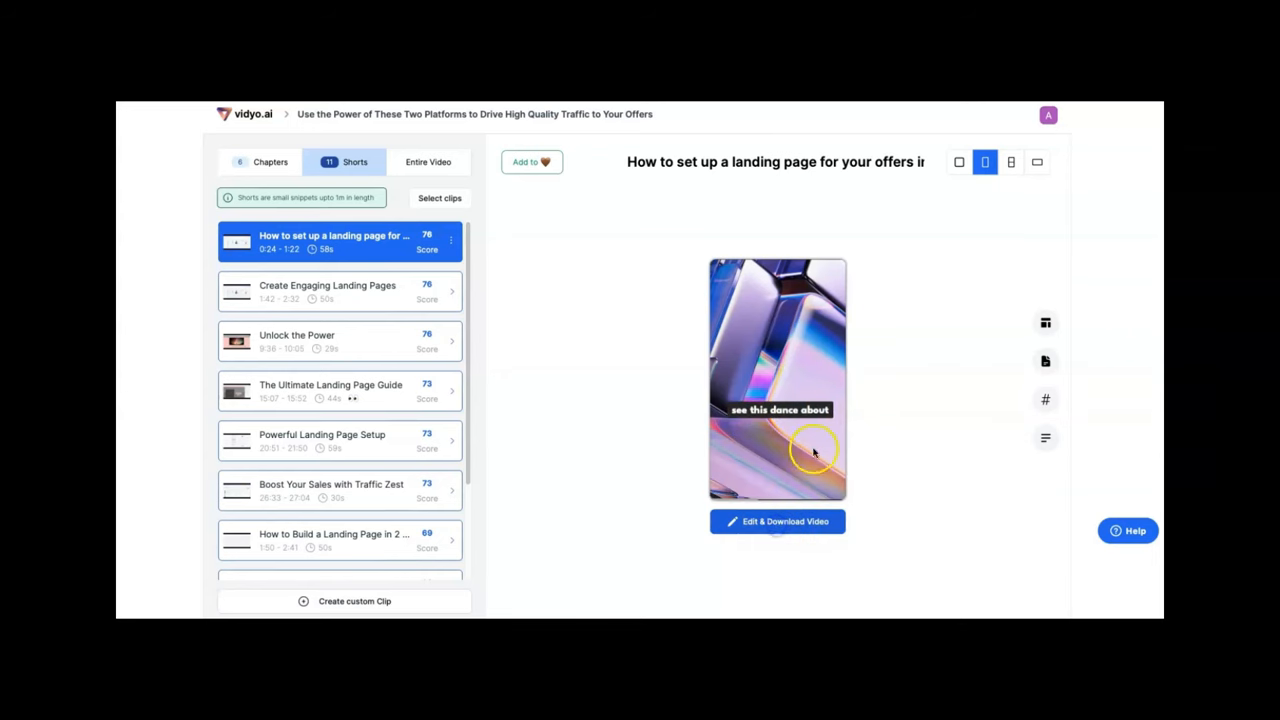
Open the first short in the clip editor via Edit & Download Video
left_click(777, 521)
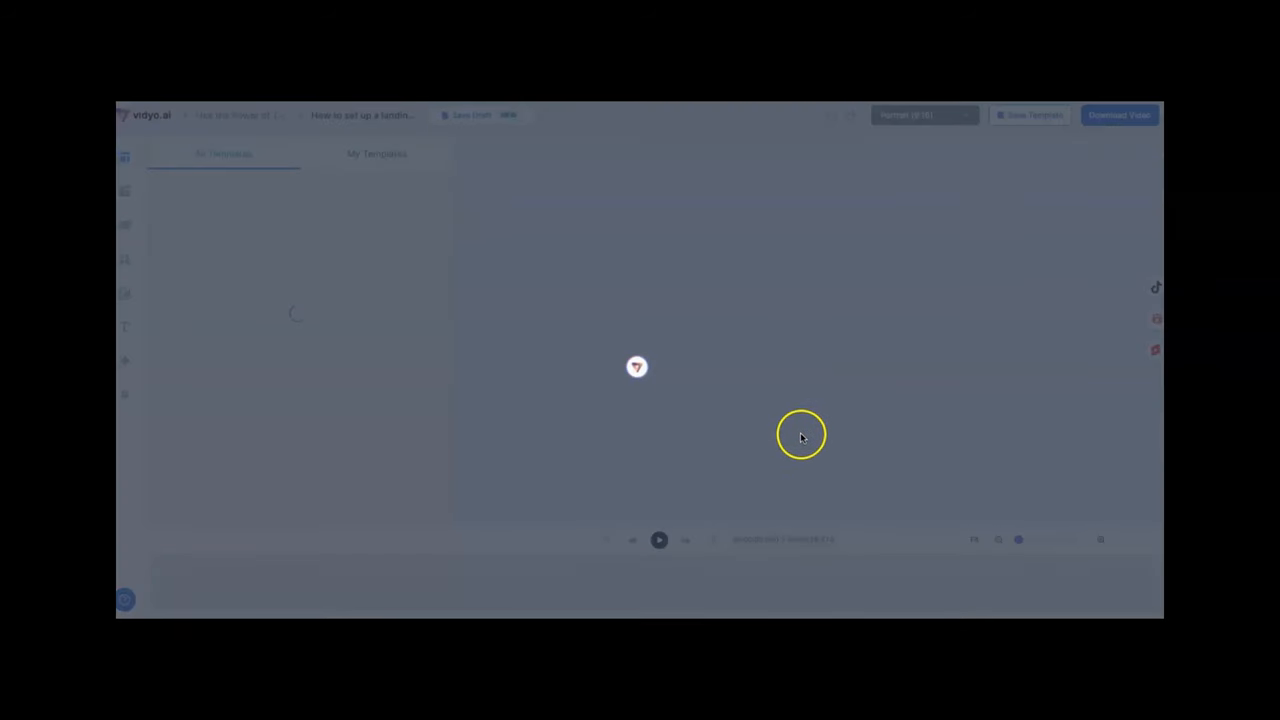
mouse_move(638, 290)
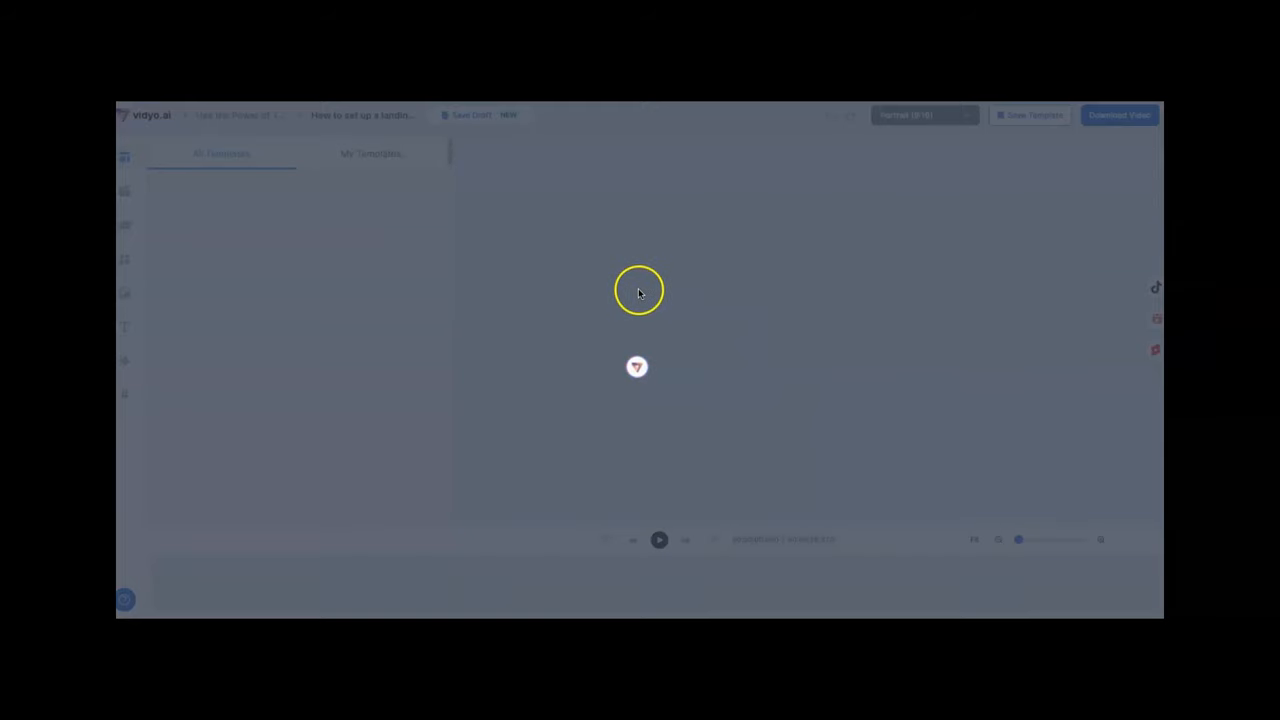
mouse_move(606, 444)
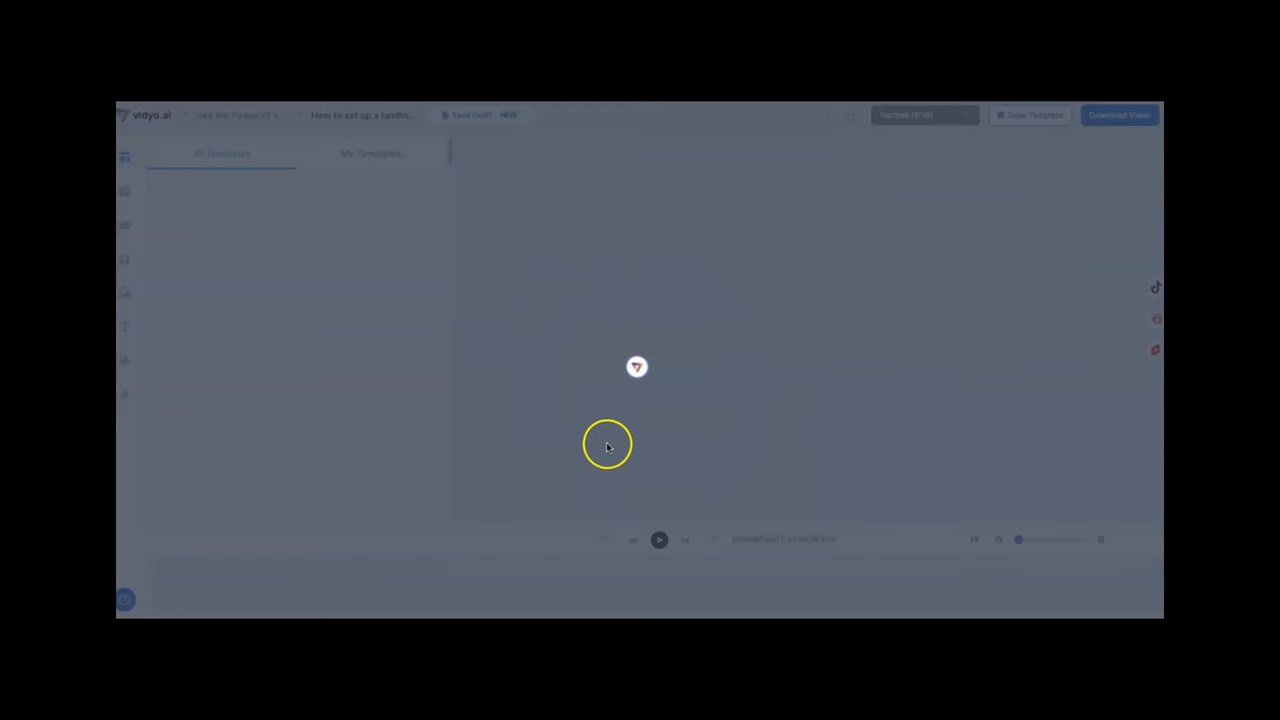
mouse_move(483, 405)
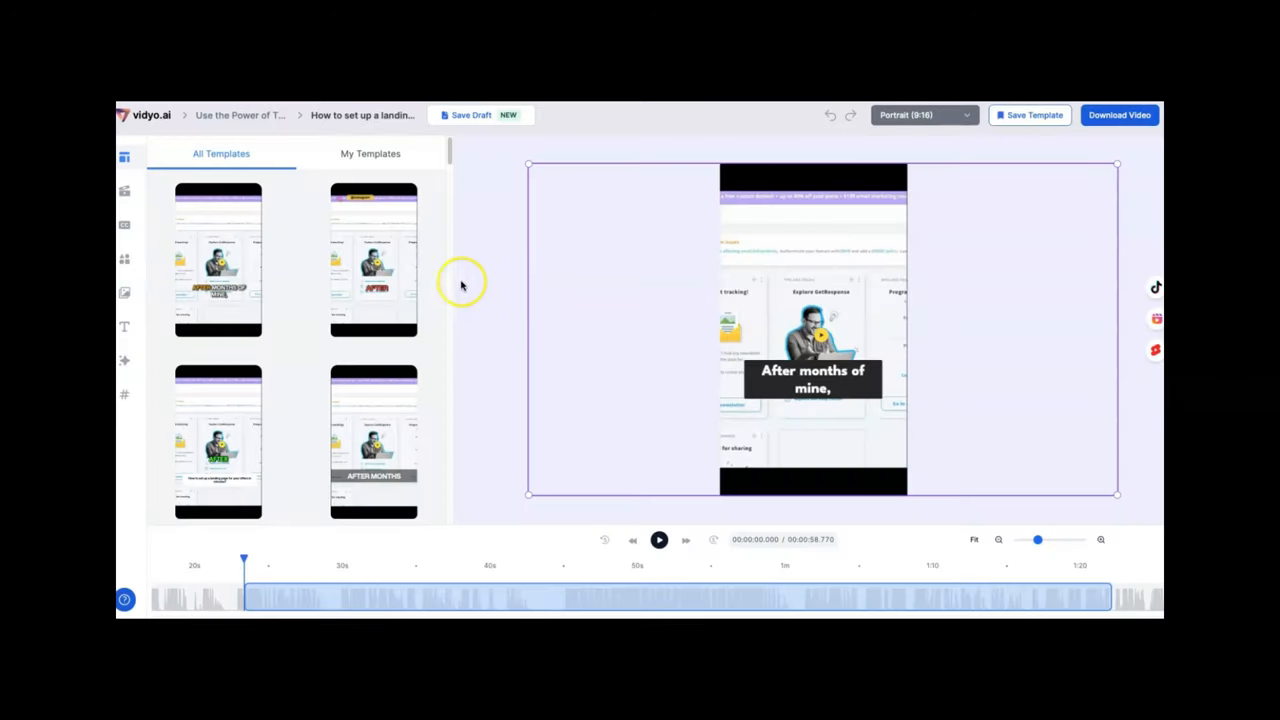
mouse_move(460, 351)
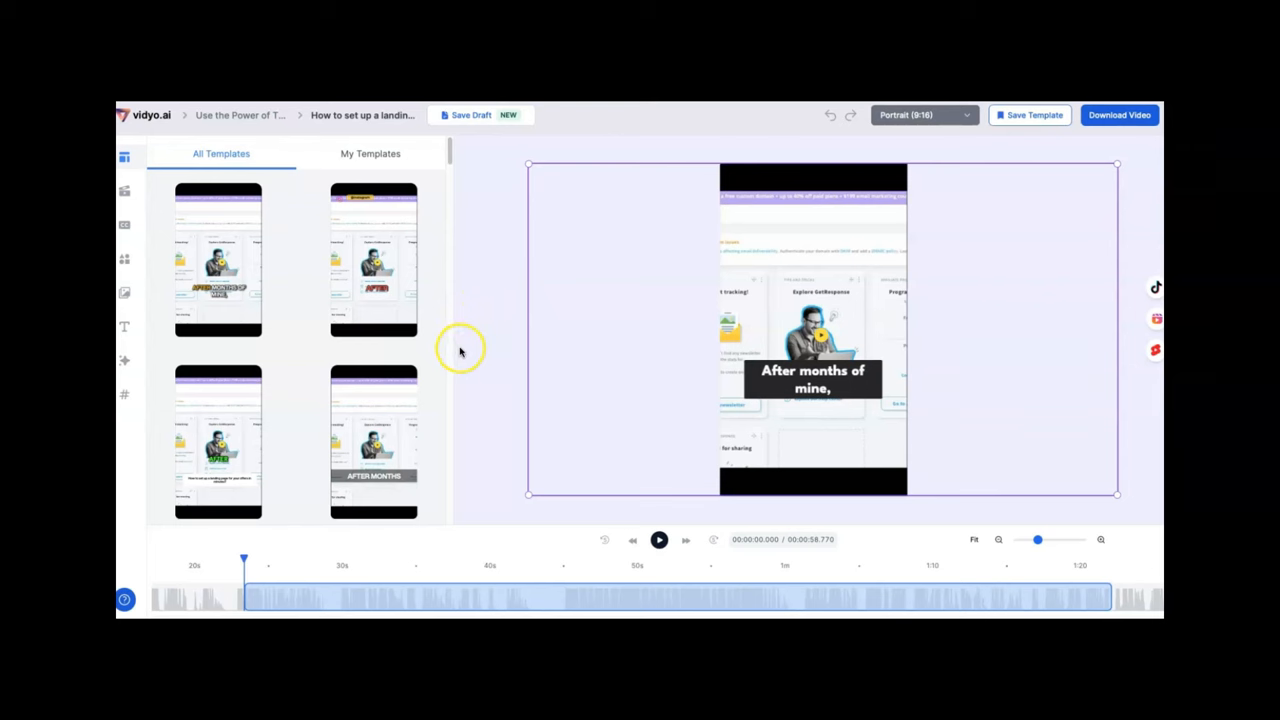
mouse_move(460, 349)
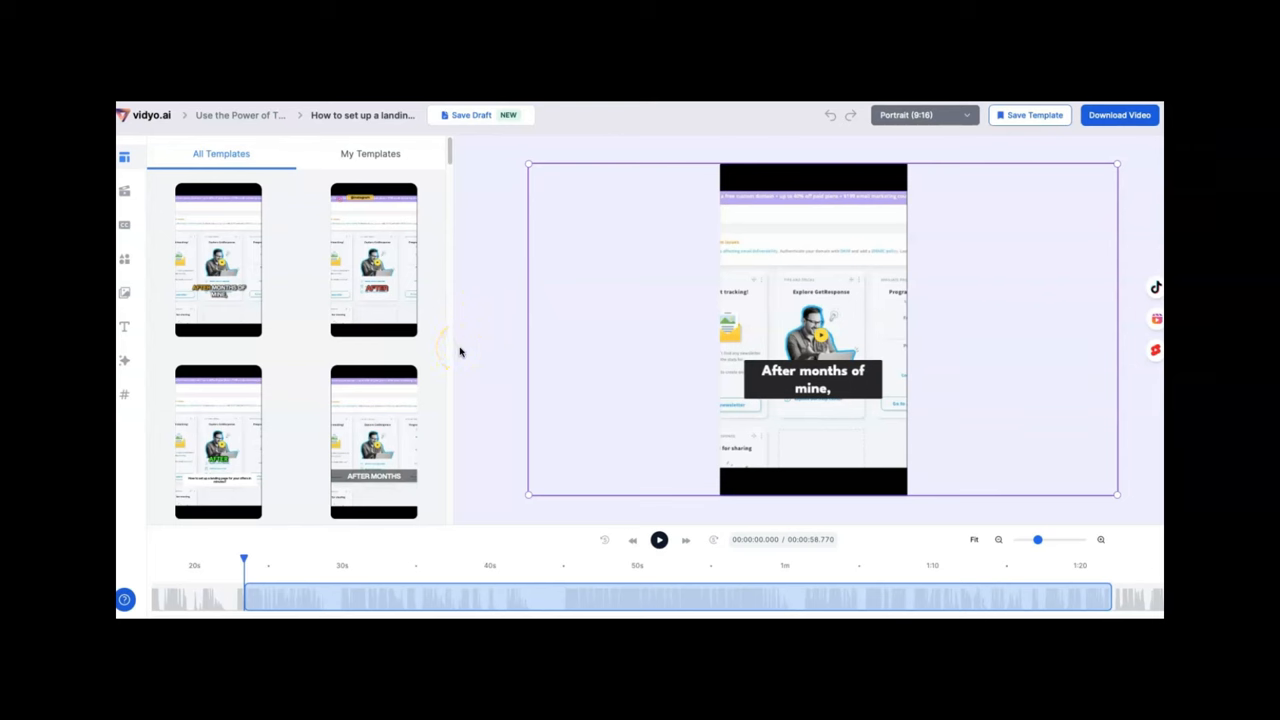
mouse_move(487, 508)
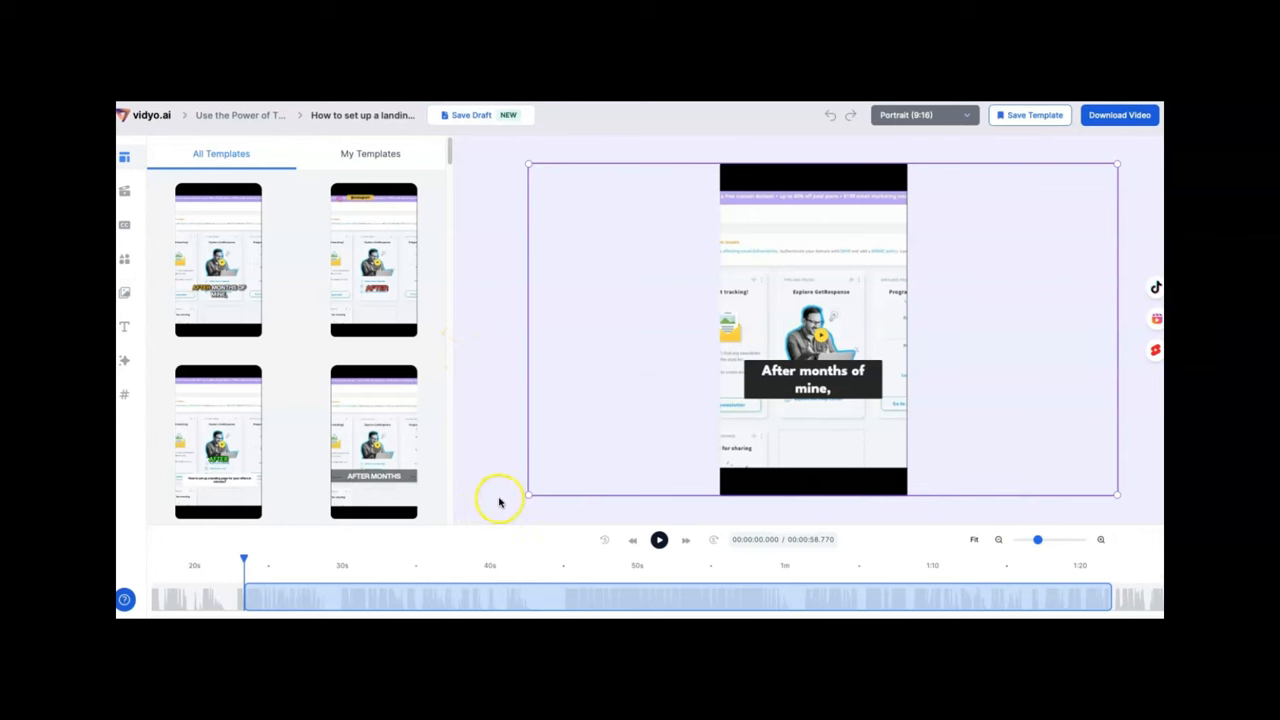
mouse_move(1110, 598)
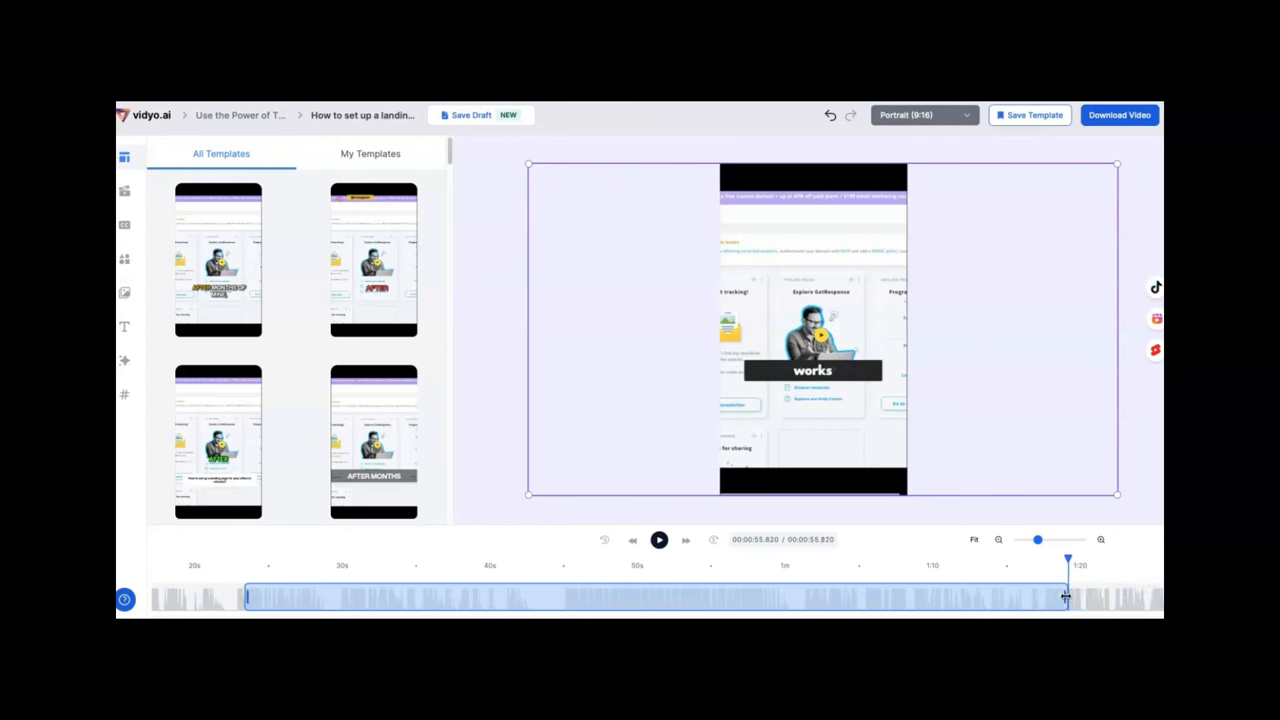
mouse_move(862, 548)
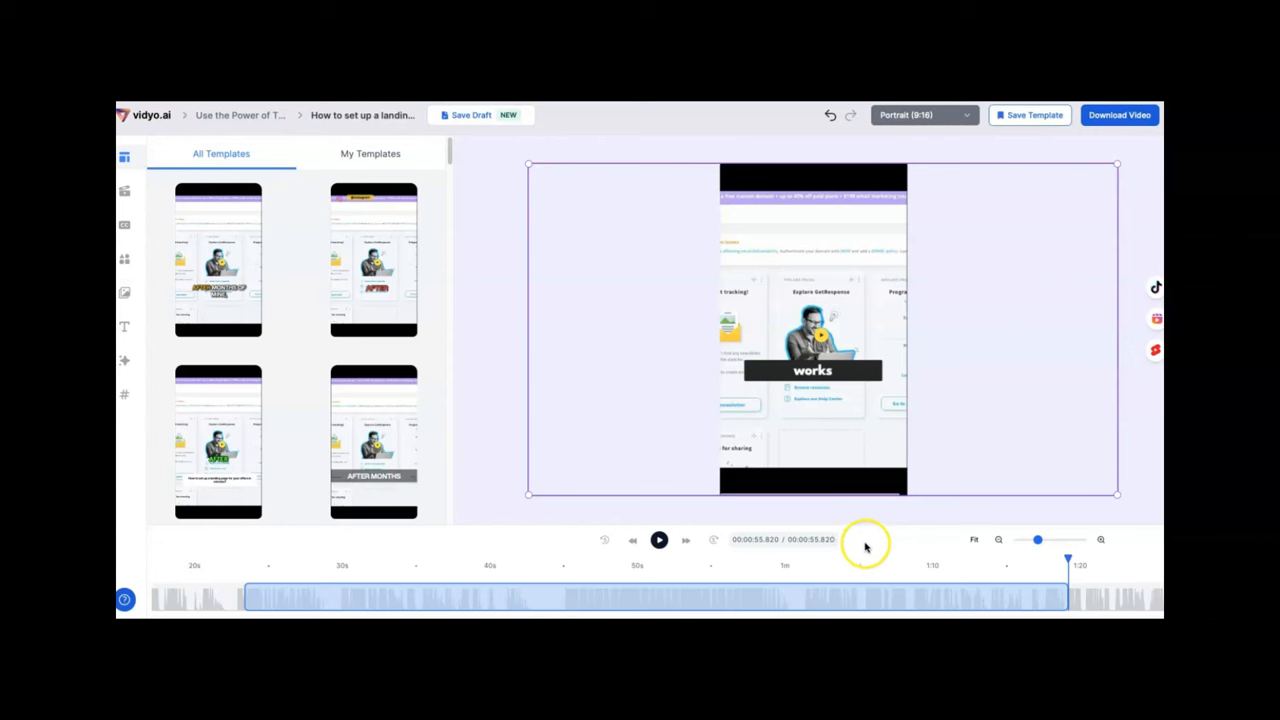
mouse_move(1039, 181)
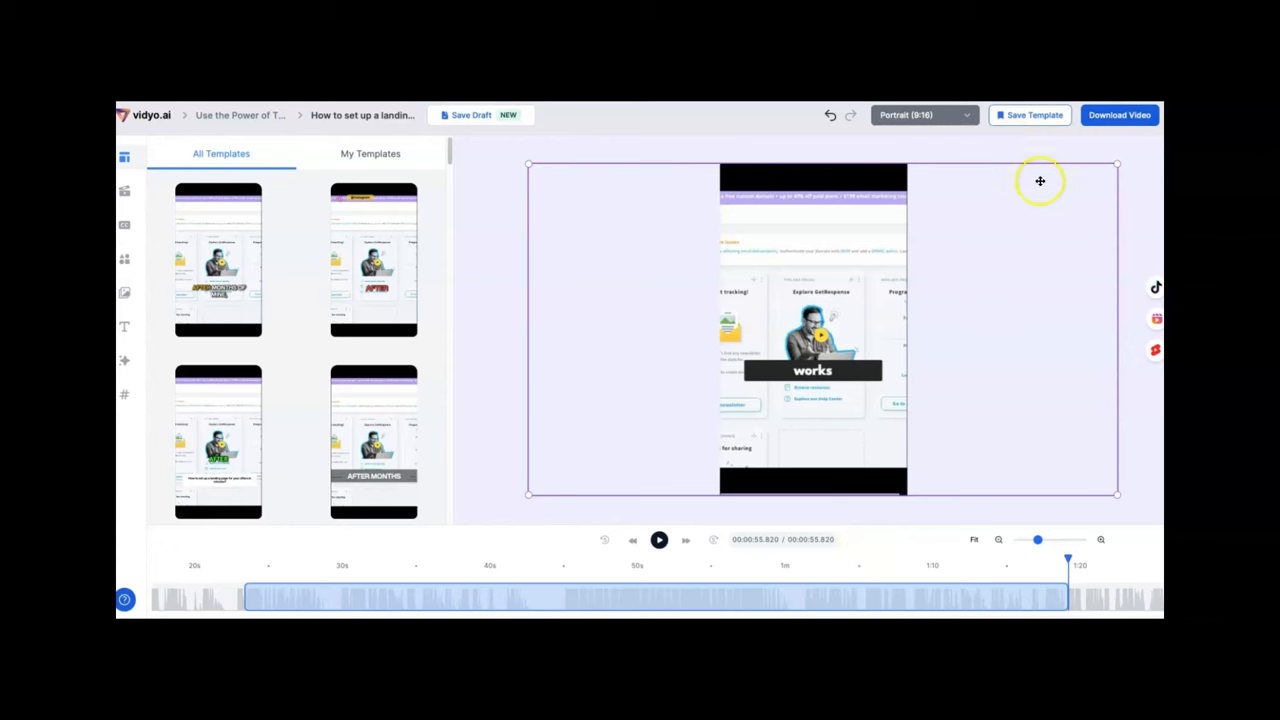
mouse_move(1031, 120)
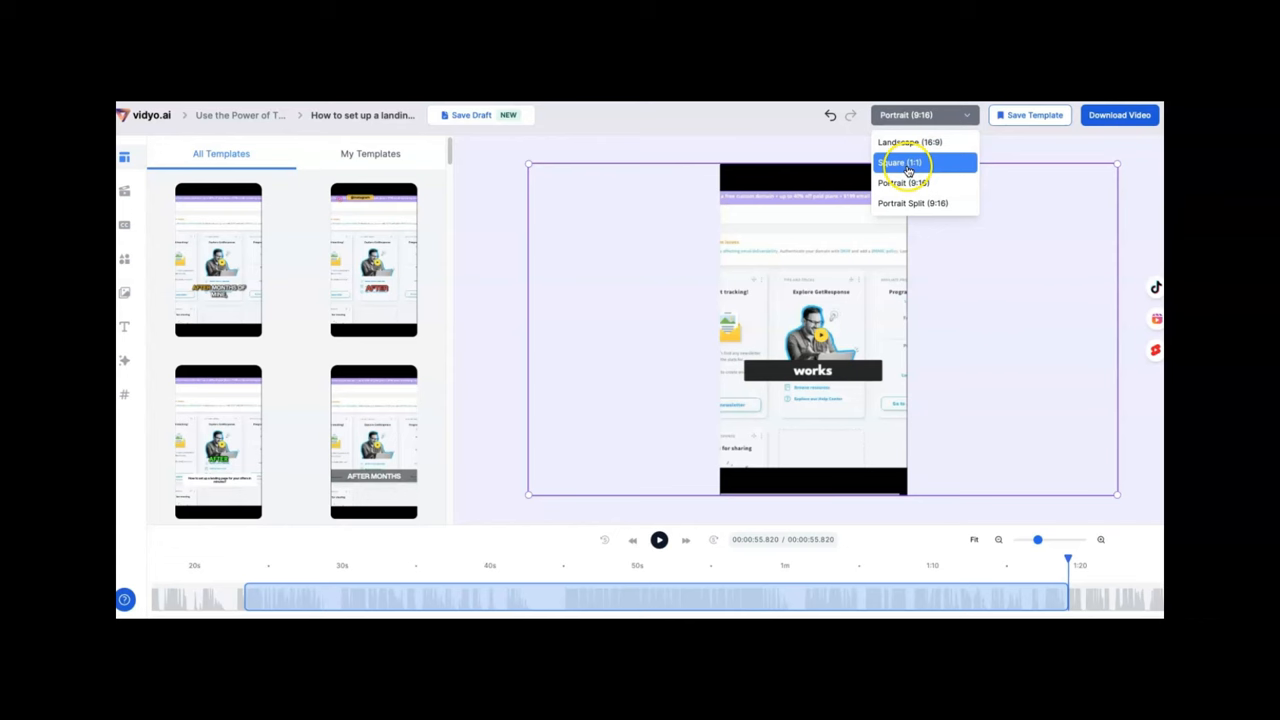
mouse_move(1075, 133)
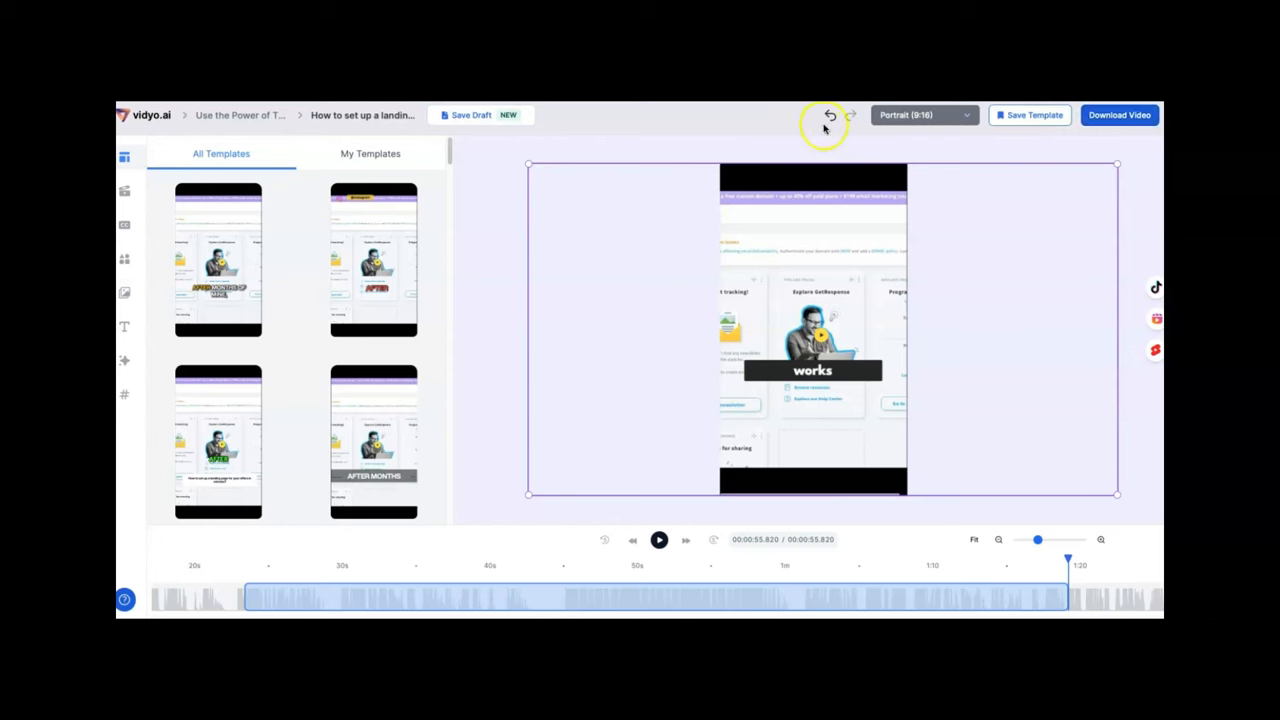
mouse_move(475, 472)
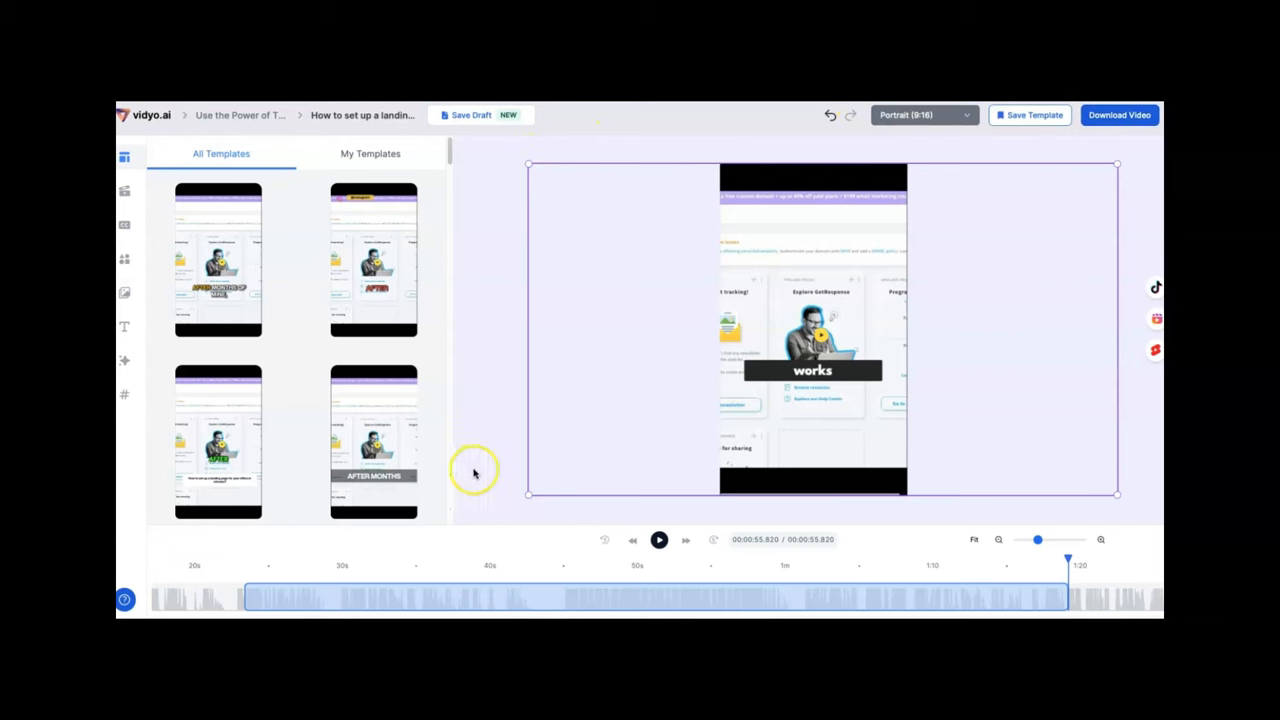
mouse_move(476, 458)
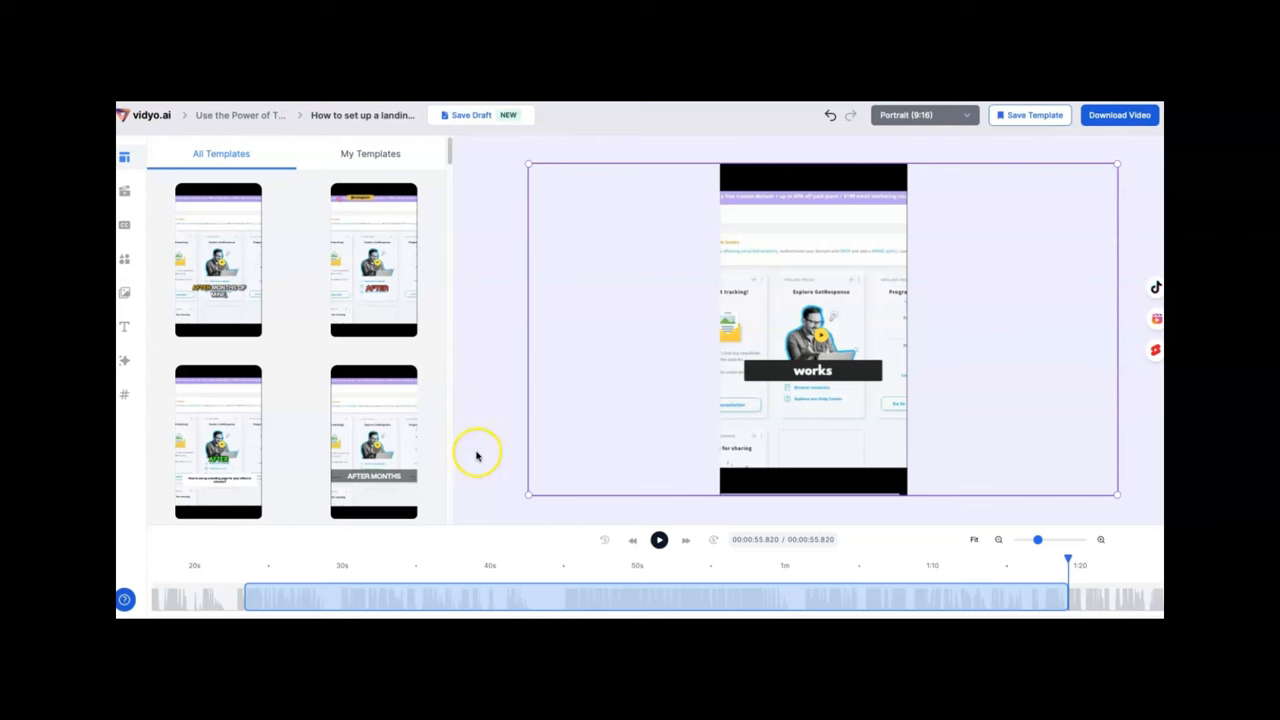
mouse_move(478, 456)
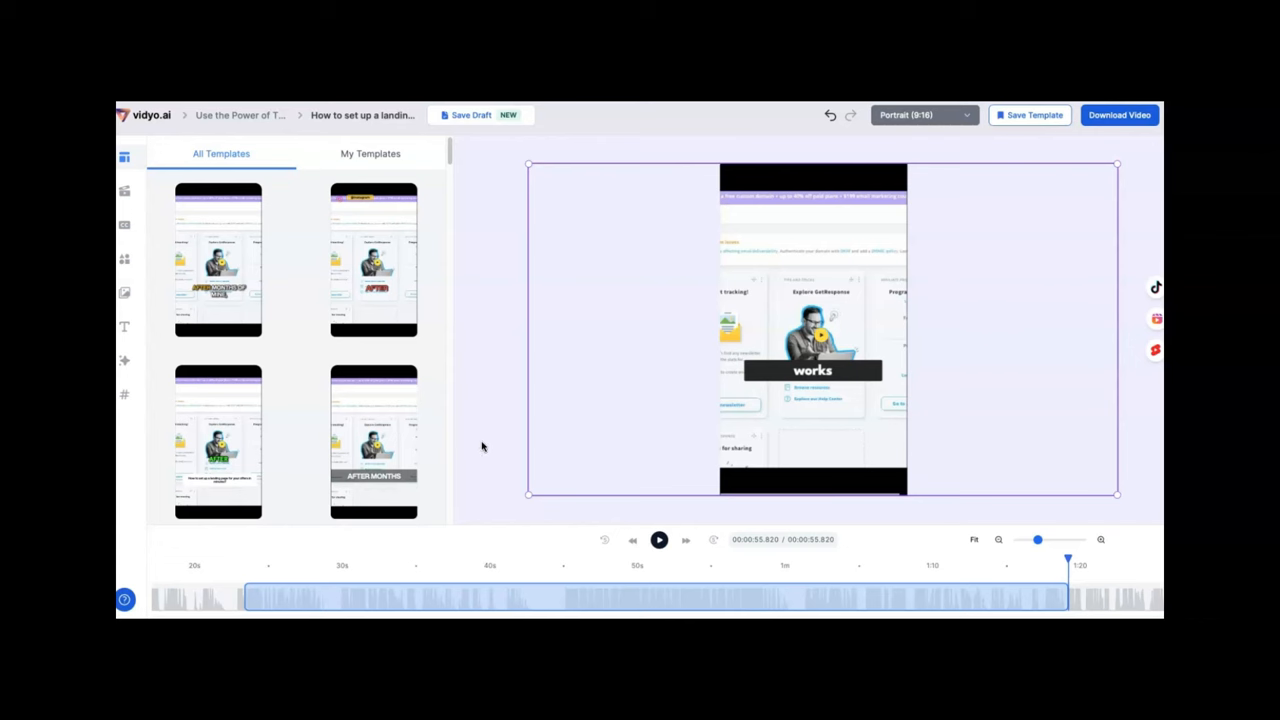
mouse_move(487, 441)
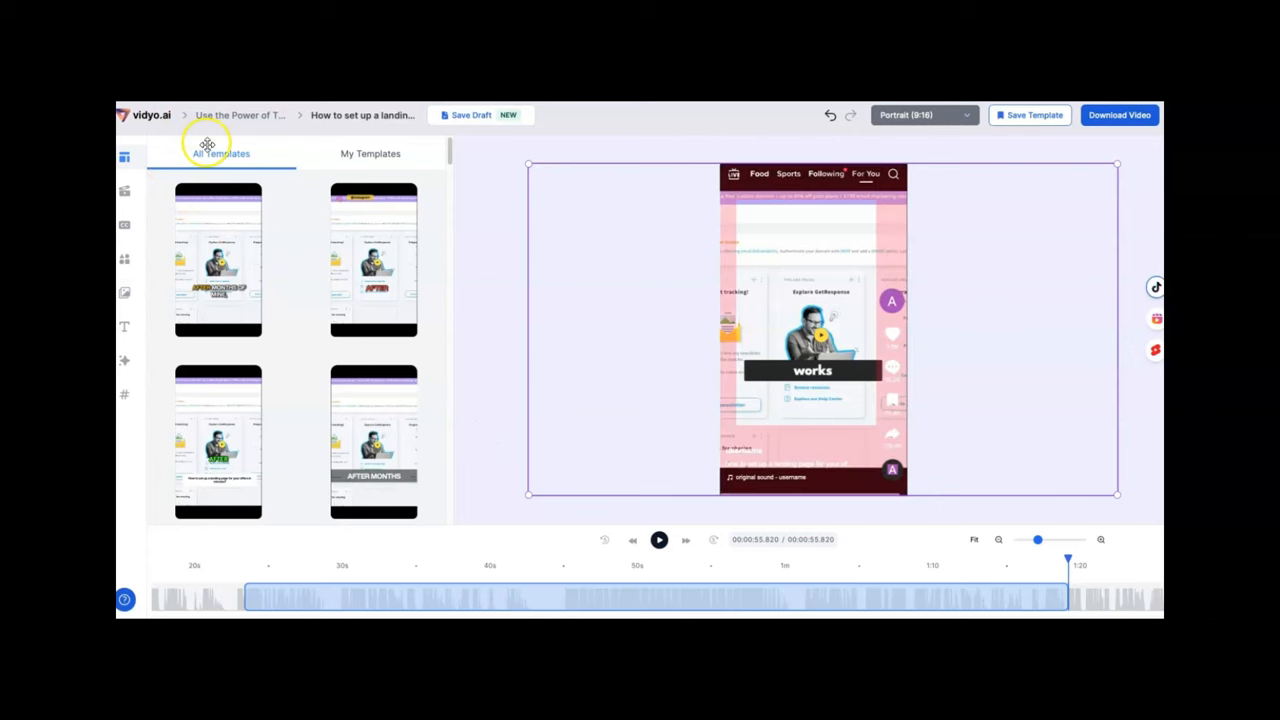
mouse_move(1107, 190)
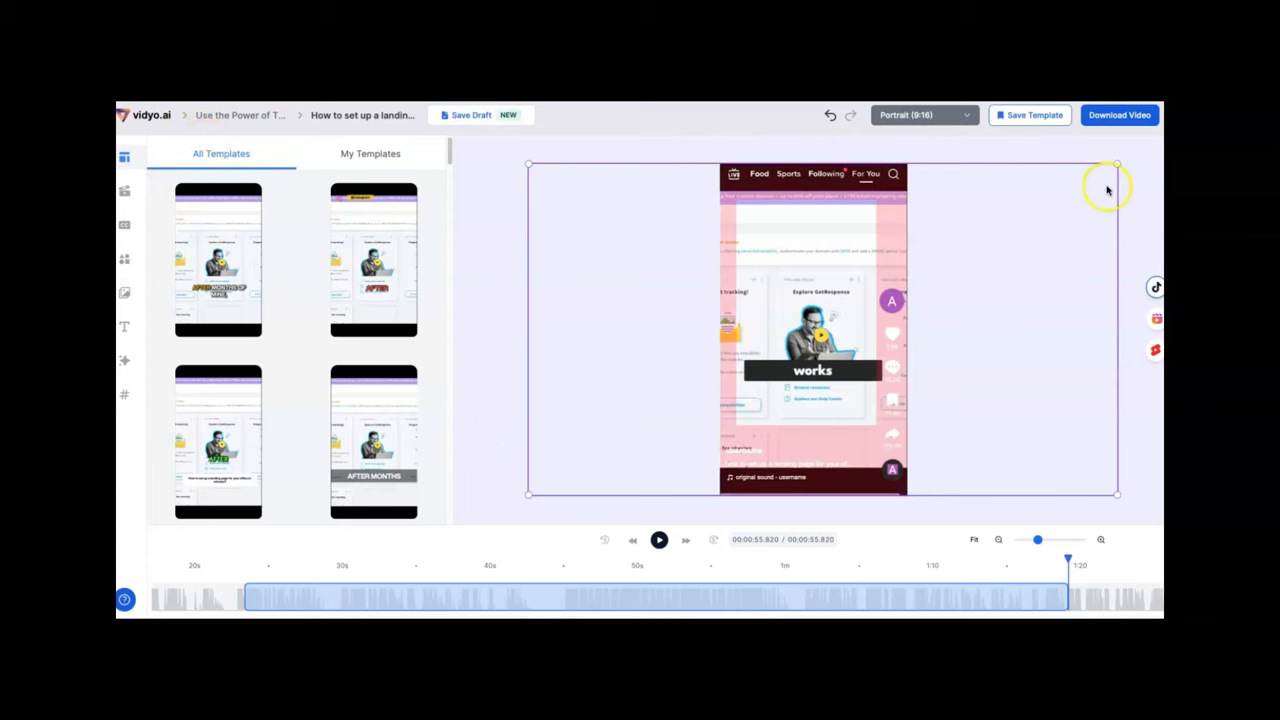
mouse_move(1156, 287)
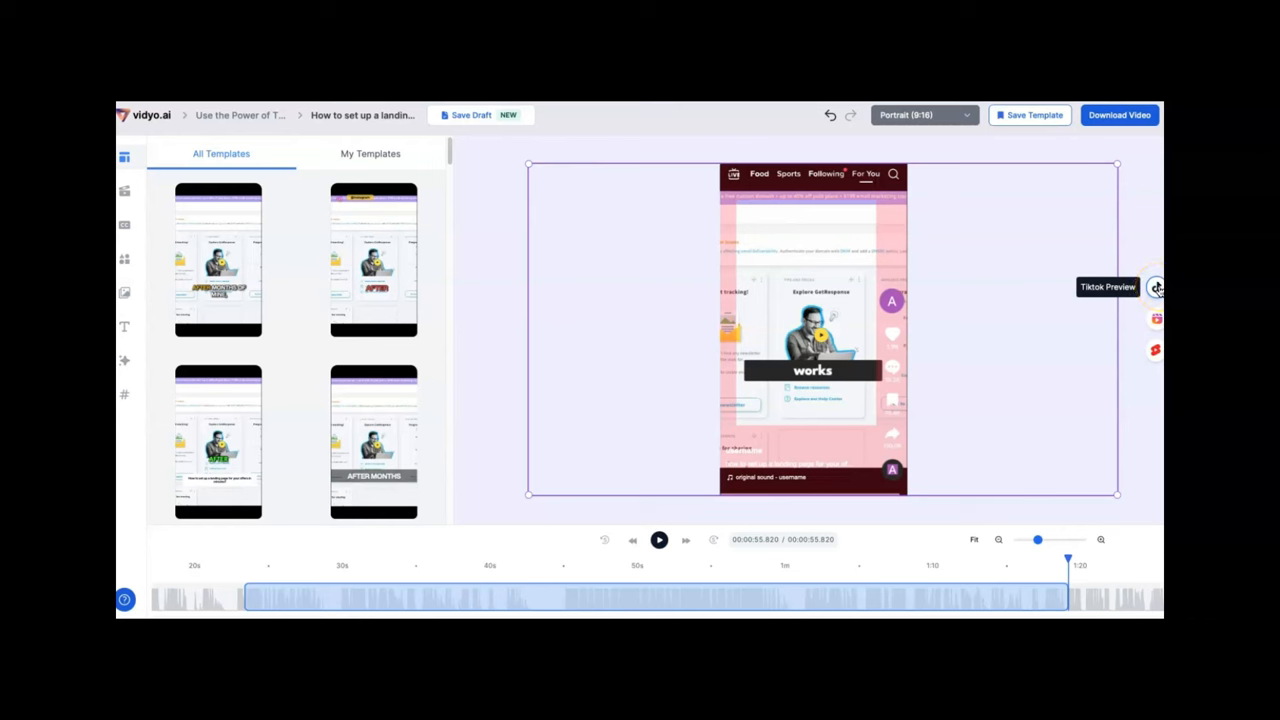
Switch the short's preview to another platform overlay from the icons beside the canvas
left_click(1156, 287)
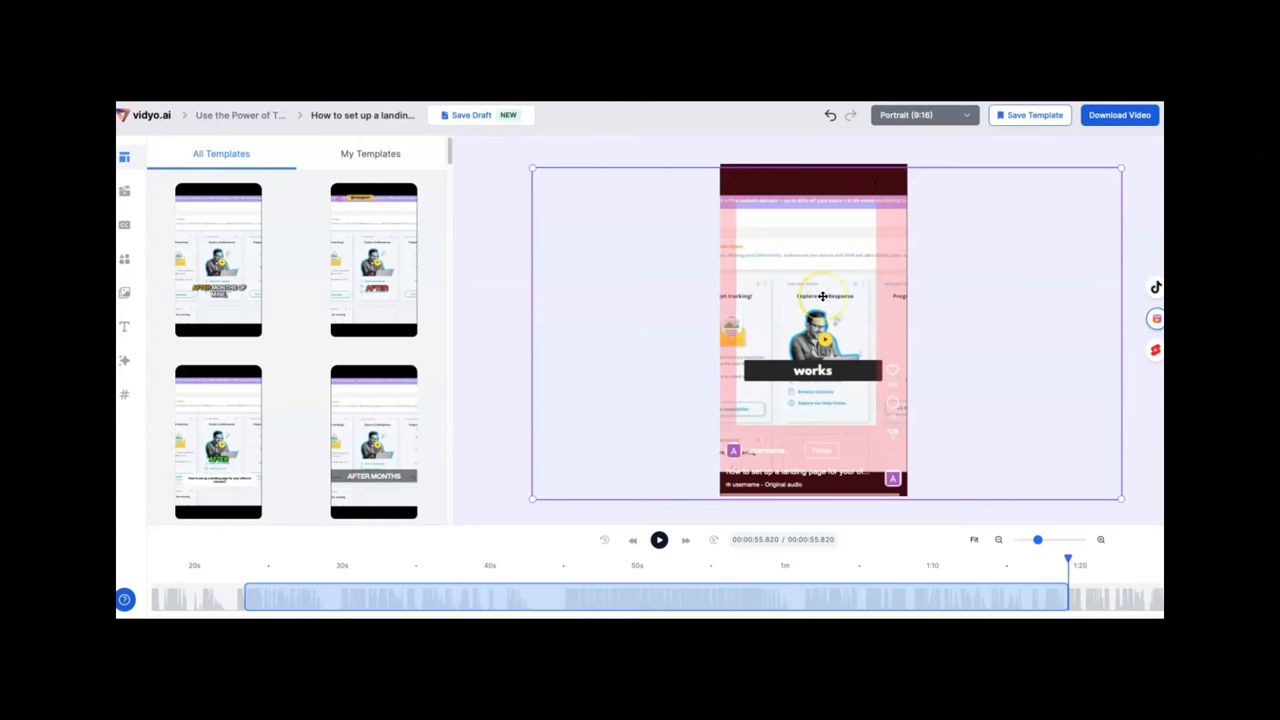
mouse_move(827, 272)
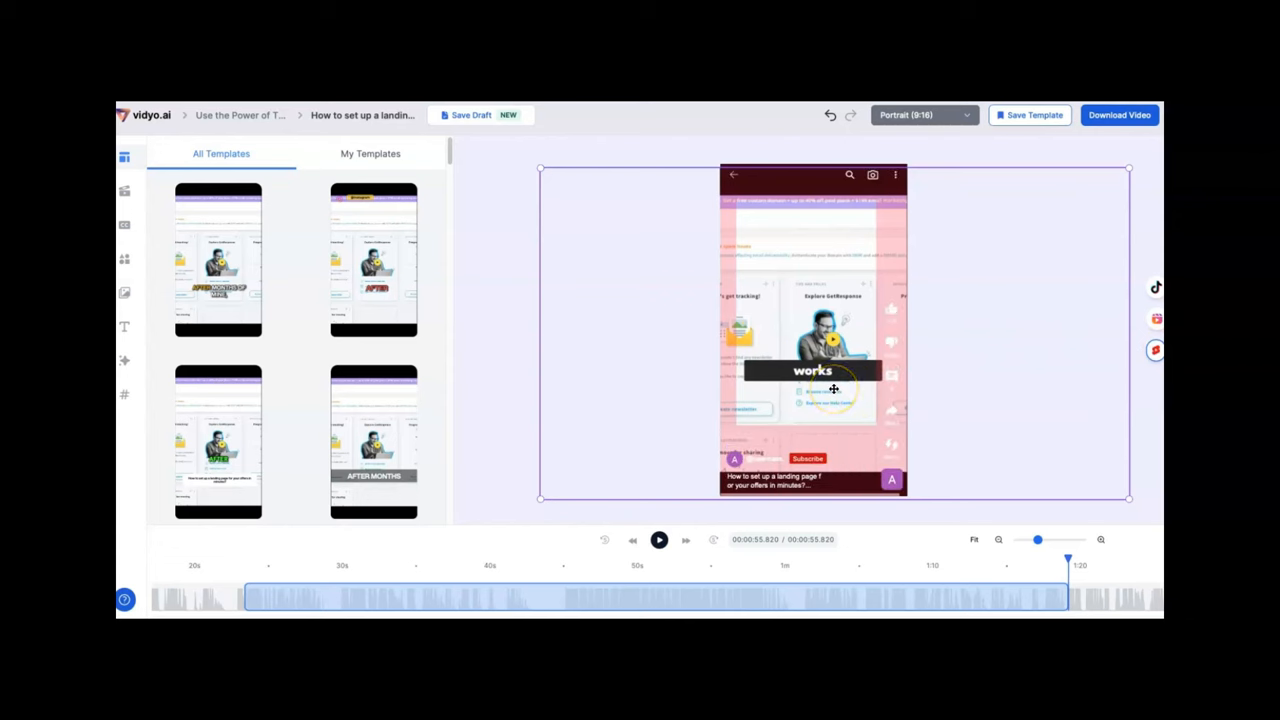
mouse_move(890, 330)
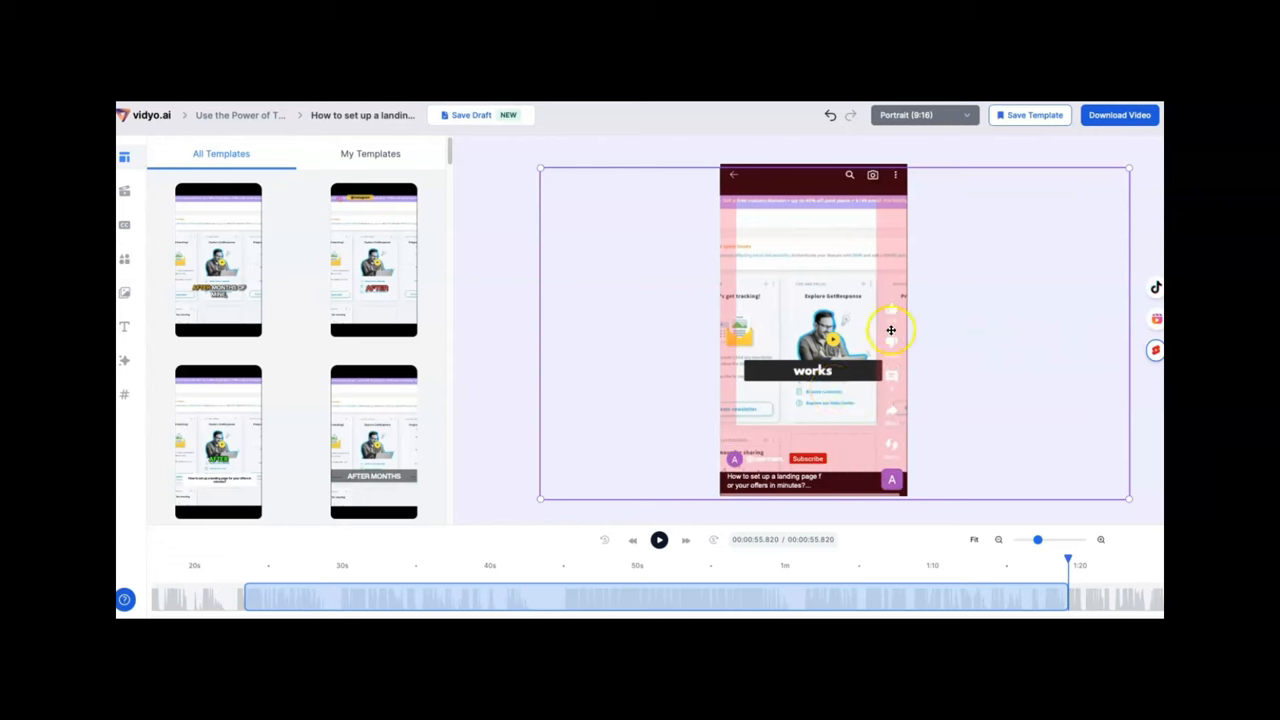
mouse_move(905, 362)
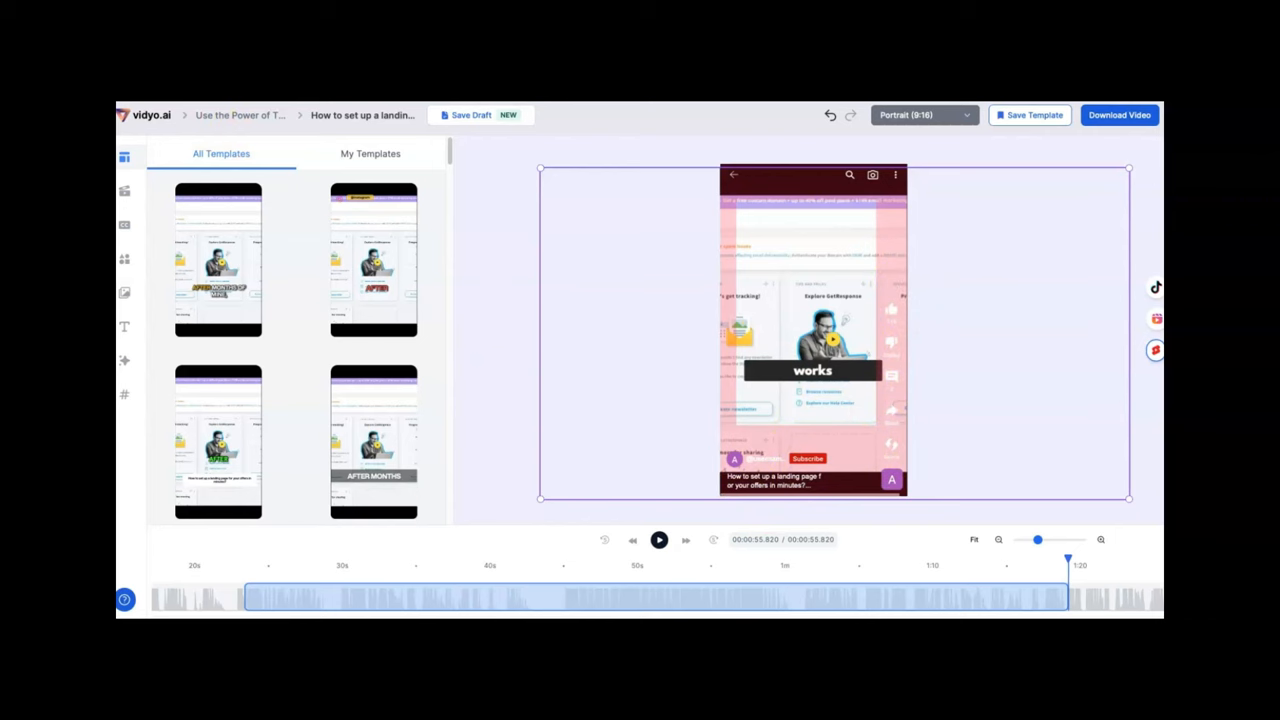
Browse the CutMagic and subtitle style panels, then the Elements outro and progress bar tabs
left_click(124, 191)
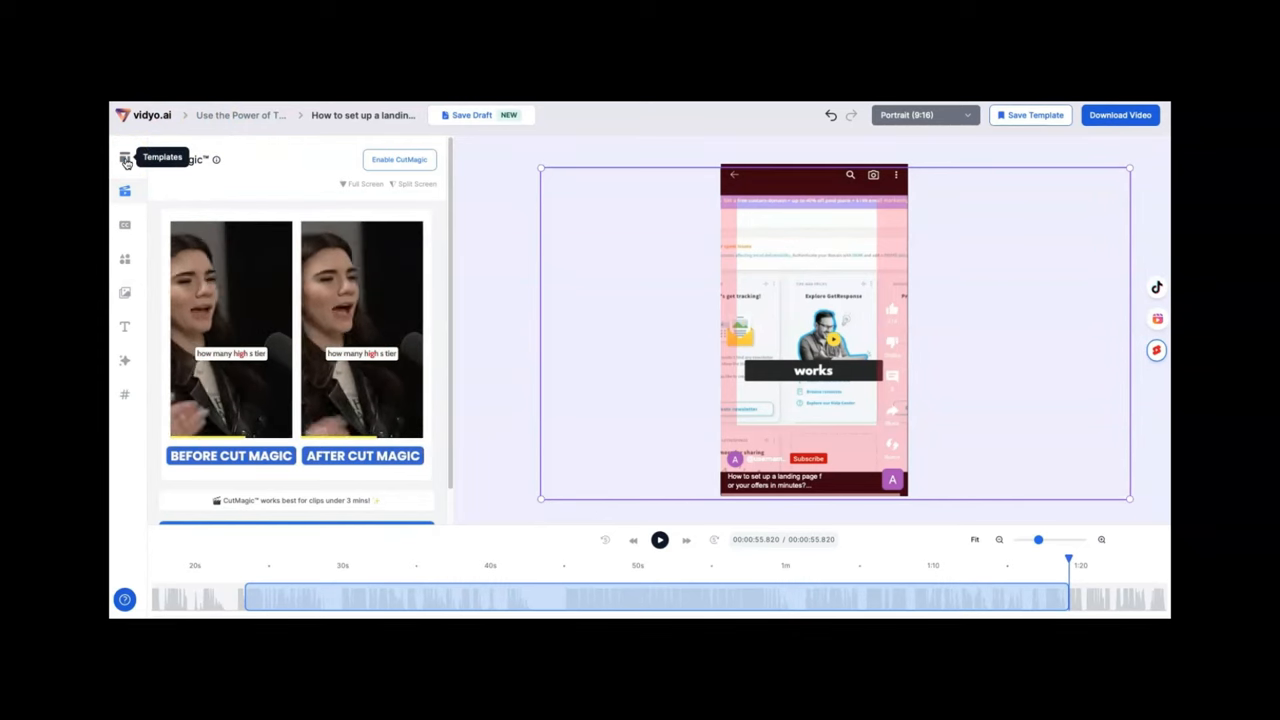
left_click(125, 190)
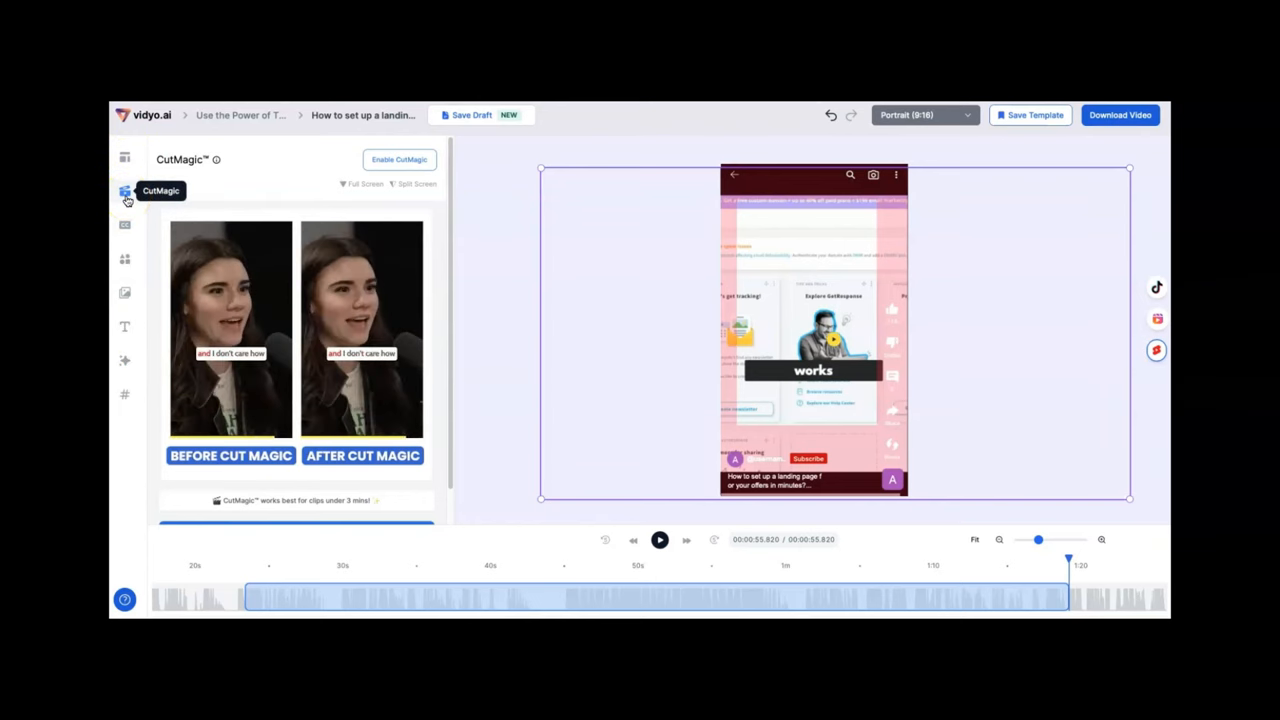
mouse_move(124, 224)
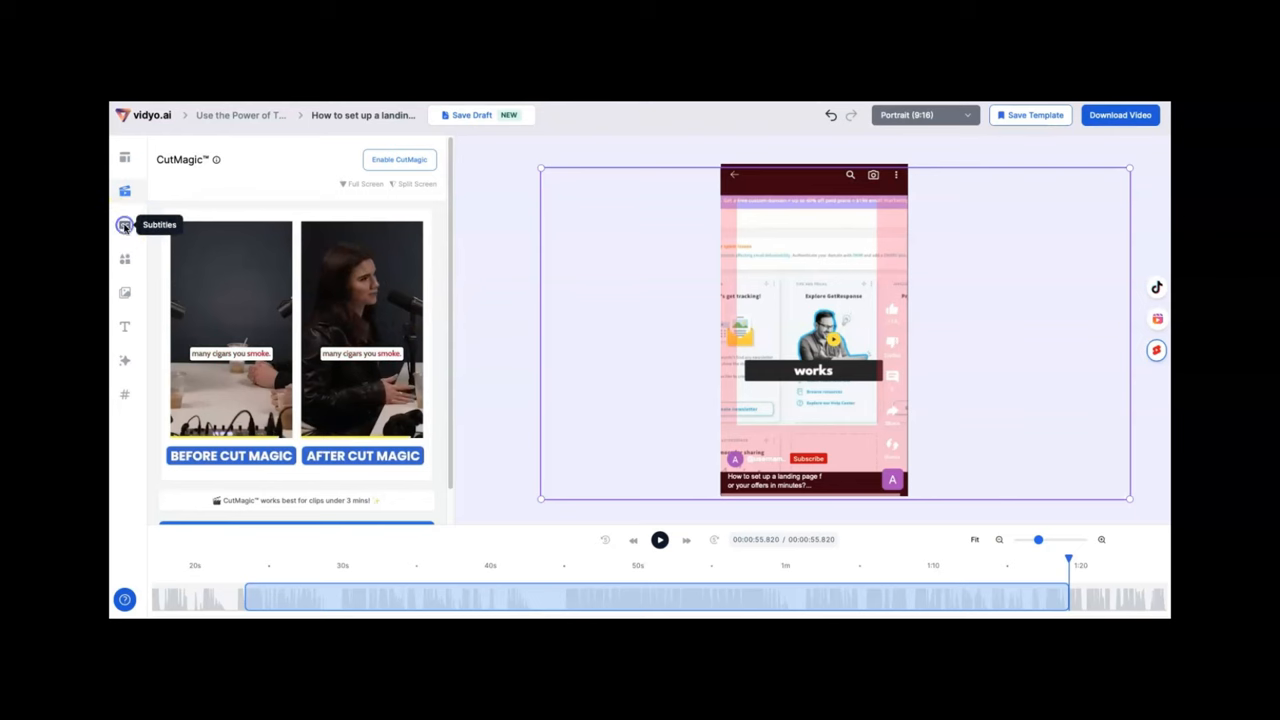
left_click(124, 225)
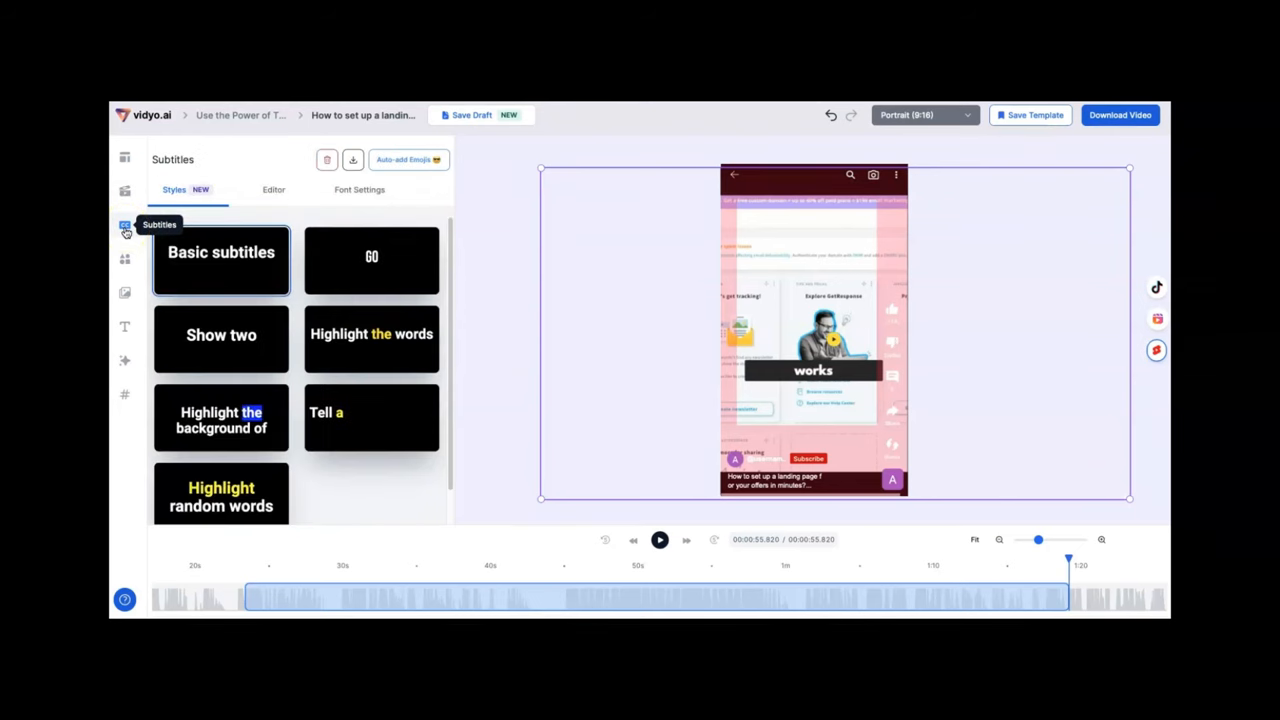
mouse_move(124, 259)
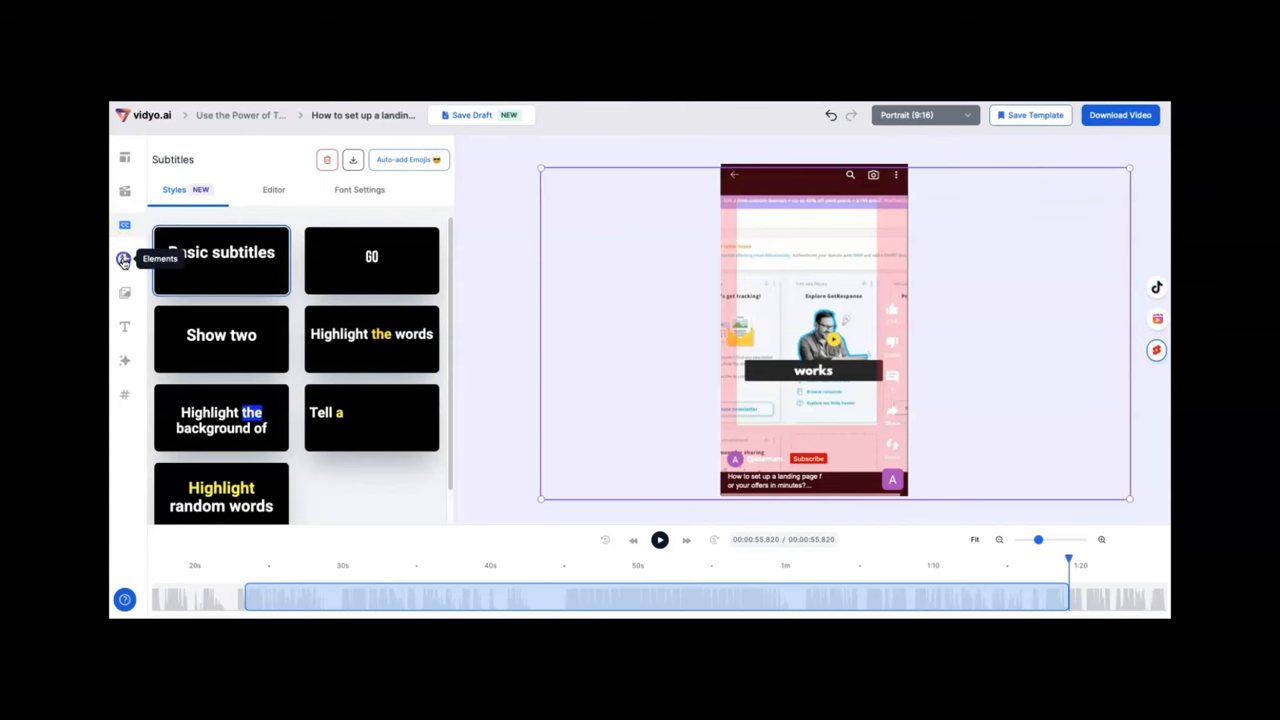
left_click(124, 258)
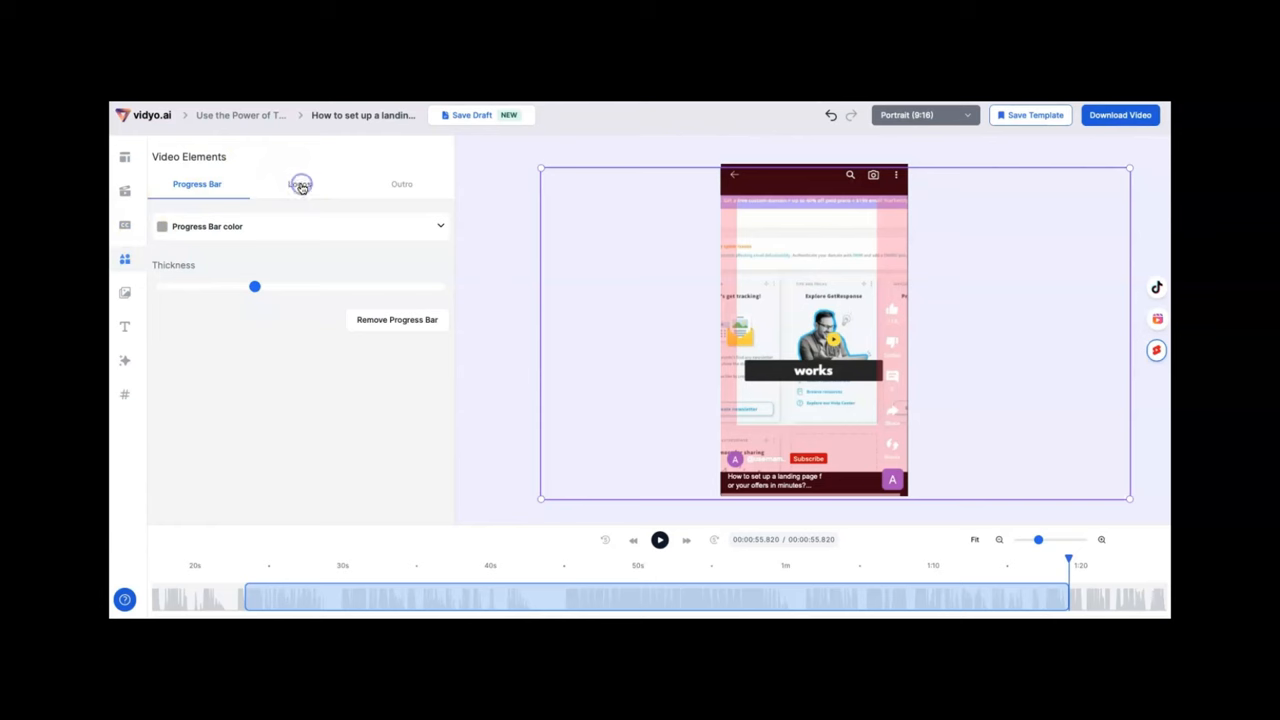
left_click(401, 184)
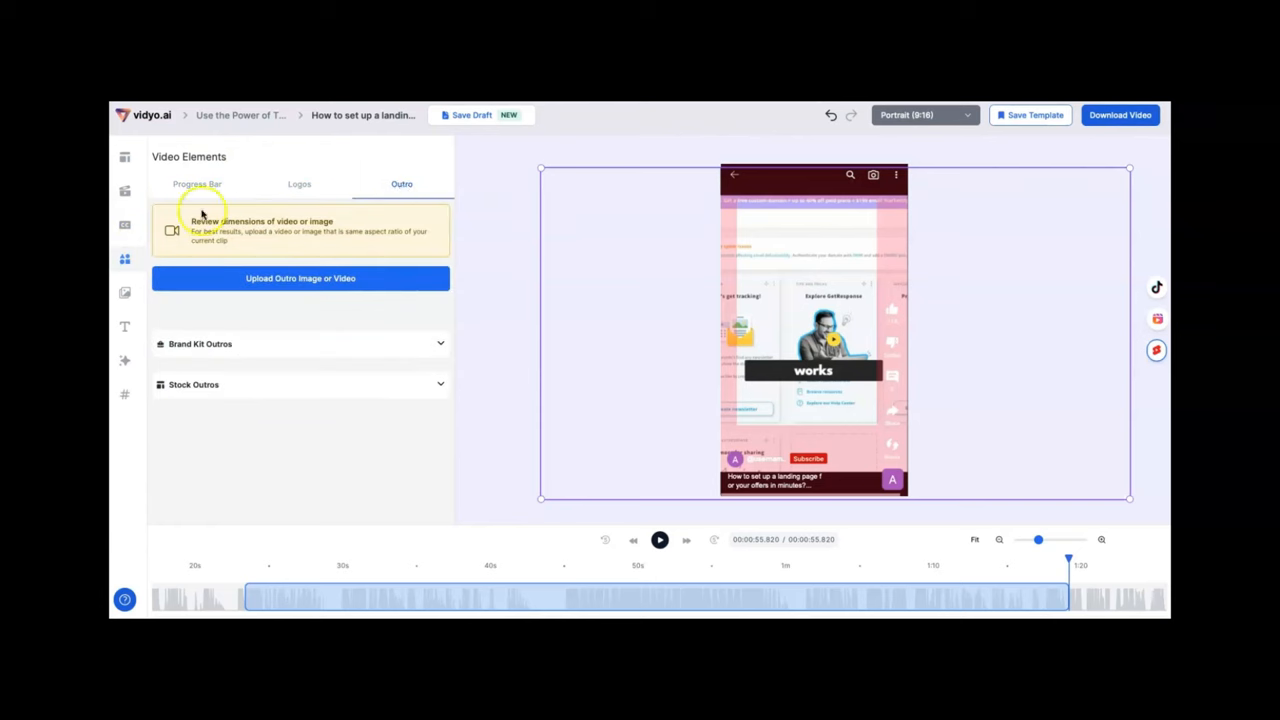
left_click(197, 184)
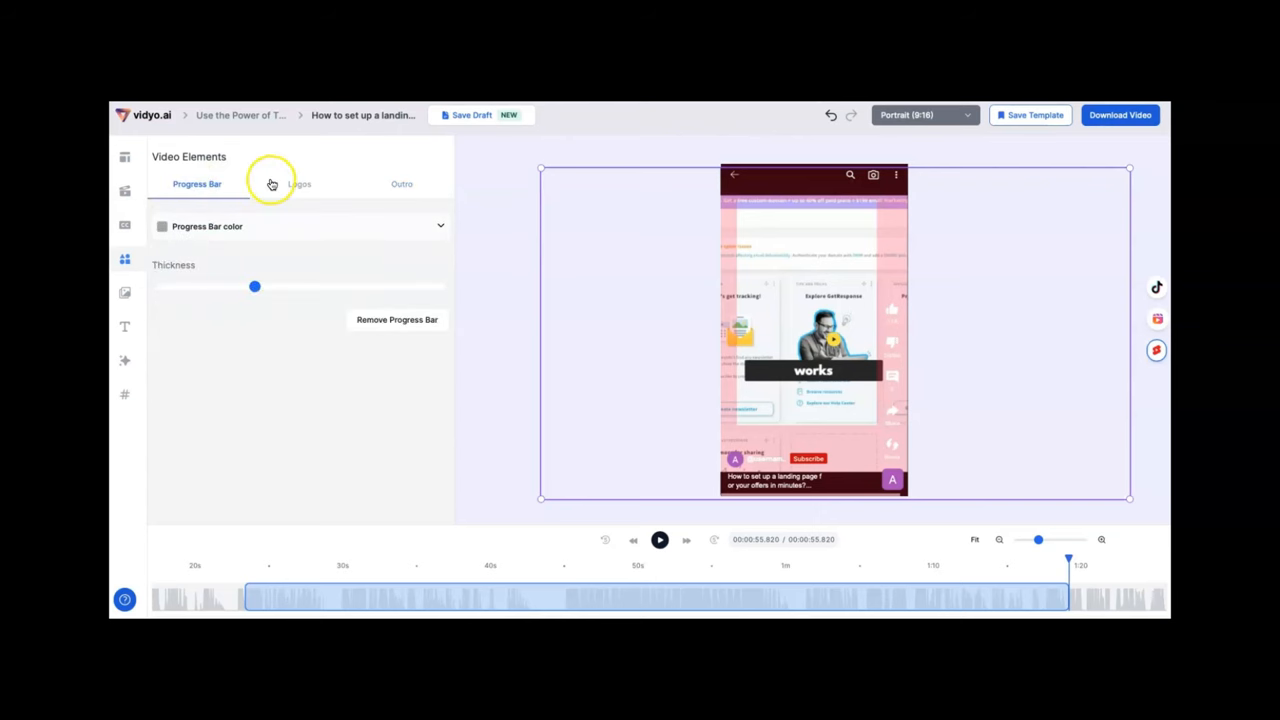
mouse_move(125, 291)
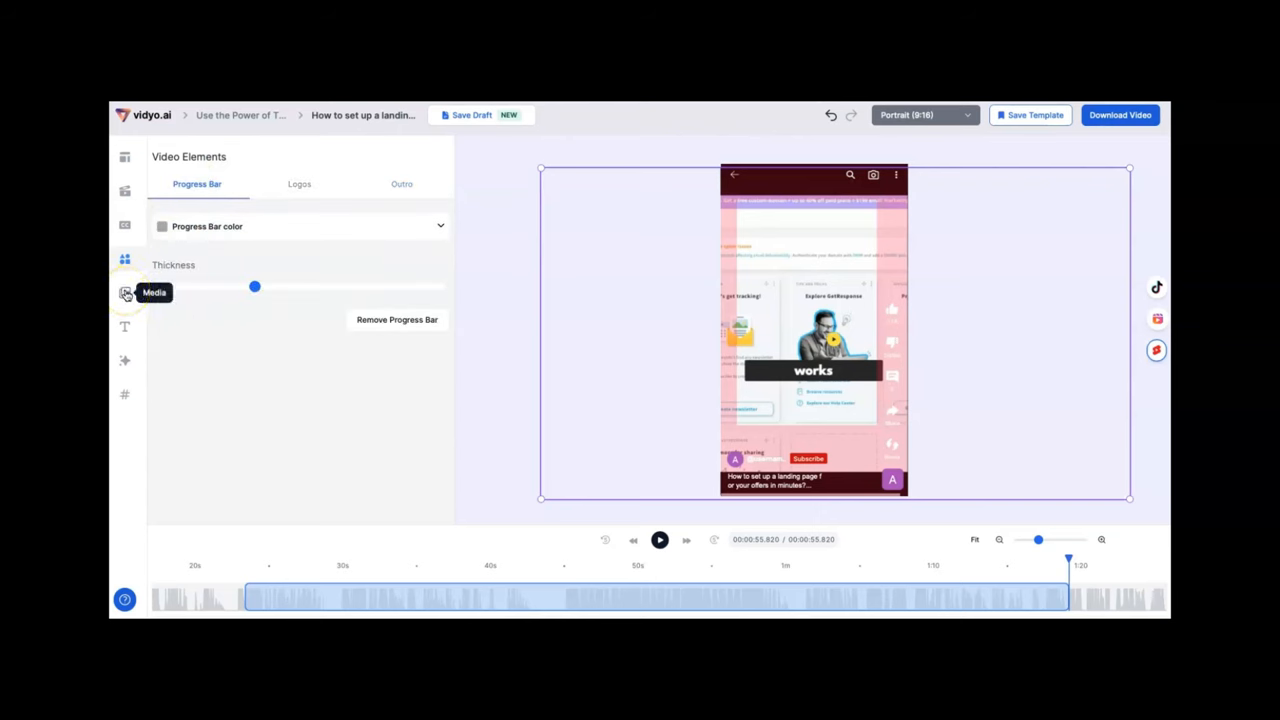
Browse stock images and videos in Media, then the Texts options, then Background settings
left_click(125, 293)
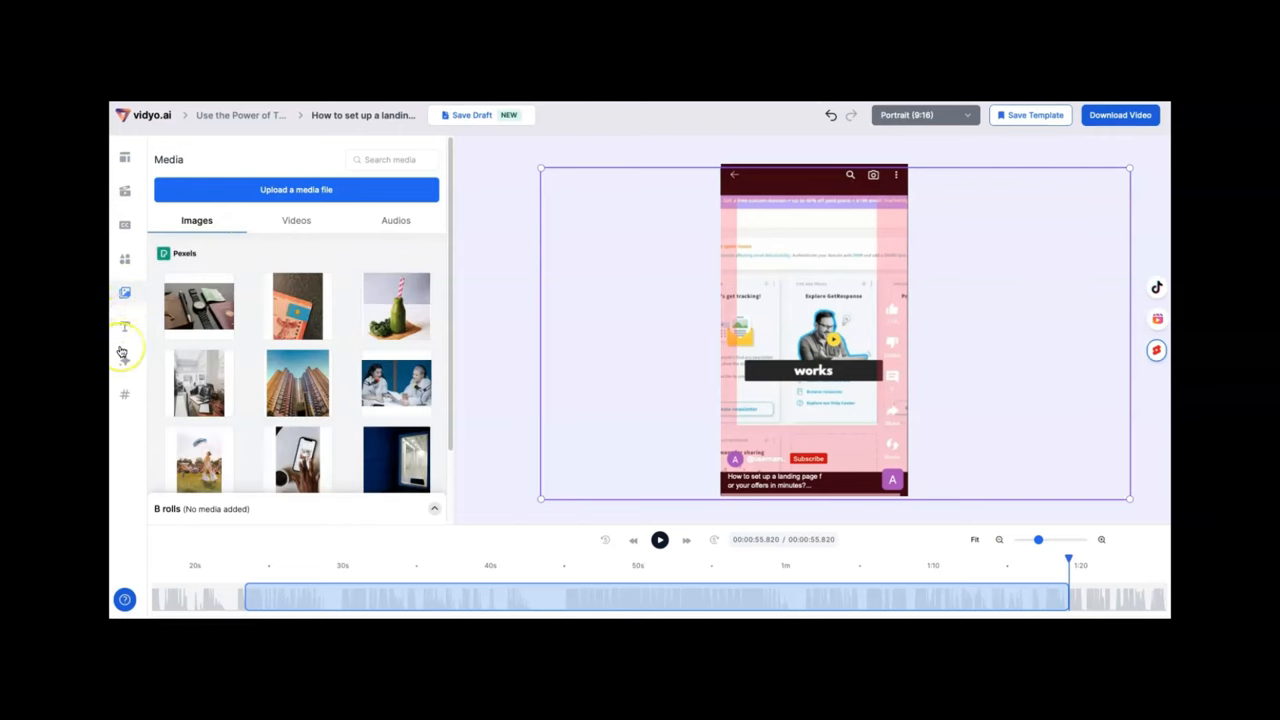
mouse_move(170, 240)
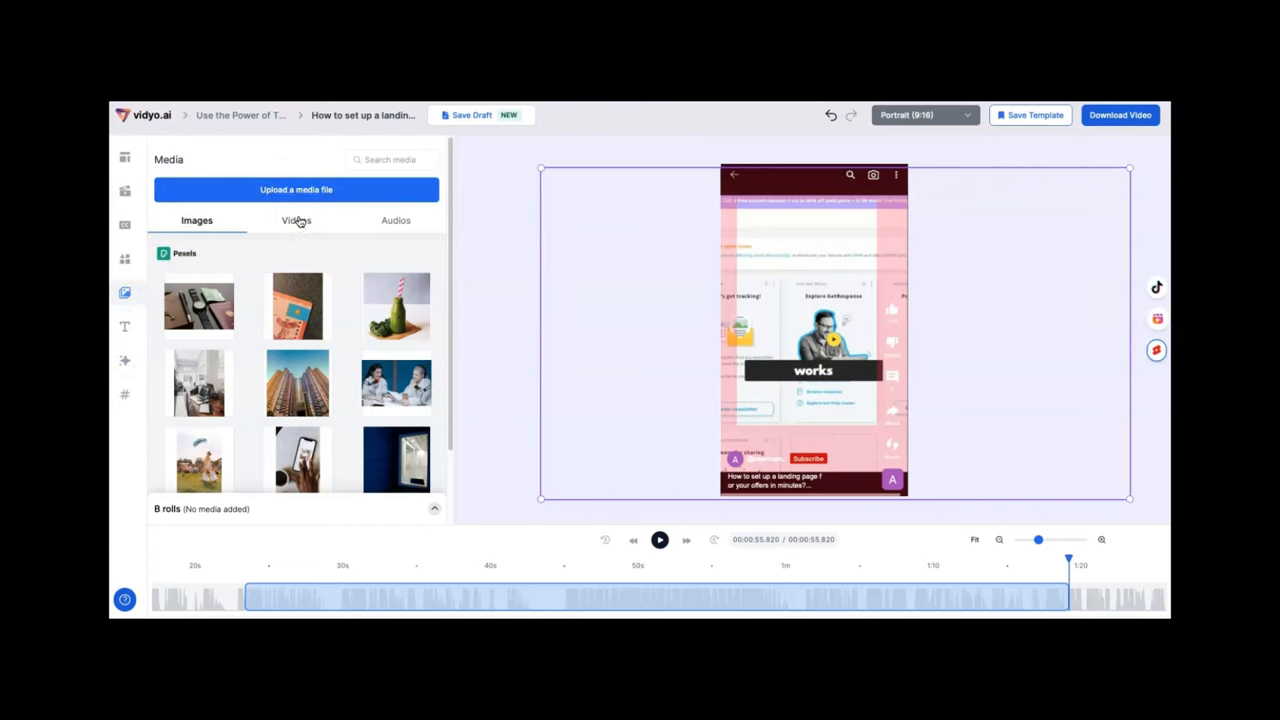
left_click(296, 220)
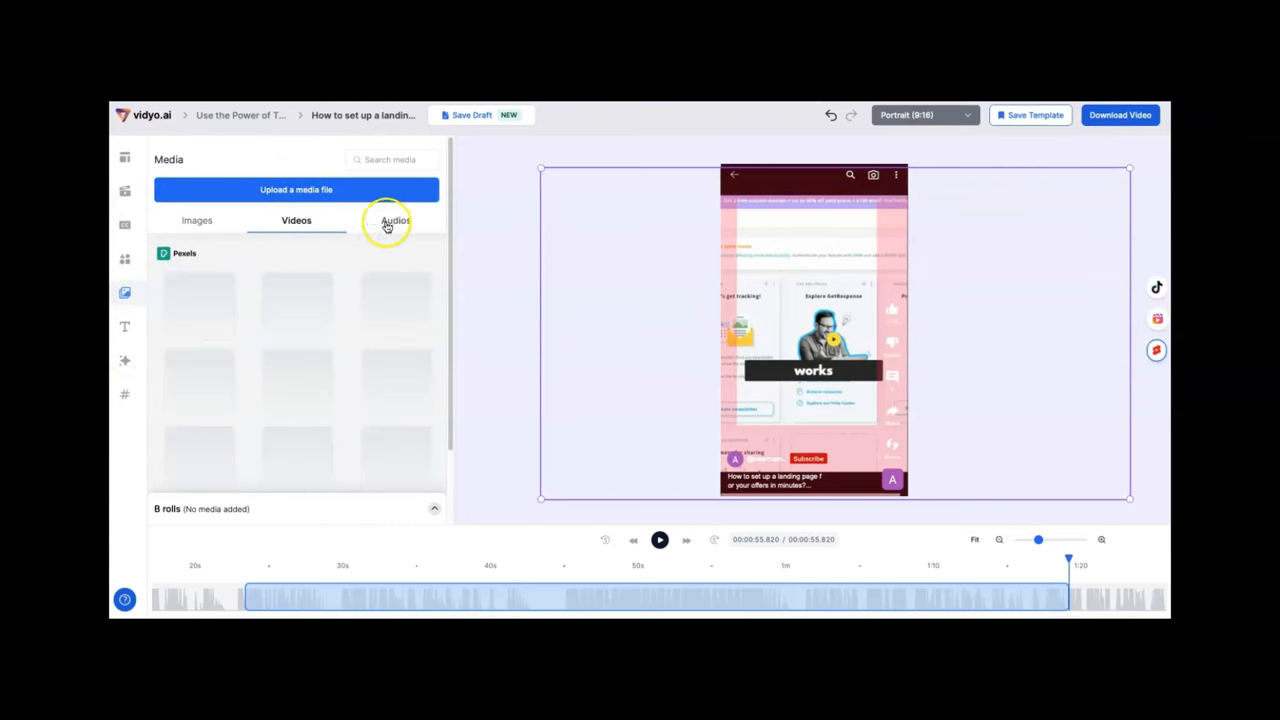
mouse_move(125, 326)
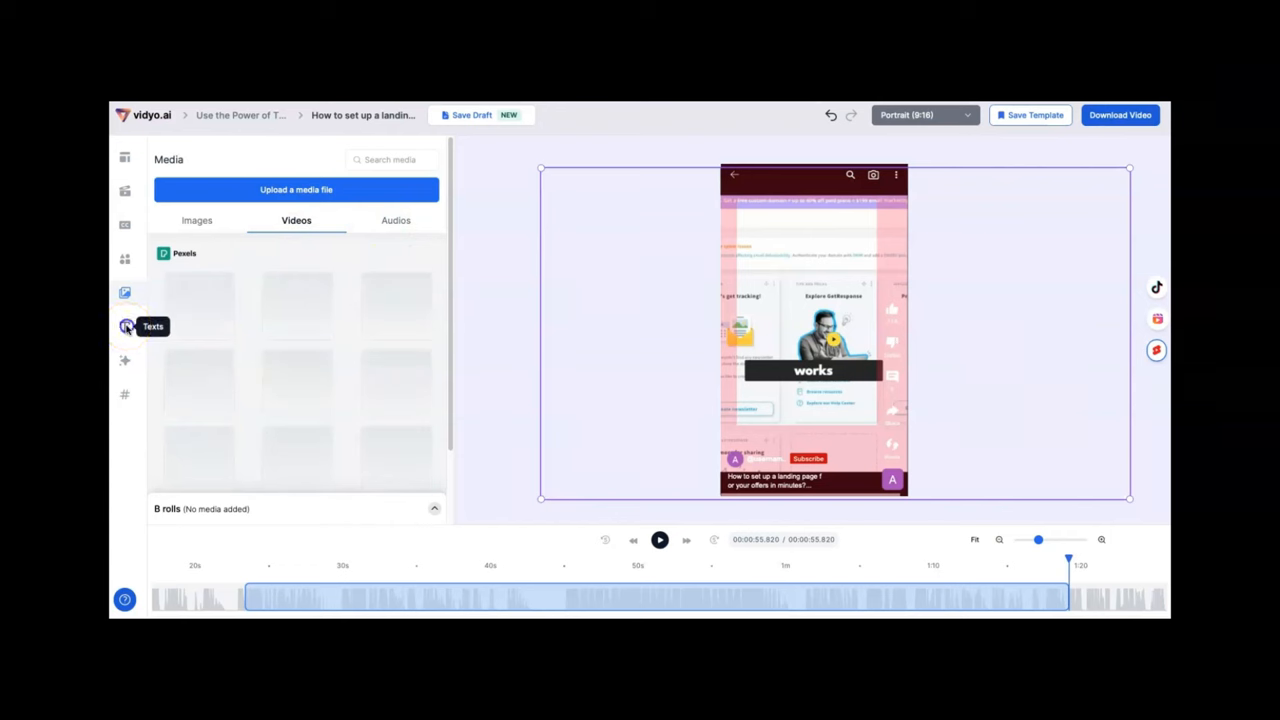
left_click(125, 327)
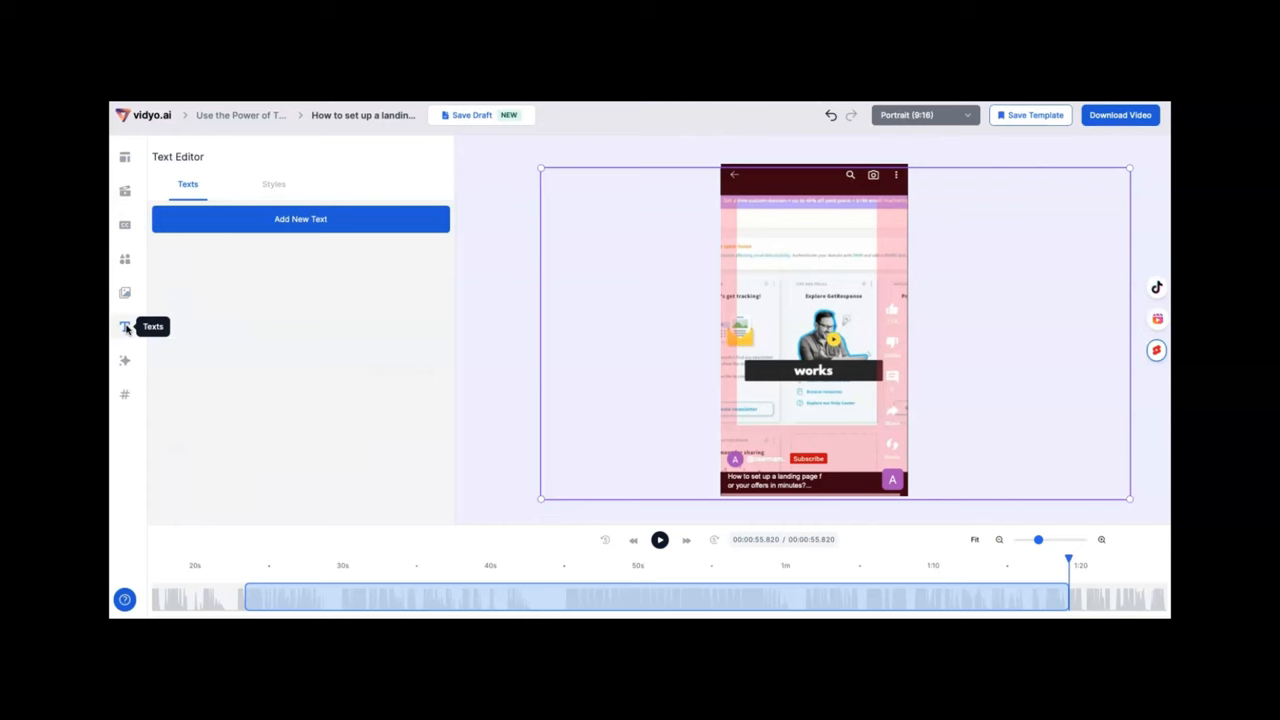
mouse_move(124, 360)
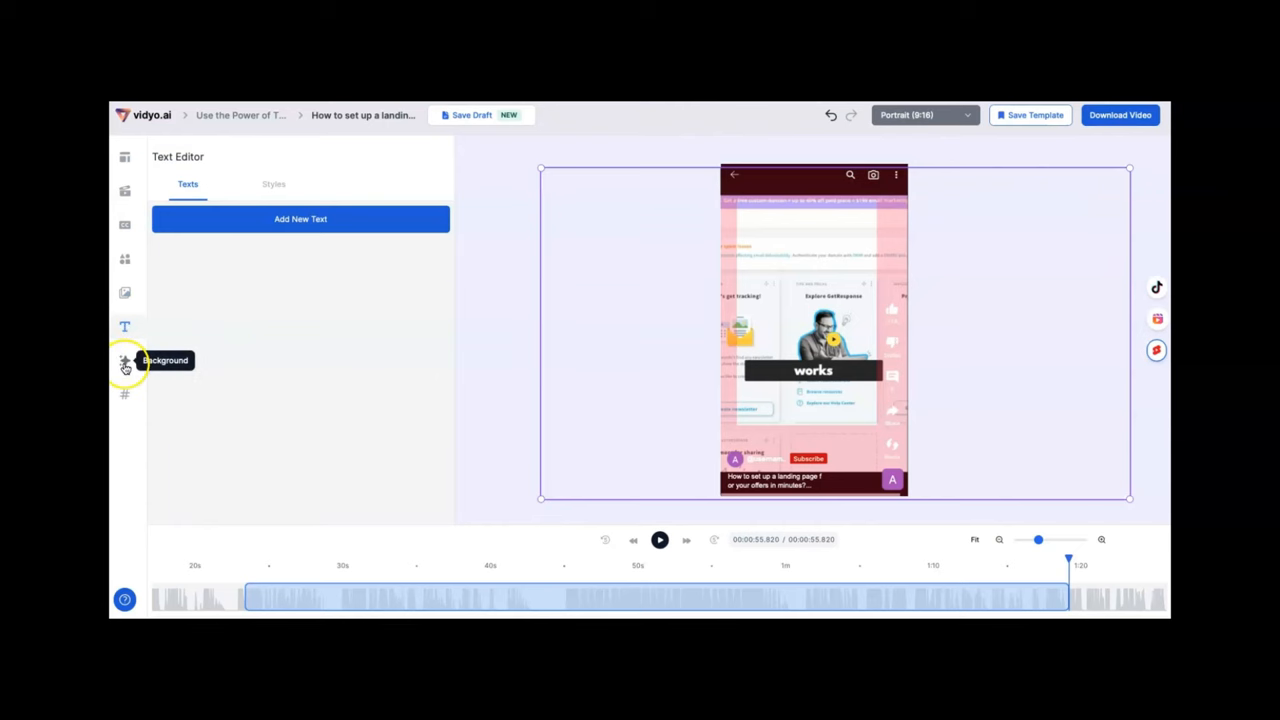
left_click(124, 362)
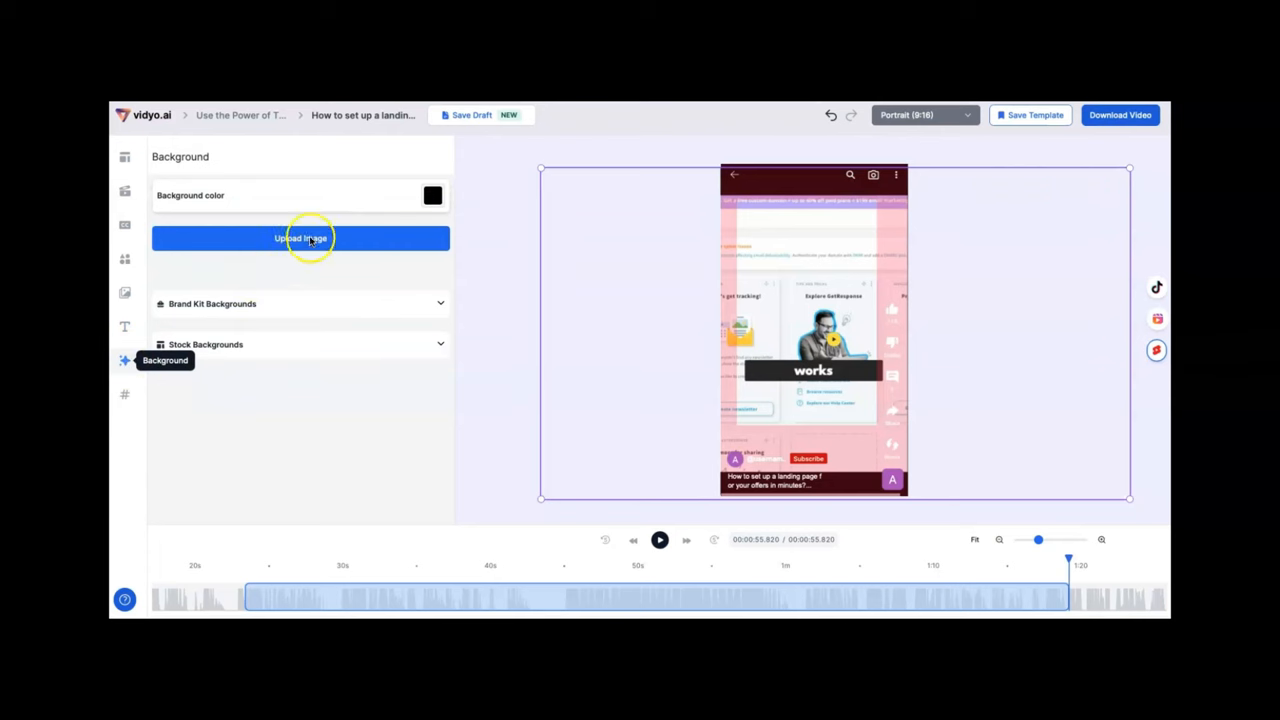
mouse_move(133, 343)
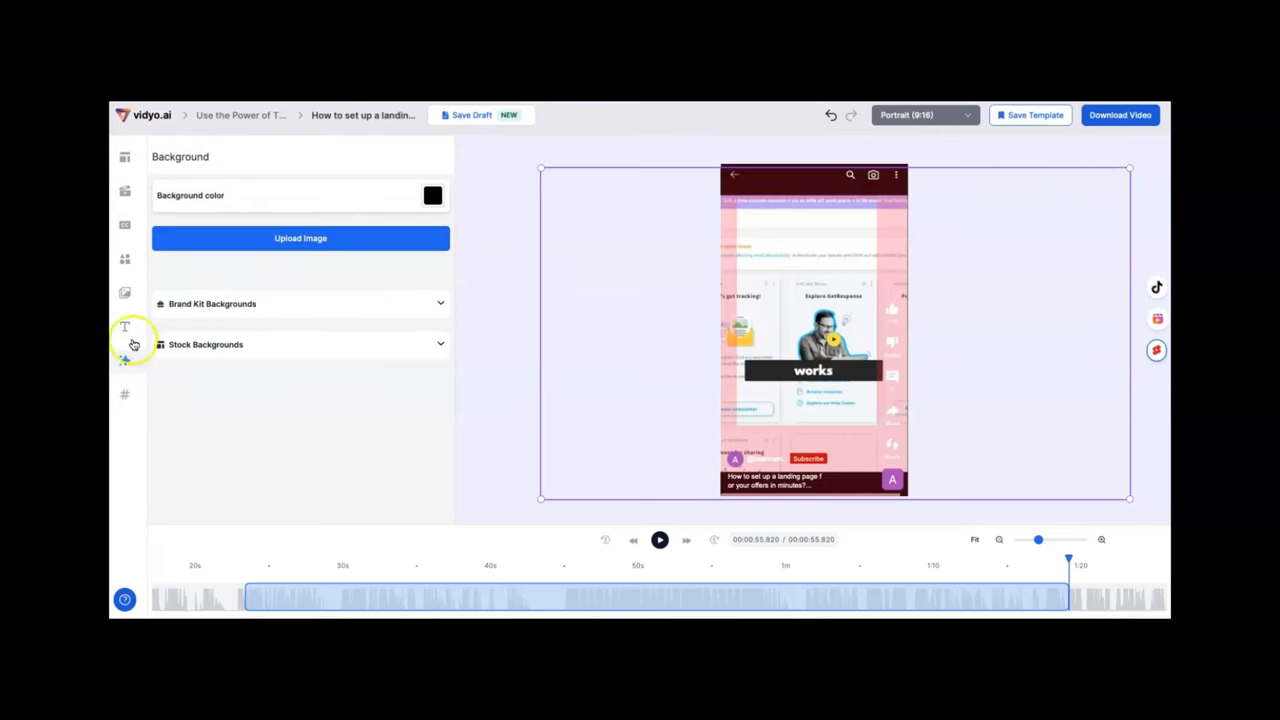
mouse_move(124, 394)
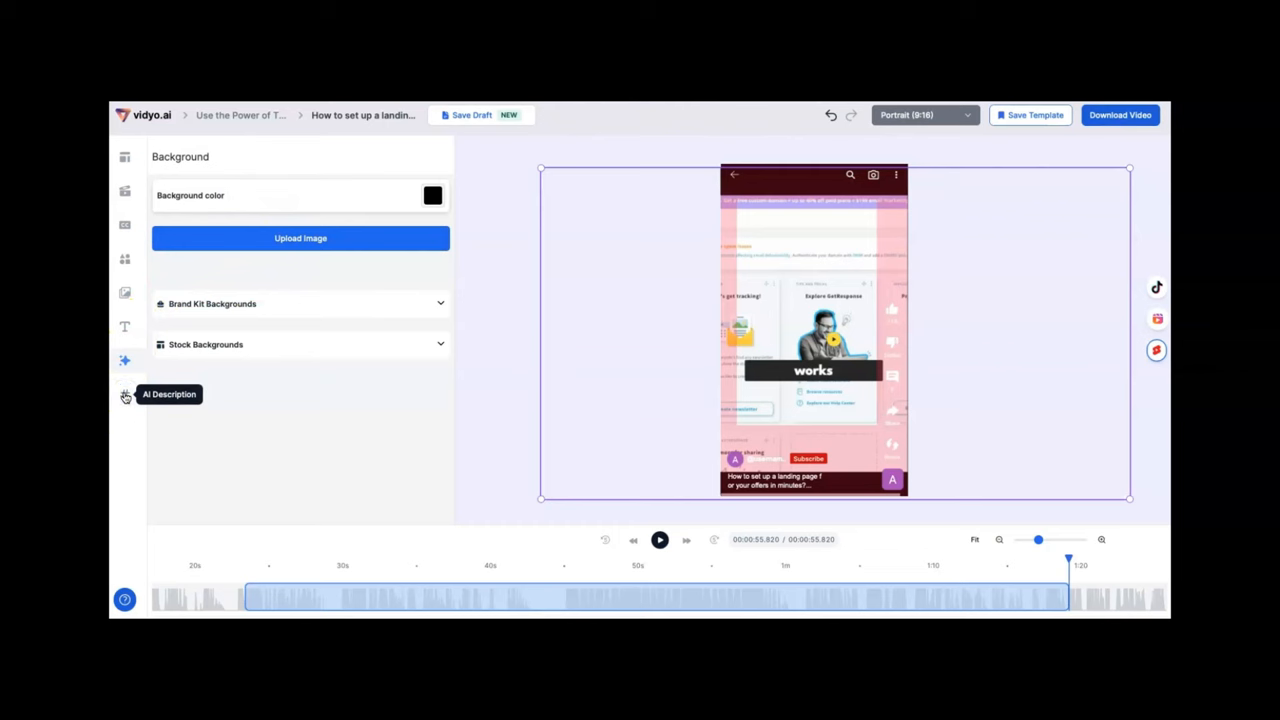
Open the AI Description panel with per-platform captions and hashtags
left_click(125, 396)
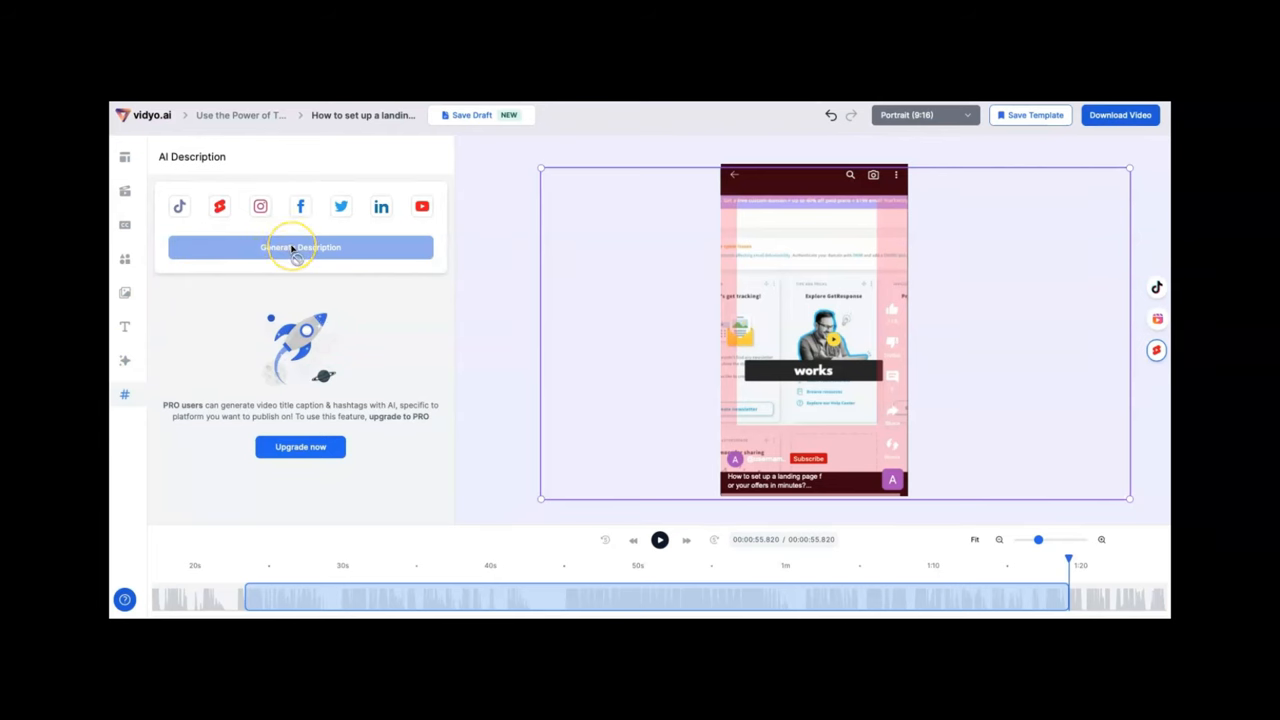
mouse_move(127, 415)
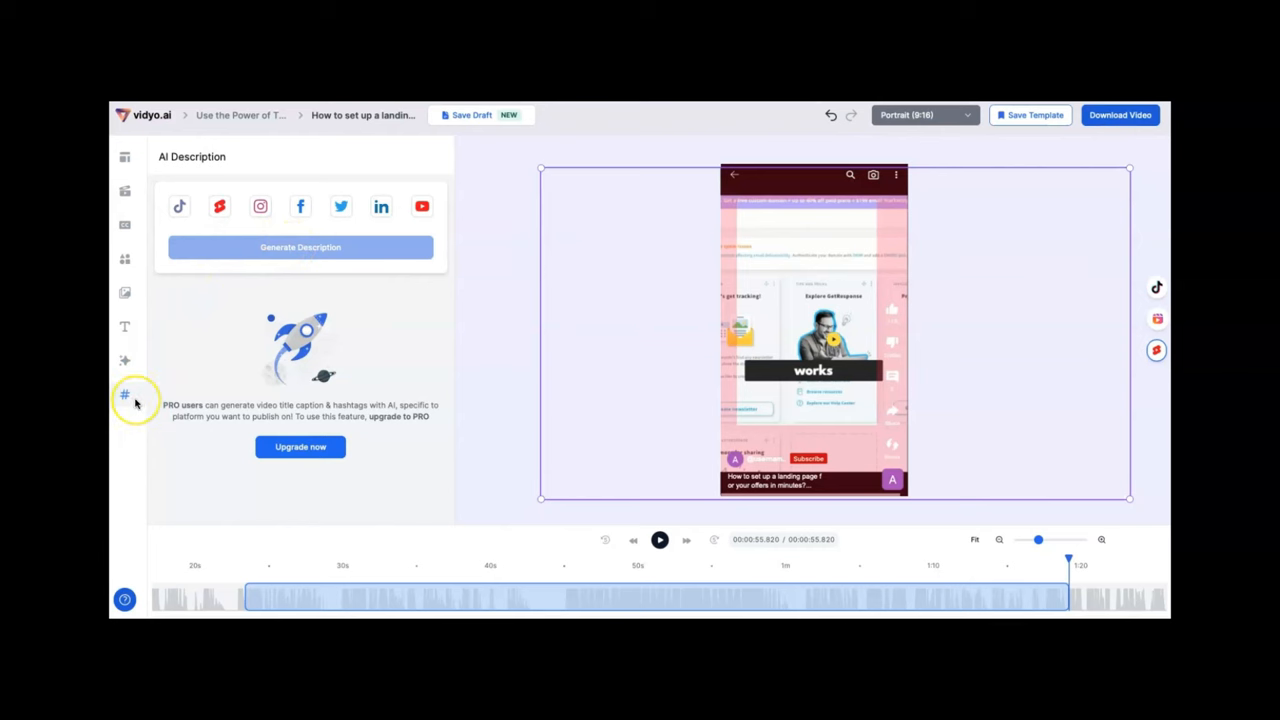
mouse_move(133, 248)
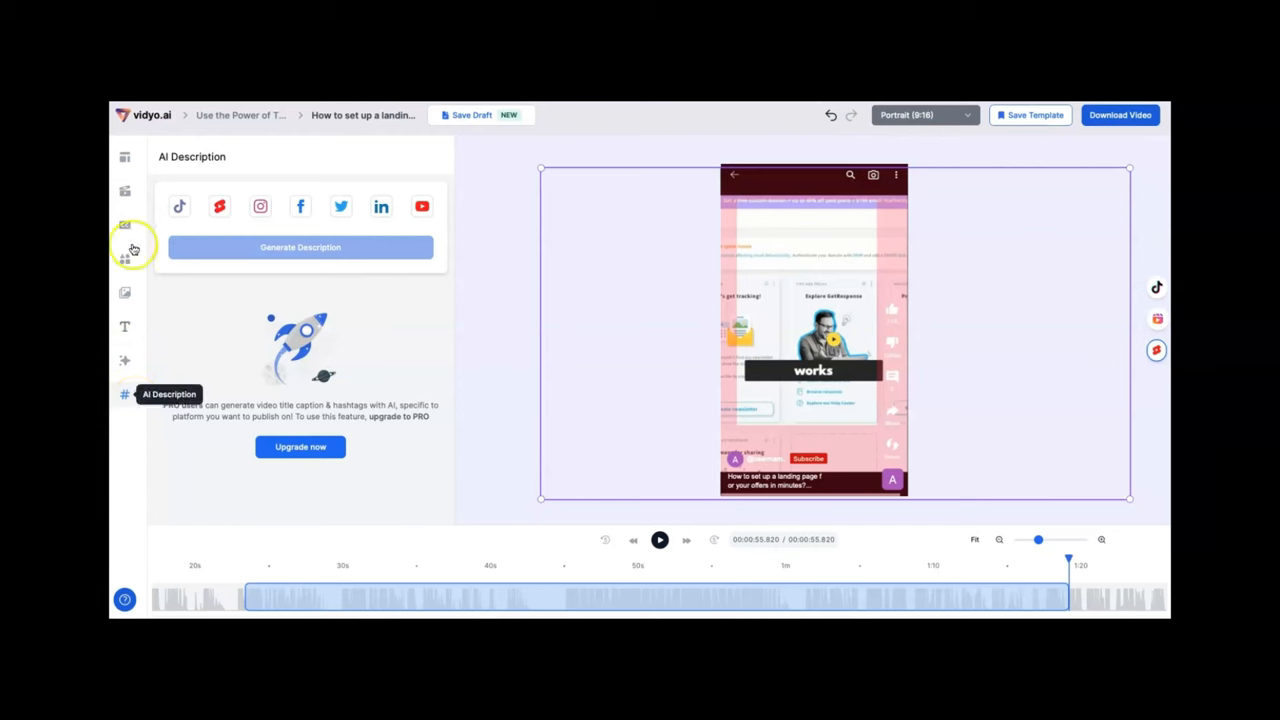